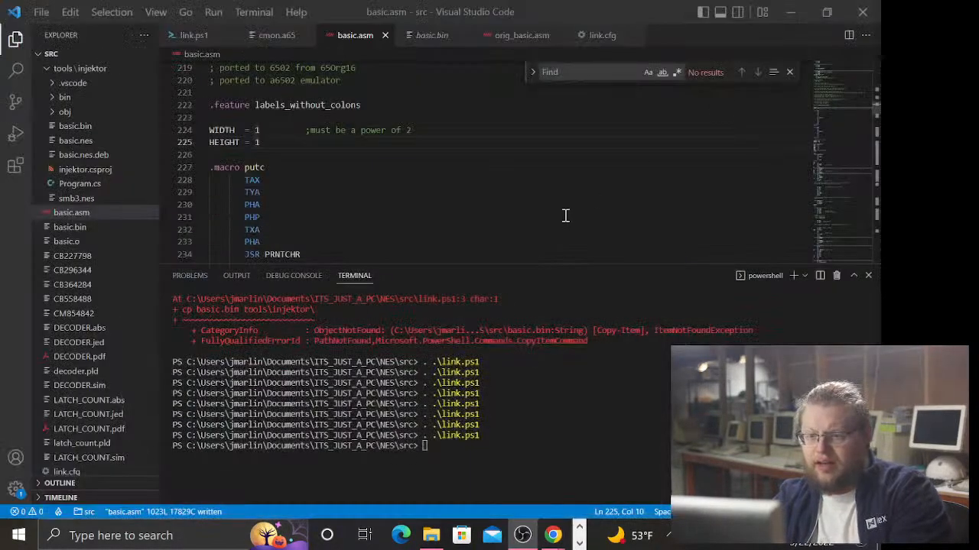
- Scroll through basic.asm to review the assembly source
click(260, 167)
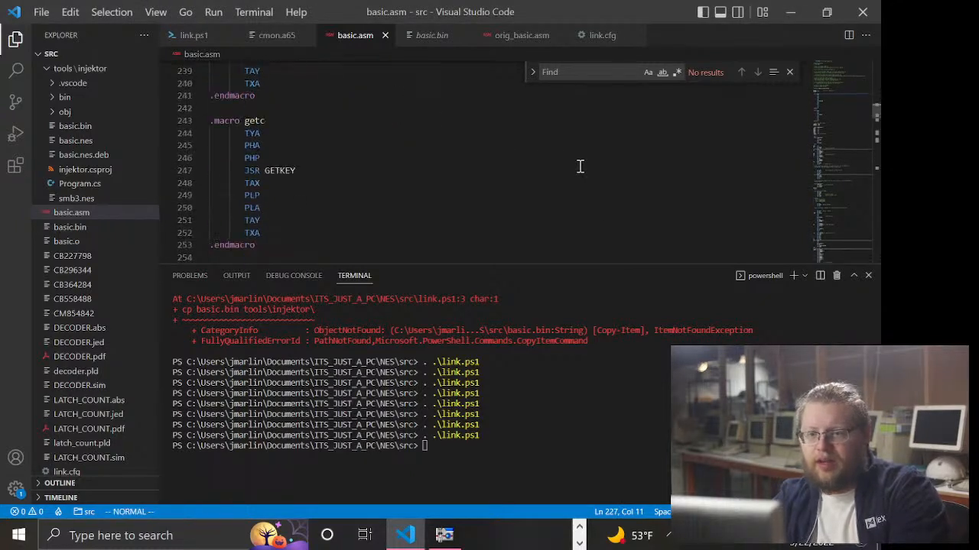
scroll(down, 3)
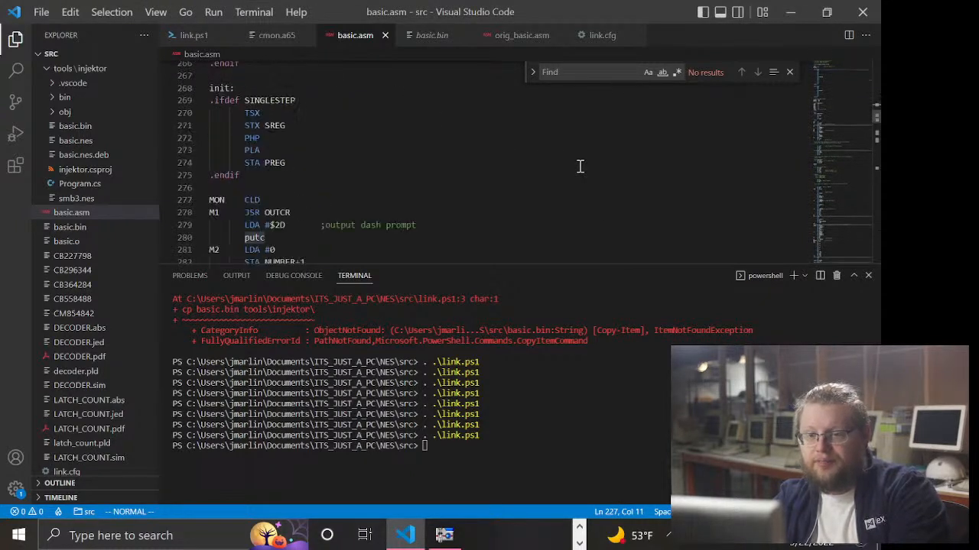
scroll(down, 3)
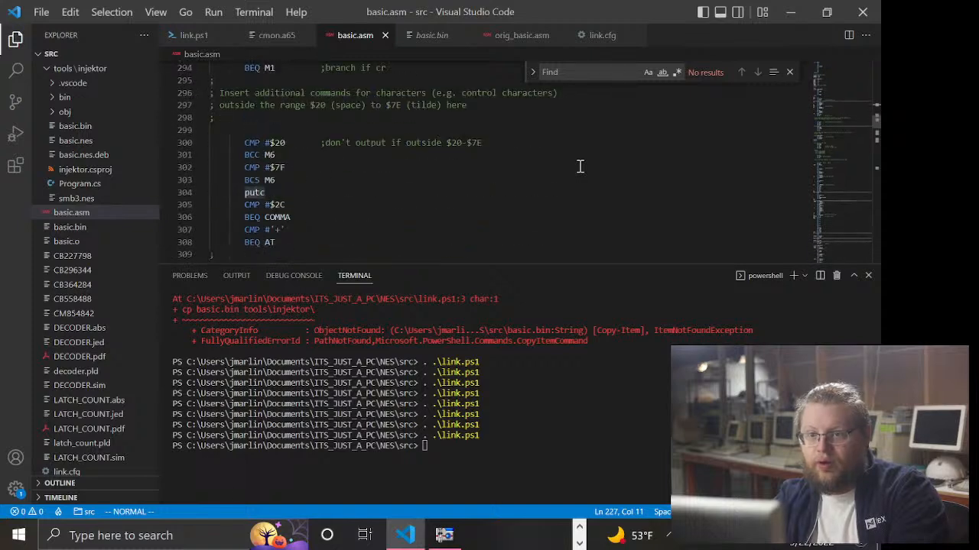
scroll(up, 3)
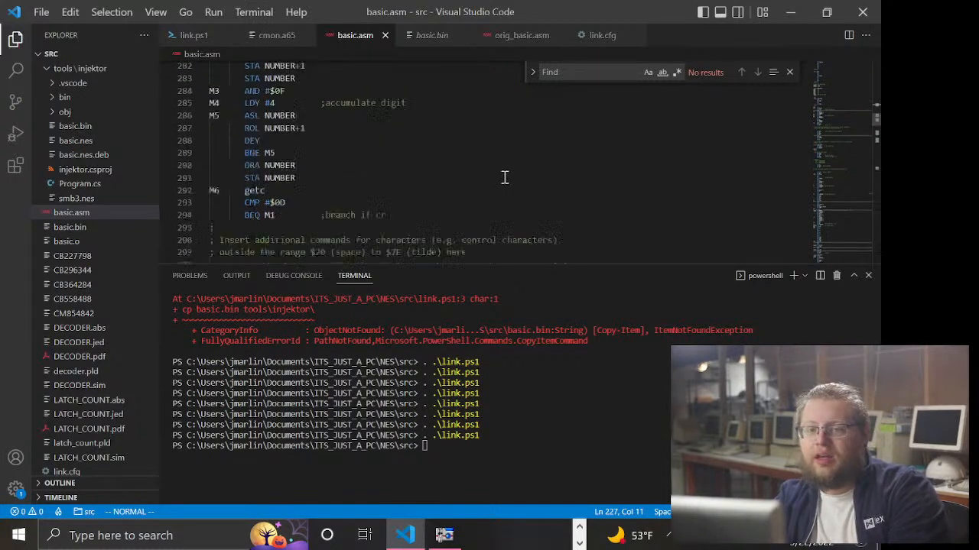
scroll(up, 3)
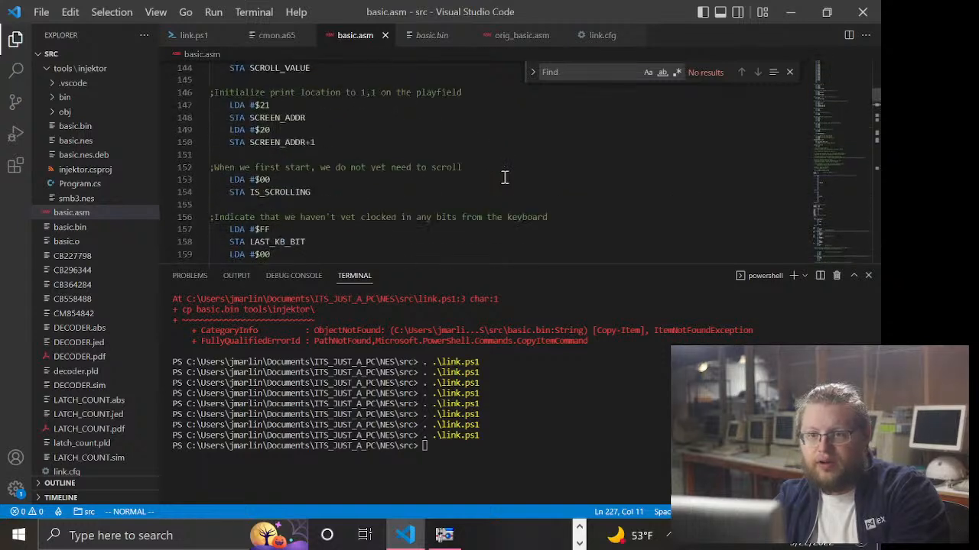
scroll(up, 3)
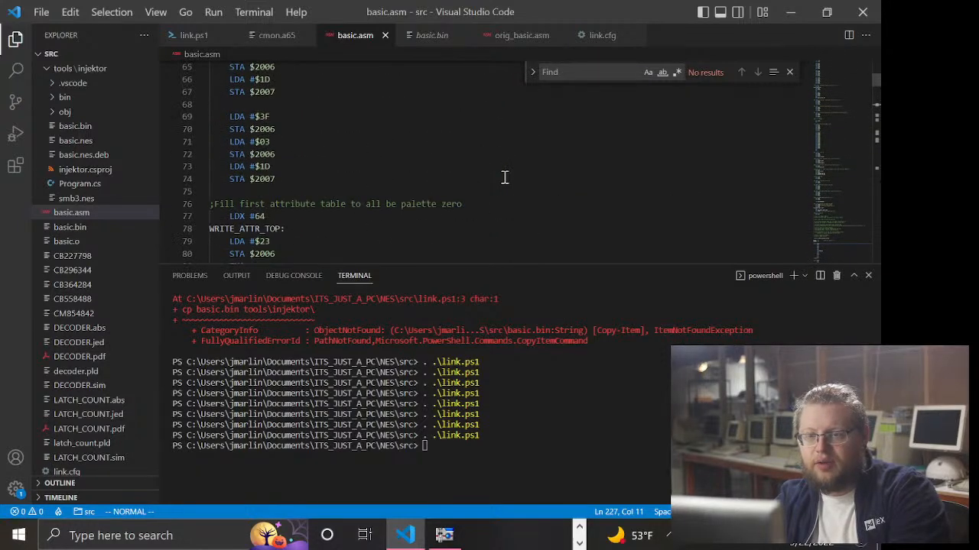
scroll(up, 3)
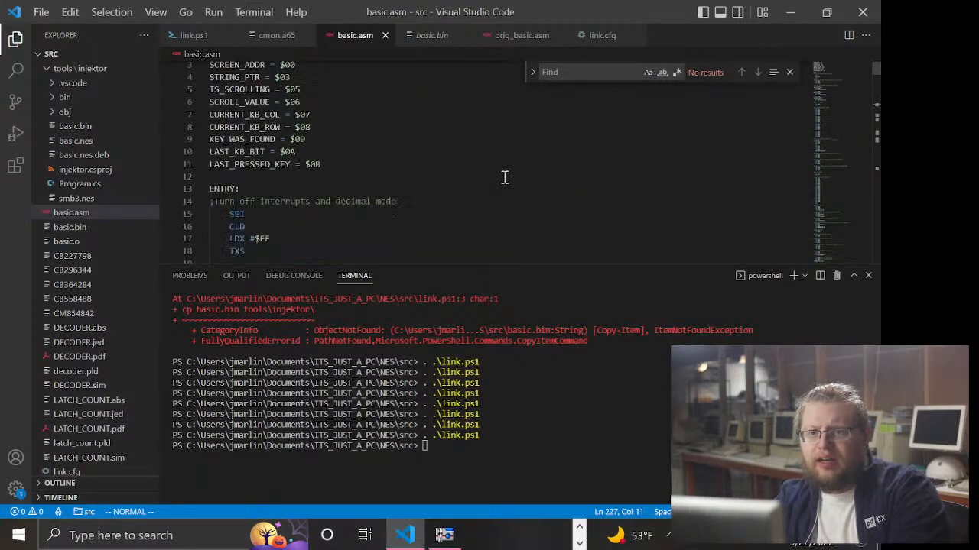
scroll(down, 3)
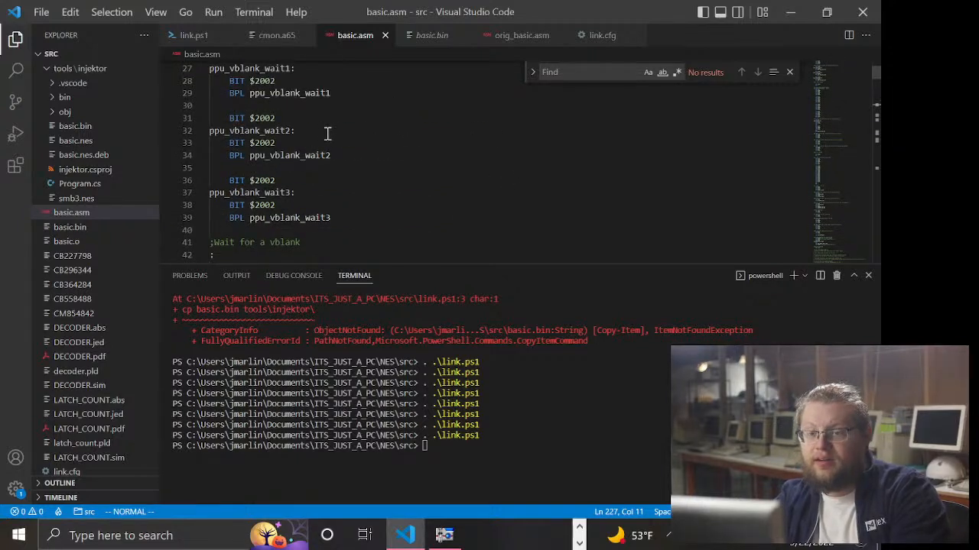
scroll(down, 3)
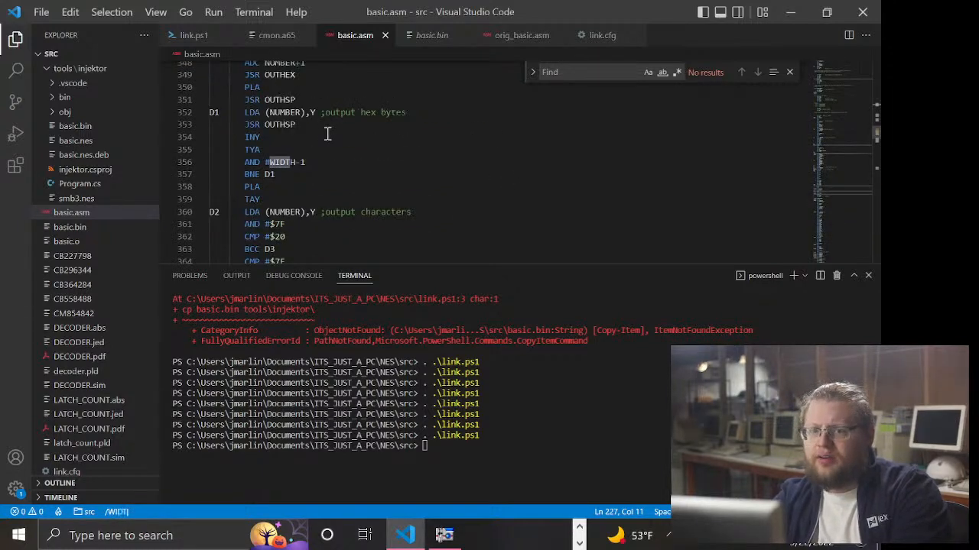
- Find the WIDTH setting, change WIDTH to 4 and HEIGHT to 20, and save
click(757, 71)
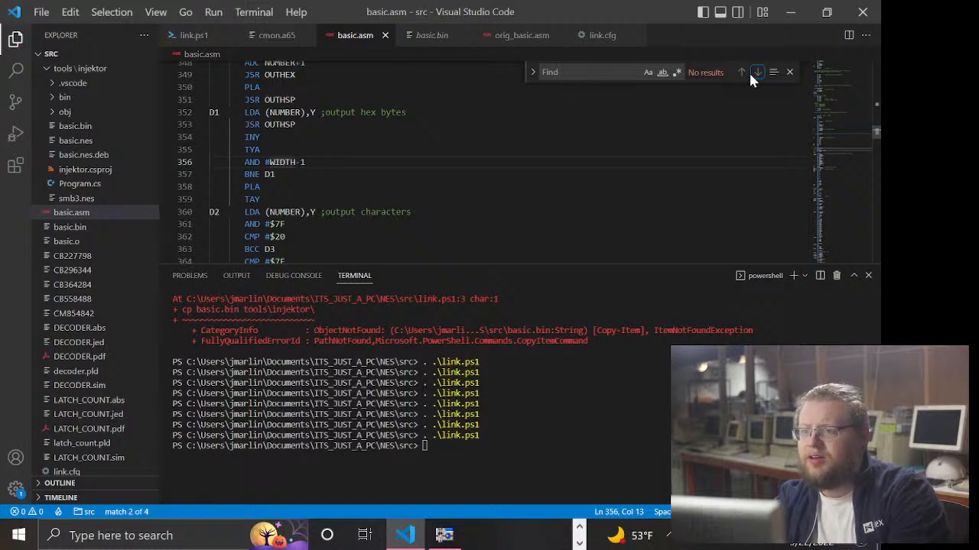
click(789, 72)
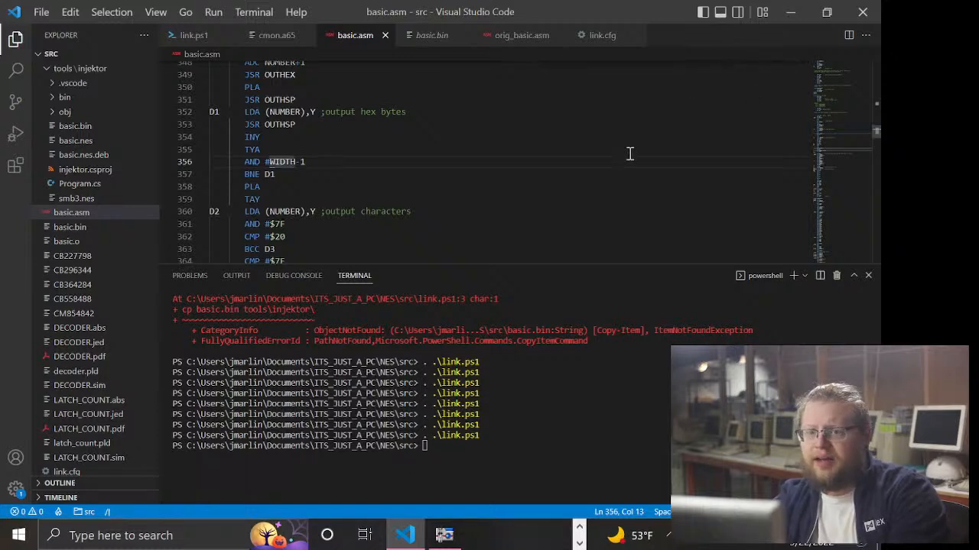
scroll(down, 3)
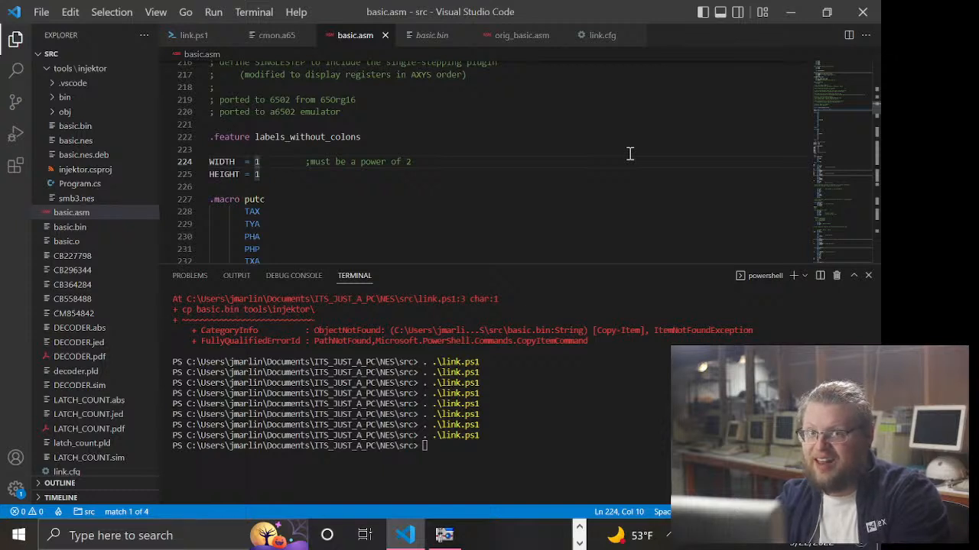
text(4)
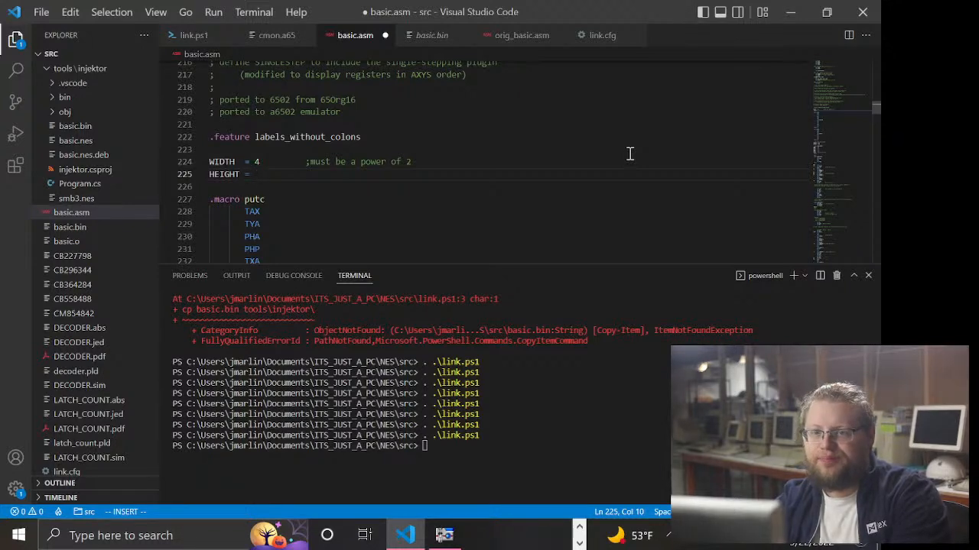
text(20)
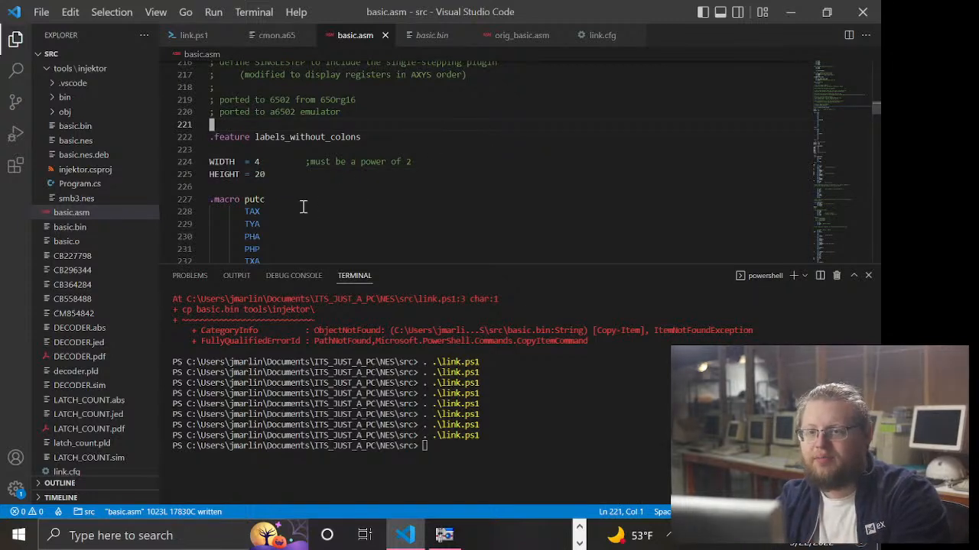
click(260, 173)
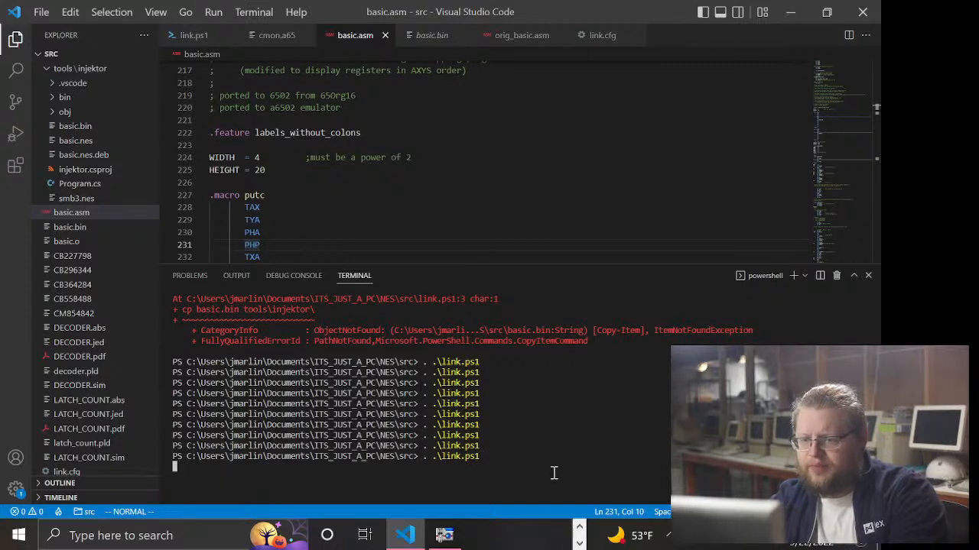
mouse_move(445, 535)
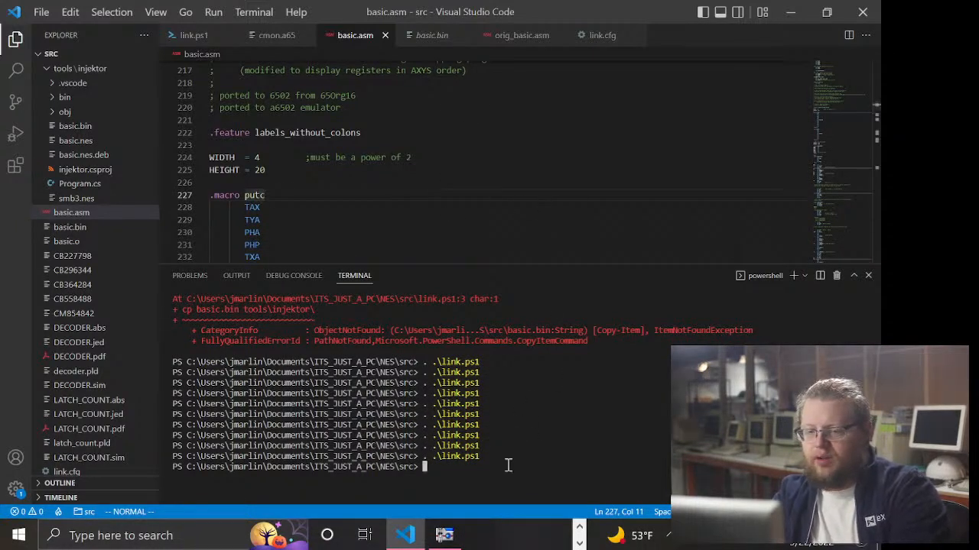
- Rerun .\link.ps1 in the terminal to rebuild basic.bin
click(444, 535)
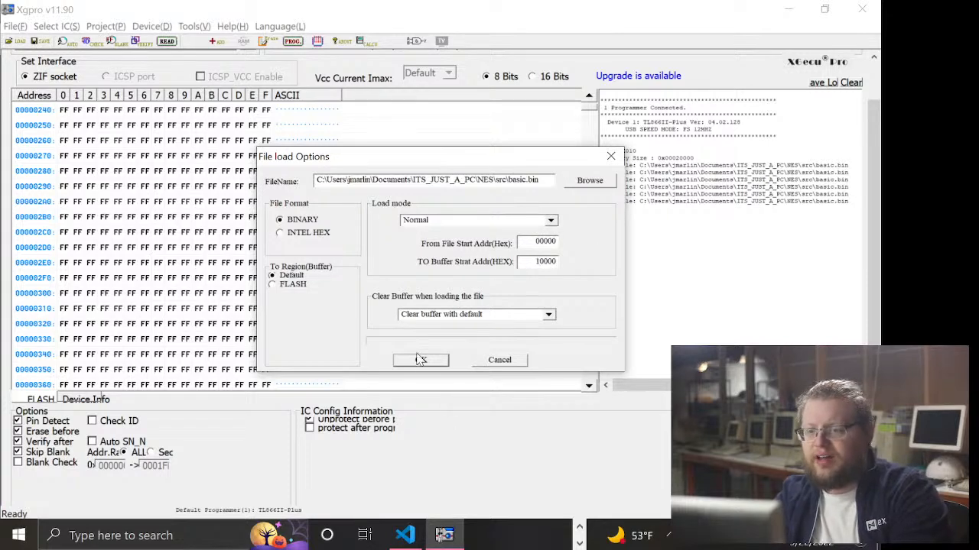
- Load basic.bin, program the SST29EE010 chip, then switch back to VS Code
click(421, 360)
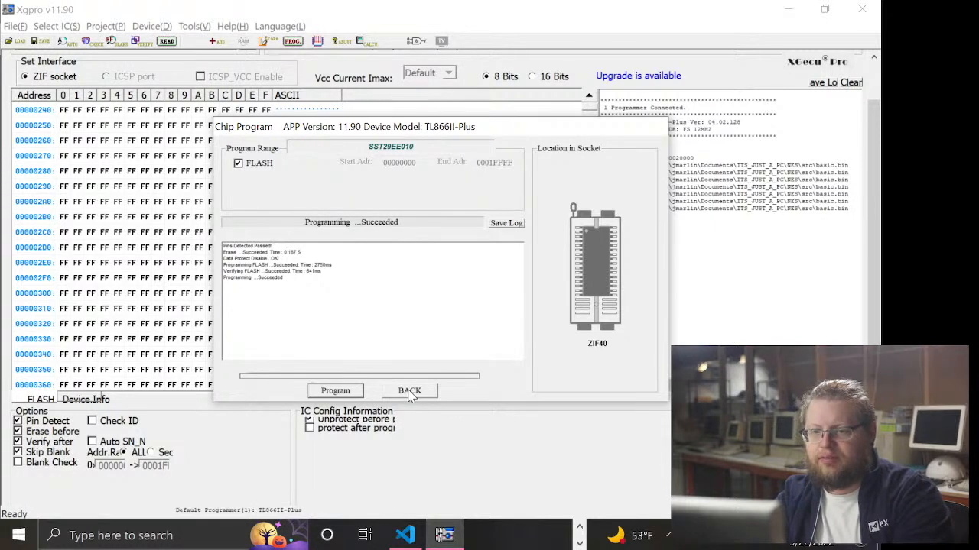
click(409, 391)
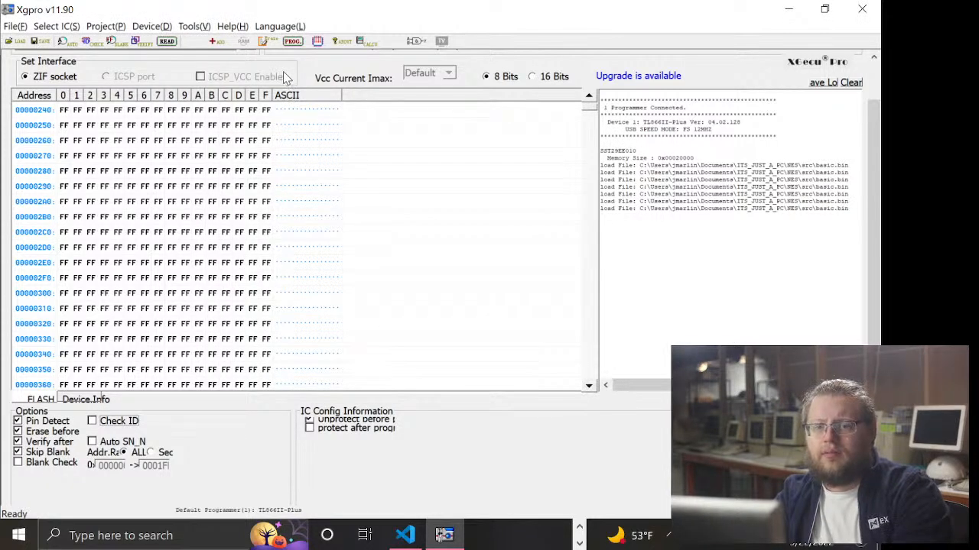
key(alt+tab)
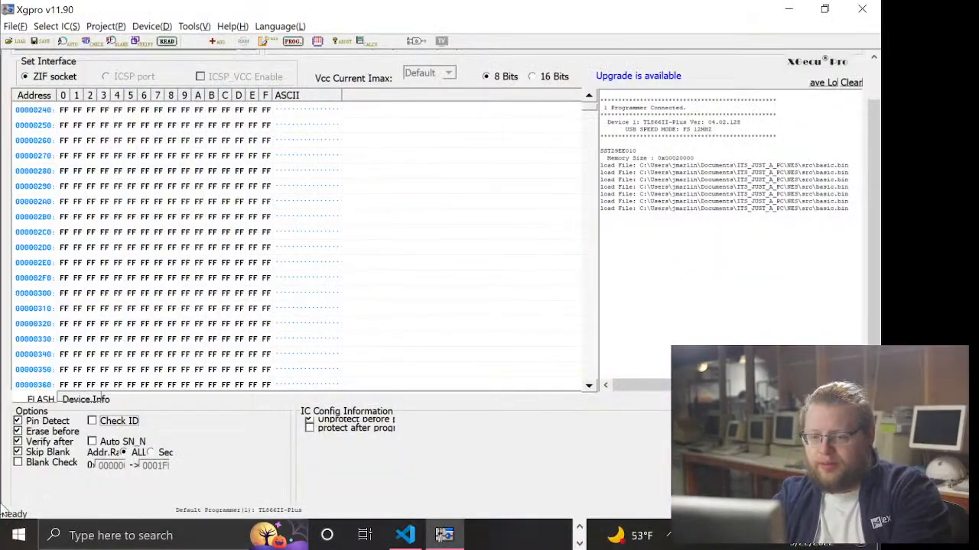
click(405, 534)
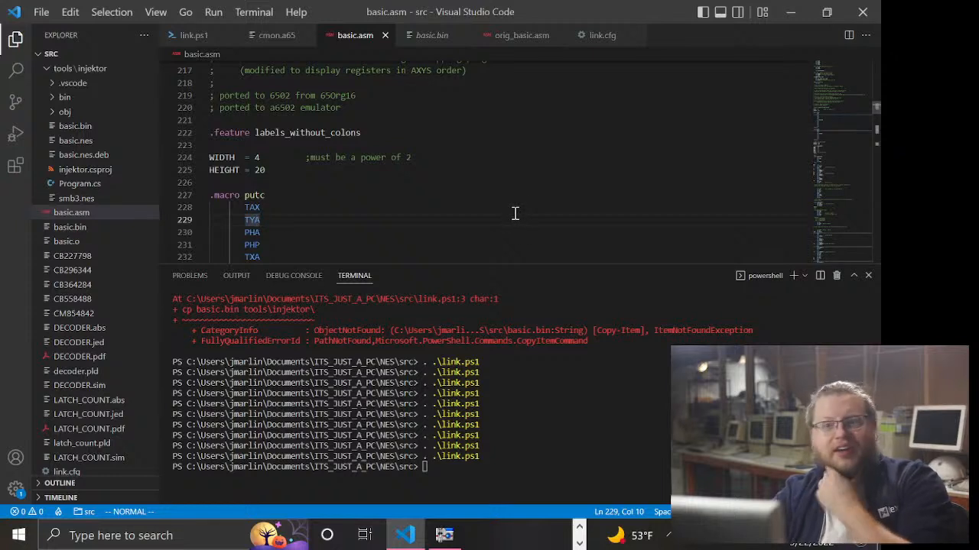
mouse_move(454, 164)
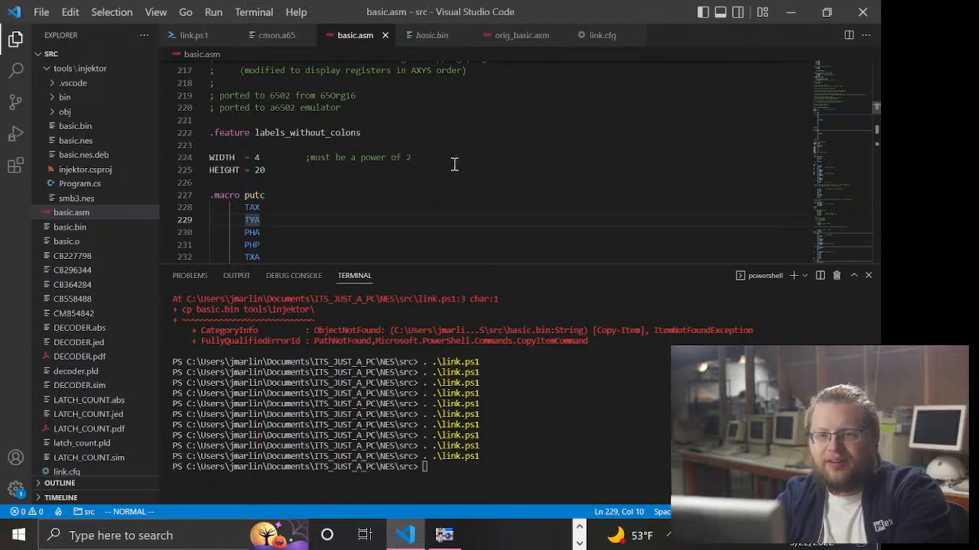
- Below BEQ AT on line 308, start a new line reading CMP #'
scroll(down, 3)
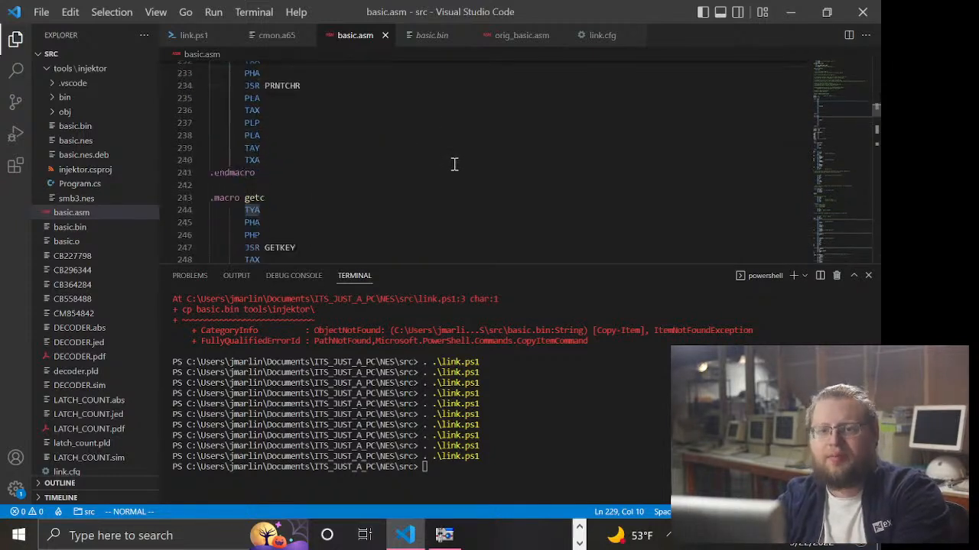
scroll(down, 3)
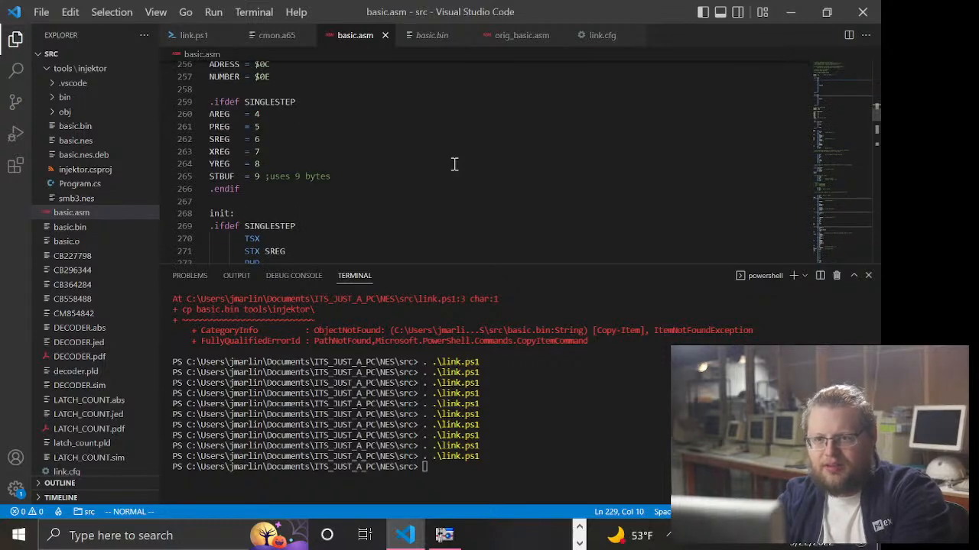
scroll(down, 3)
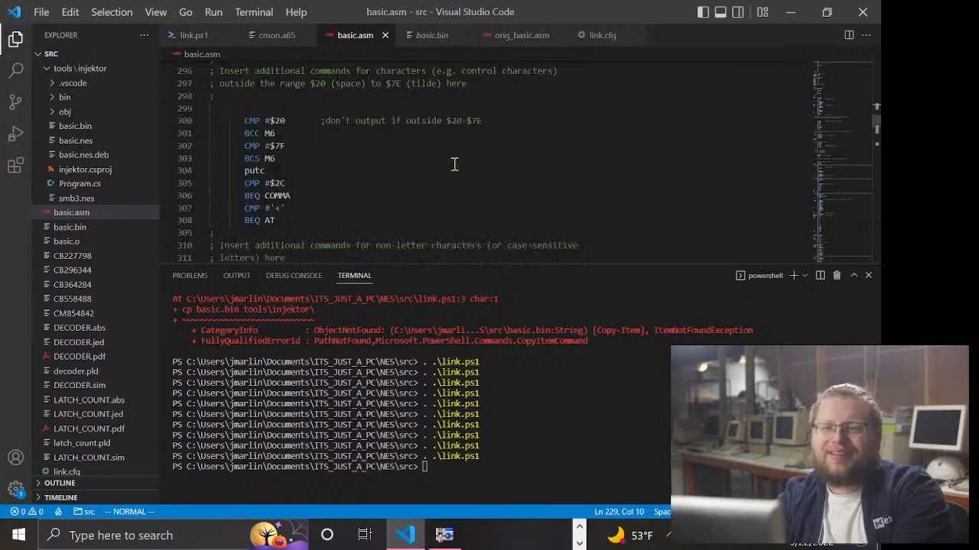
scroll(down, 3)
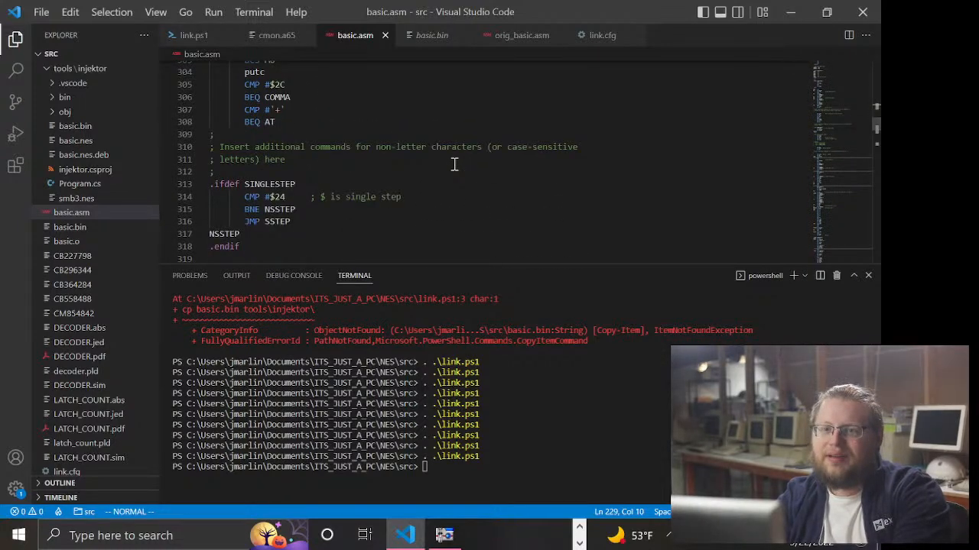
scroll(up, 3)
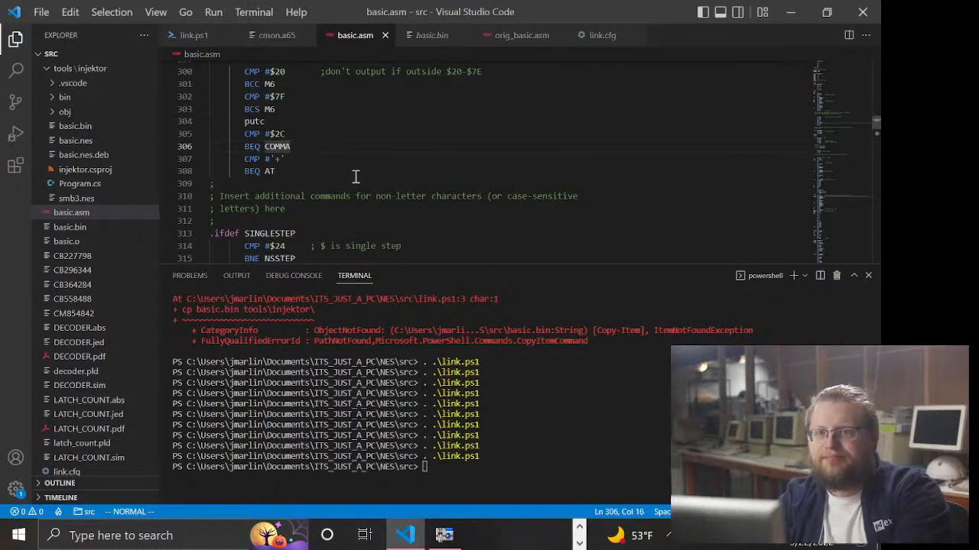
mouse_move(319, 130)
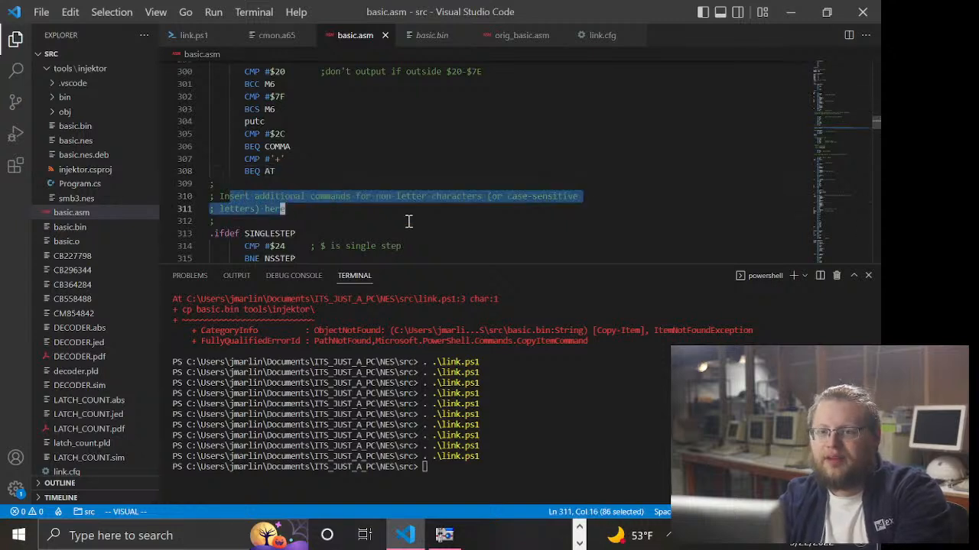
mouse_move(323, 182)
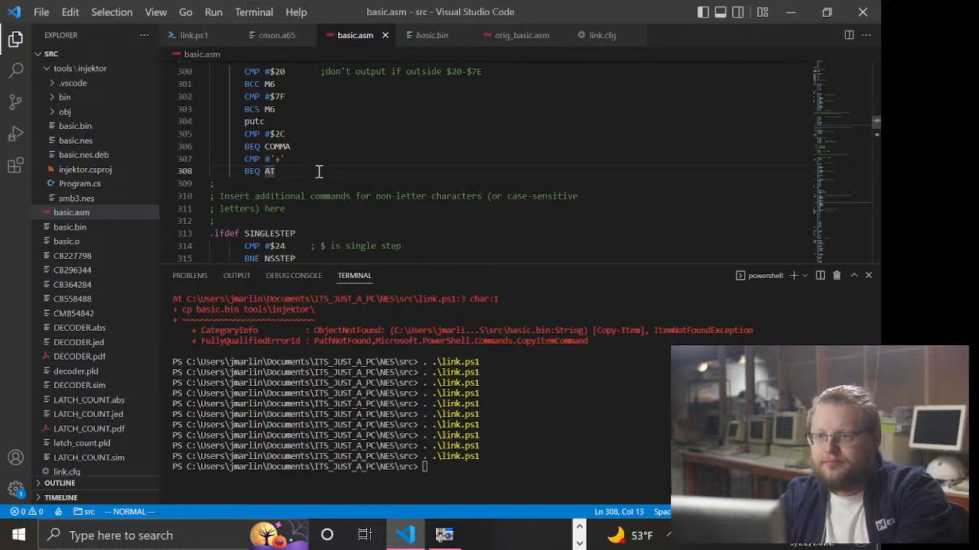
scroll(down, 3)
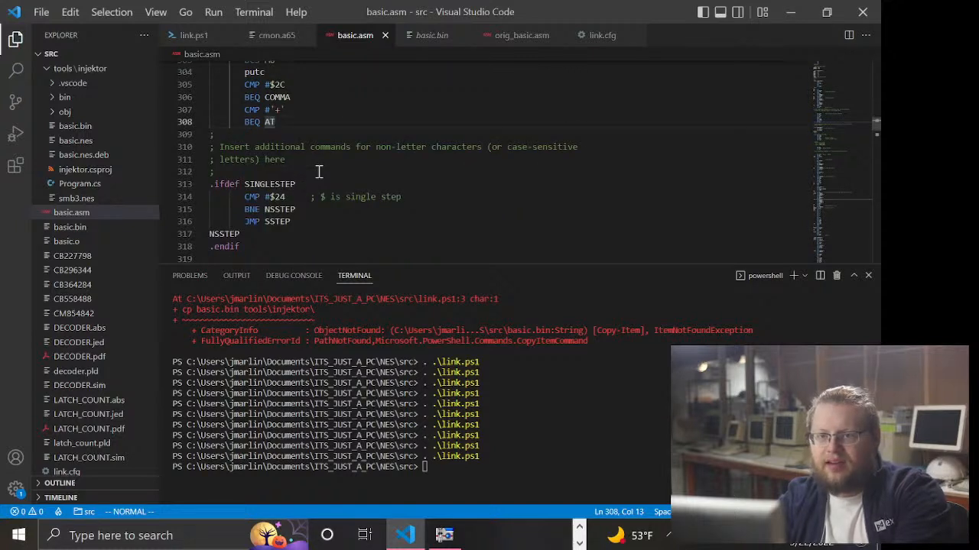
scroll(up, 3)
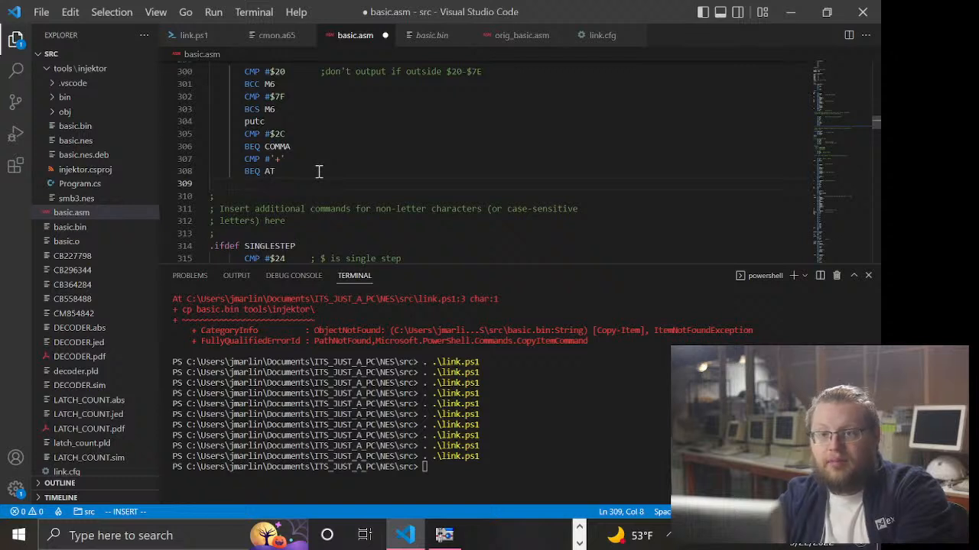
text(CMOP)
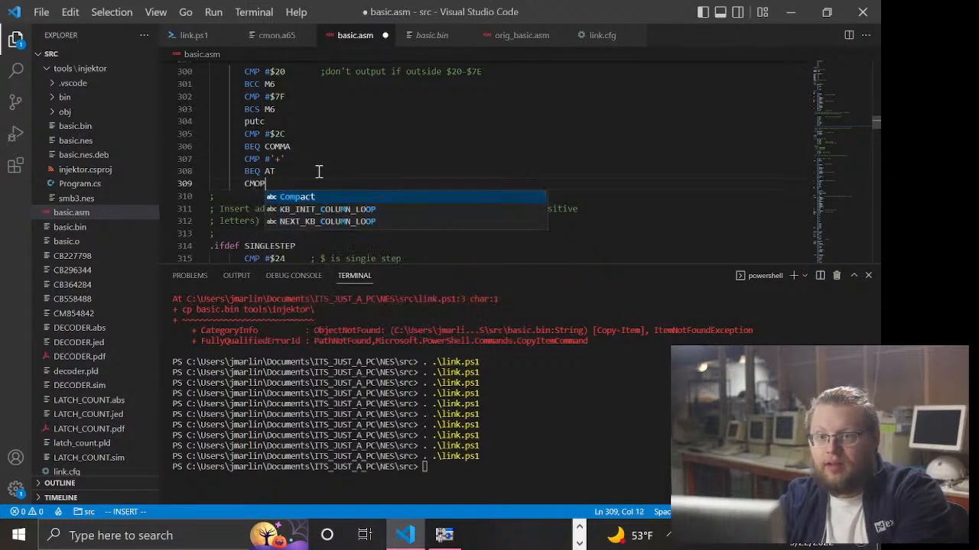
key(Backspace)
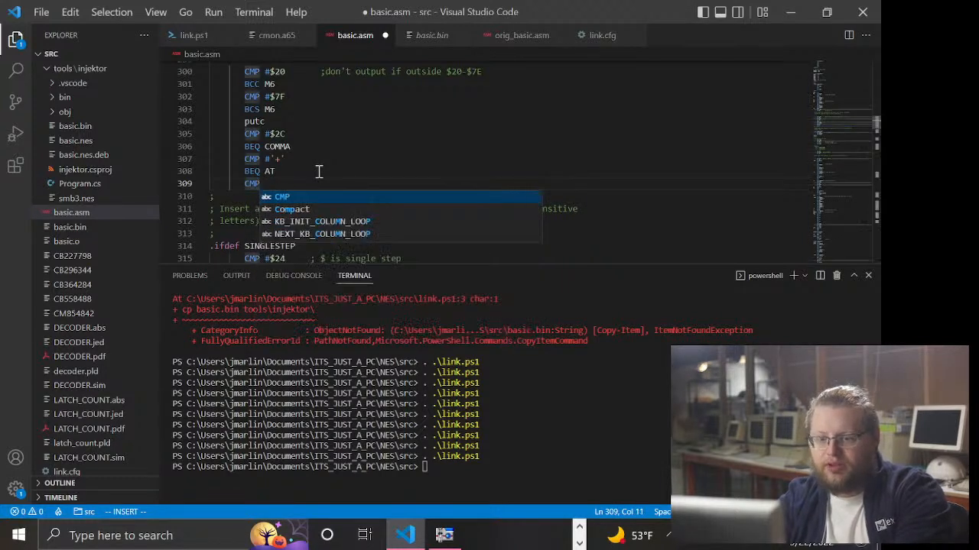
text(#\)
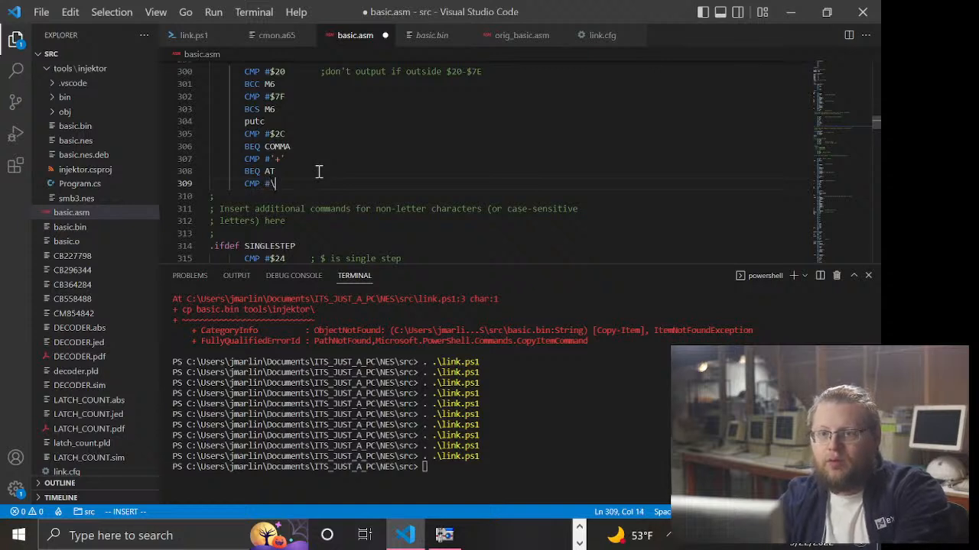
text(')
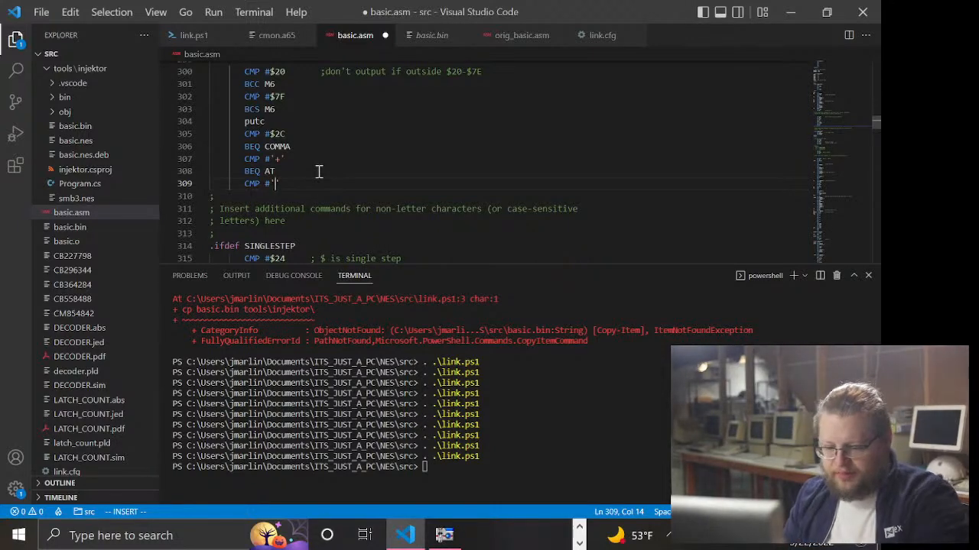
key(Ctrl+f)
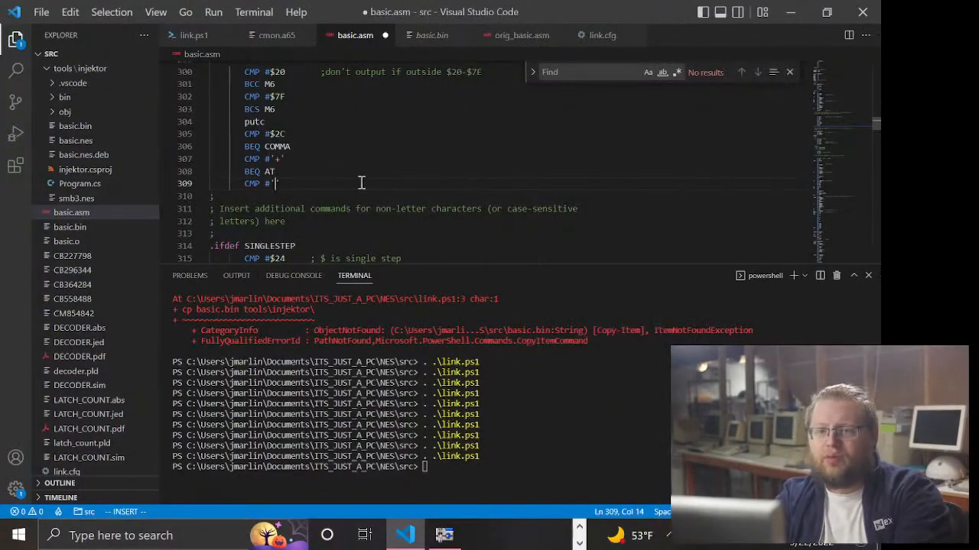
- Finish the line as CMP #'/' and add BEQ DUMP_BYTE below it
text(/)
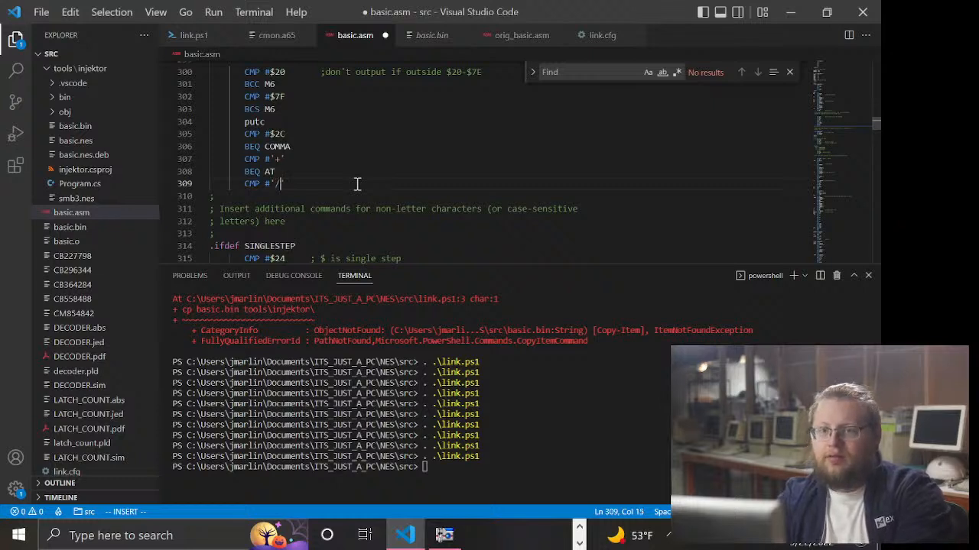
text(BEQ)
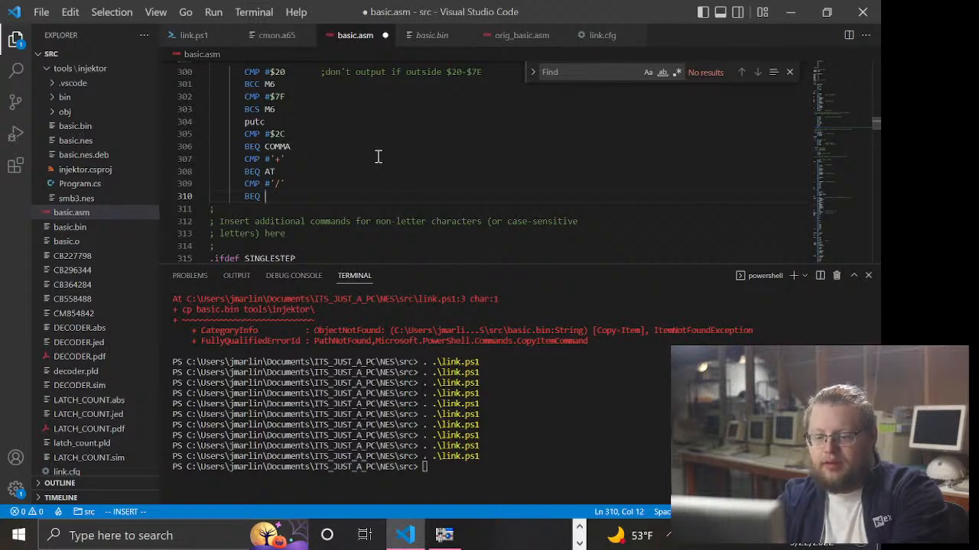
text(DUMP_BYTE)
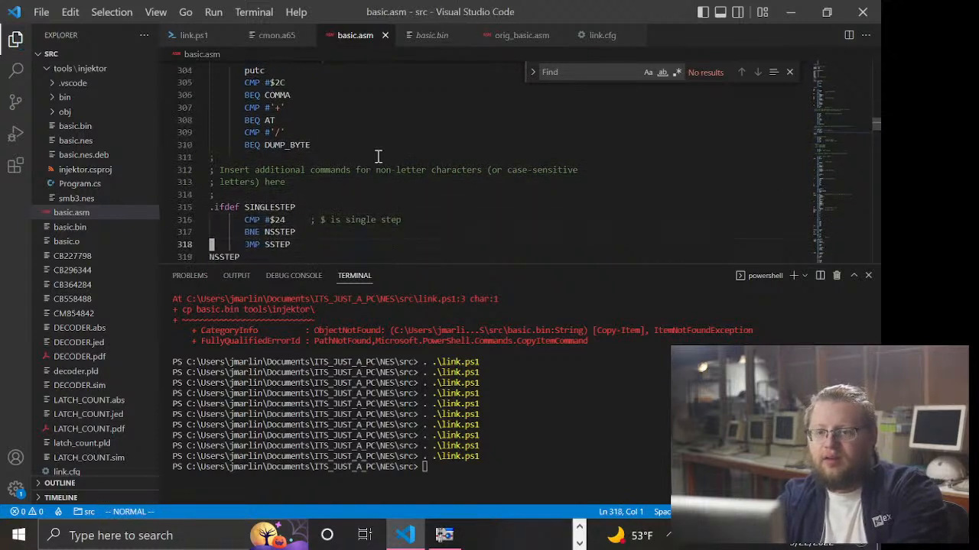
scroll(down, 3)
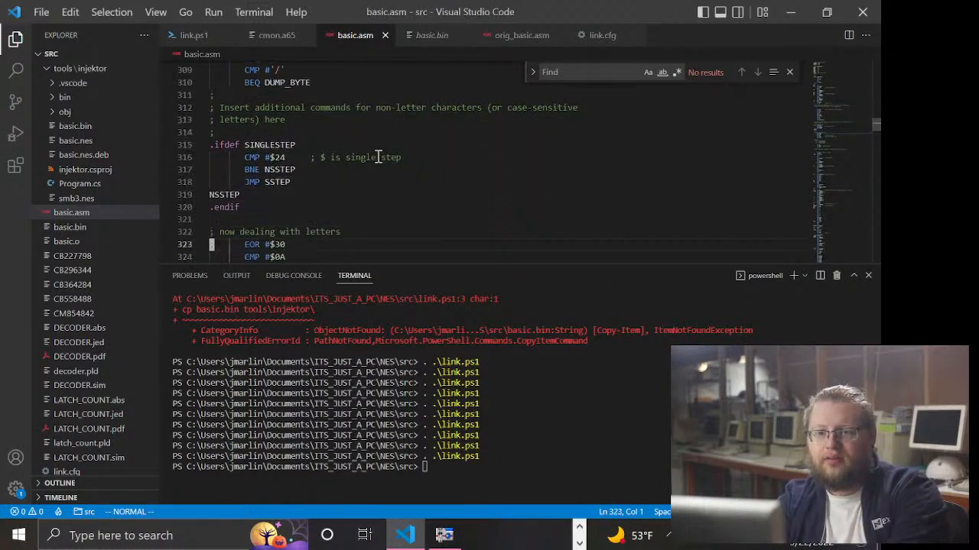
scroll(down, 3)
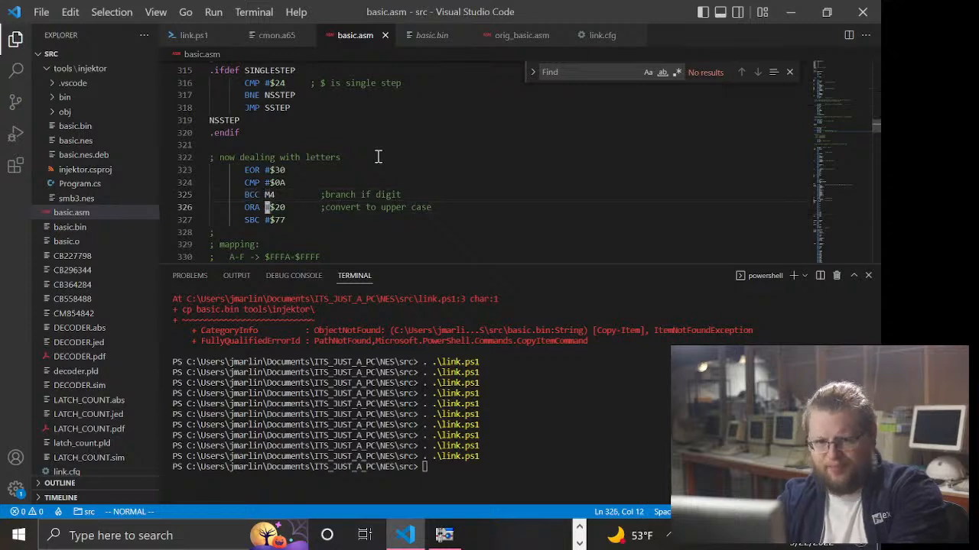
scroll(down, 3)
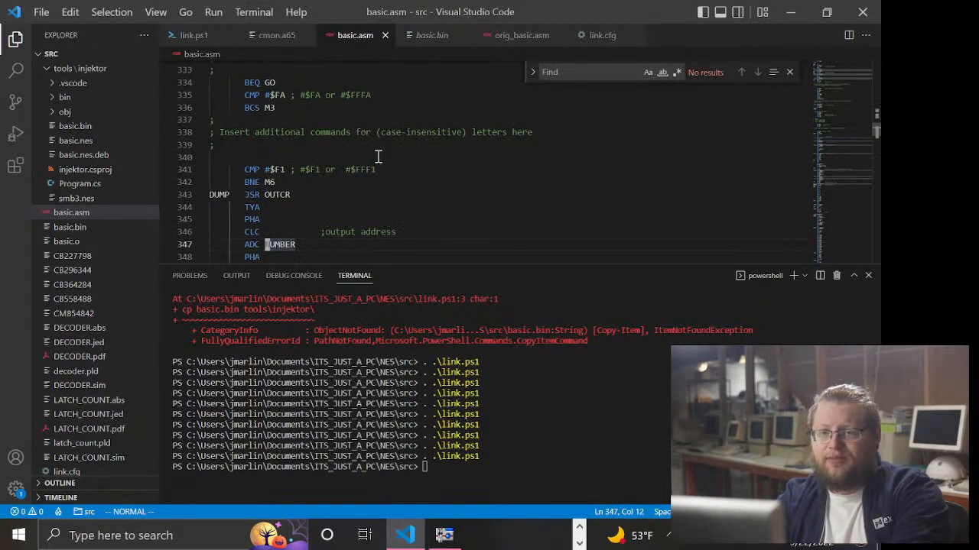
scroll(down, 3)
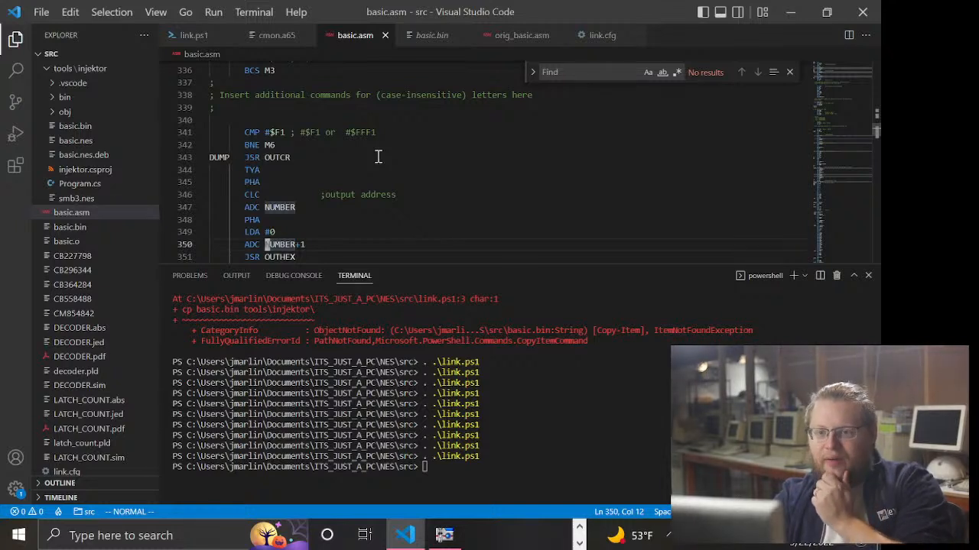
scroll(down, 3)
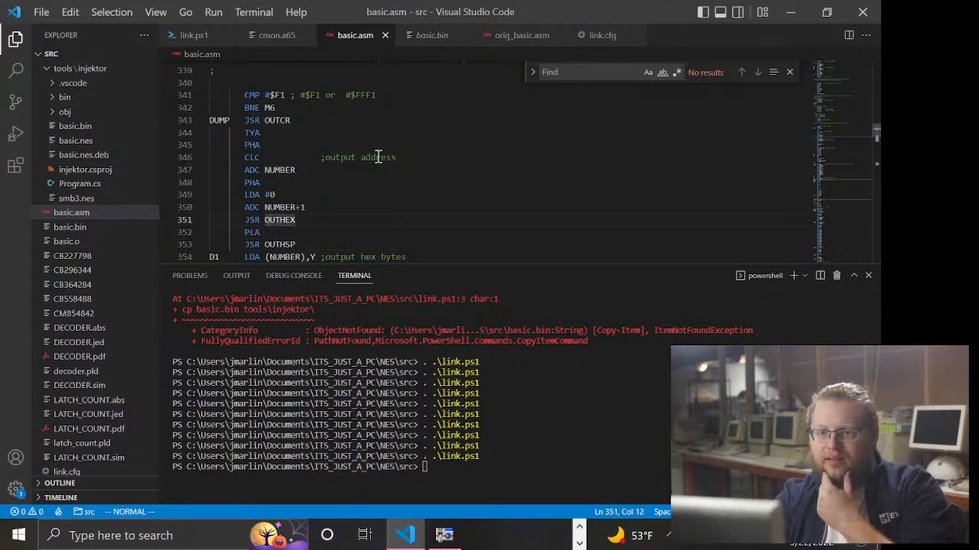
double_click(280, 220)
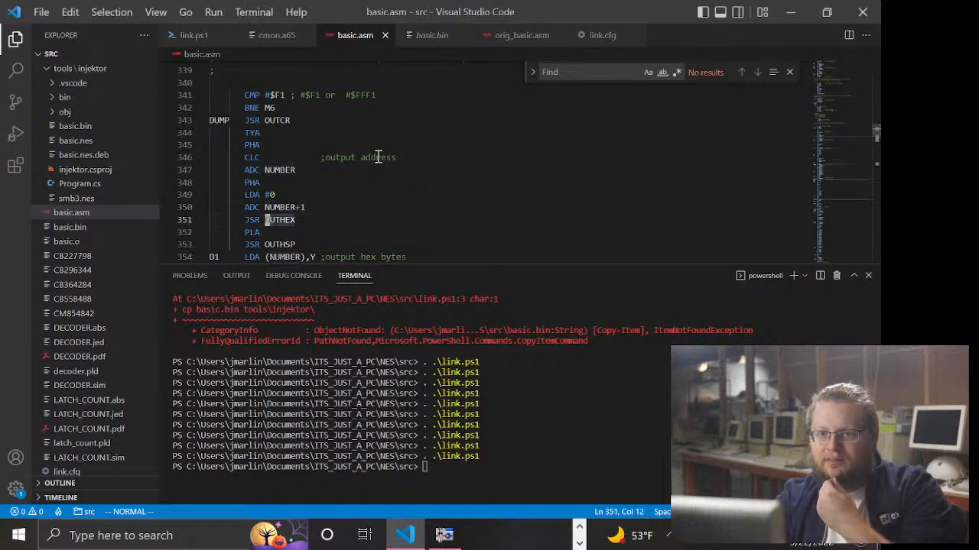
scroll(down, 3)
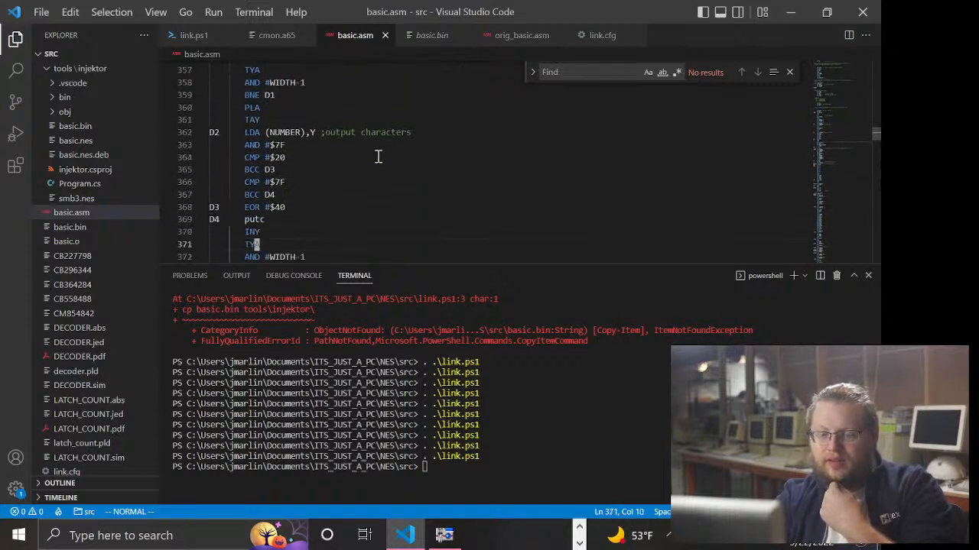
scroll(down, 3)
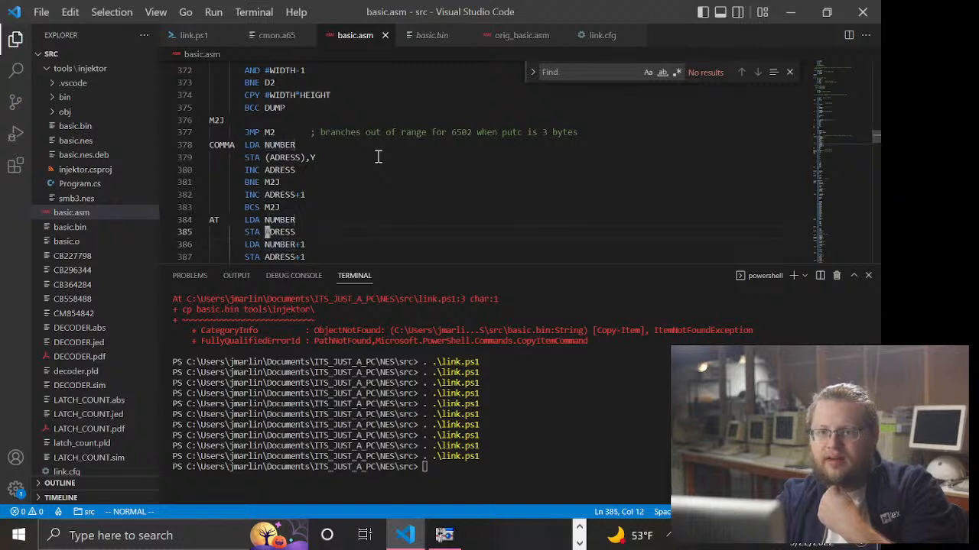
scroll(down, 3)
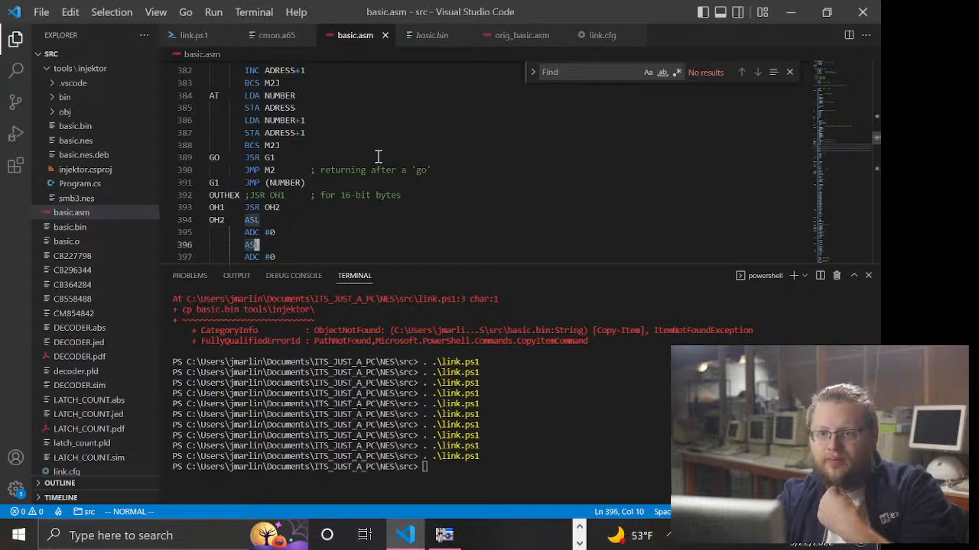
scroll(down, 3)
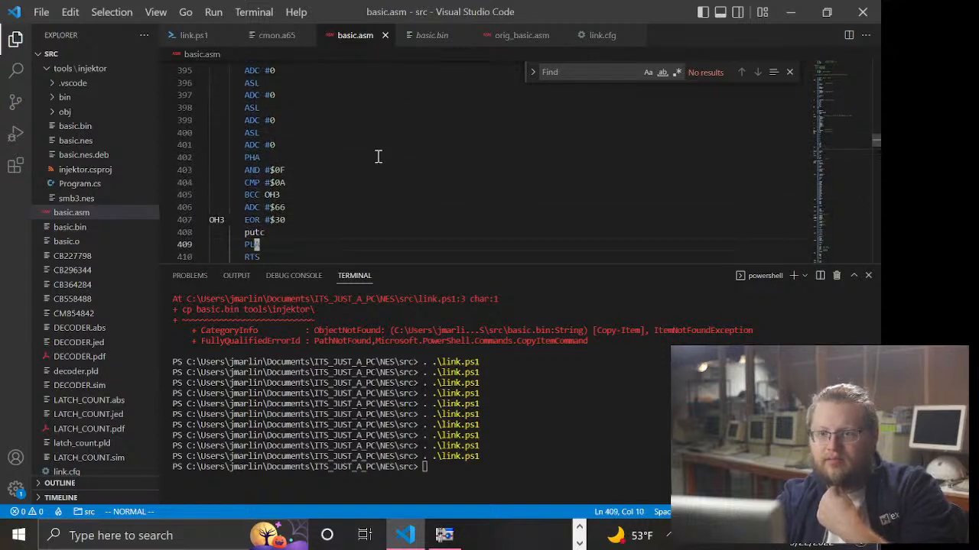
scroll(down, 3)
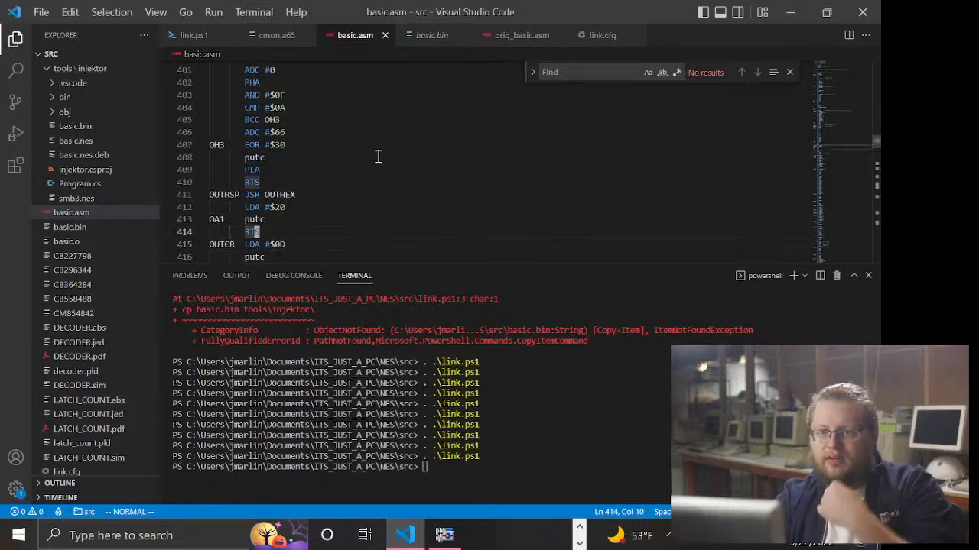
click(260, 220)
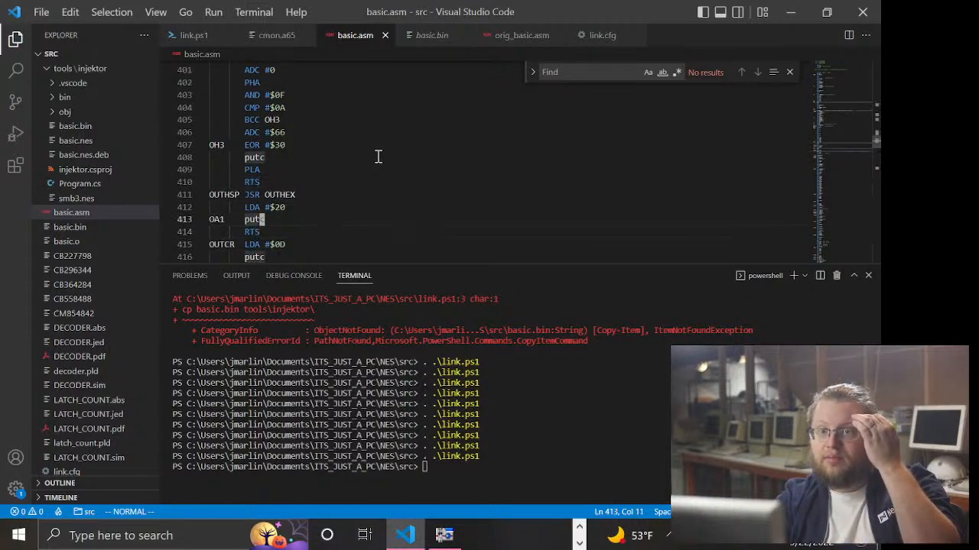
scroll(up, 3)
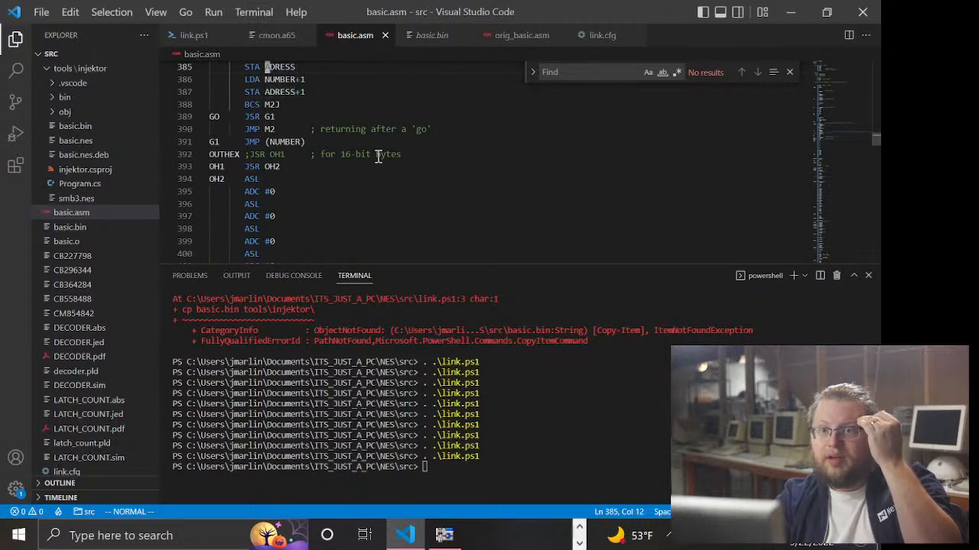
scroll(up, 3)
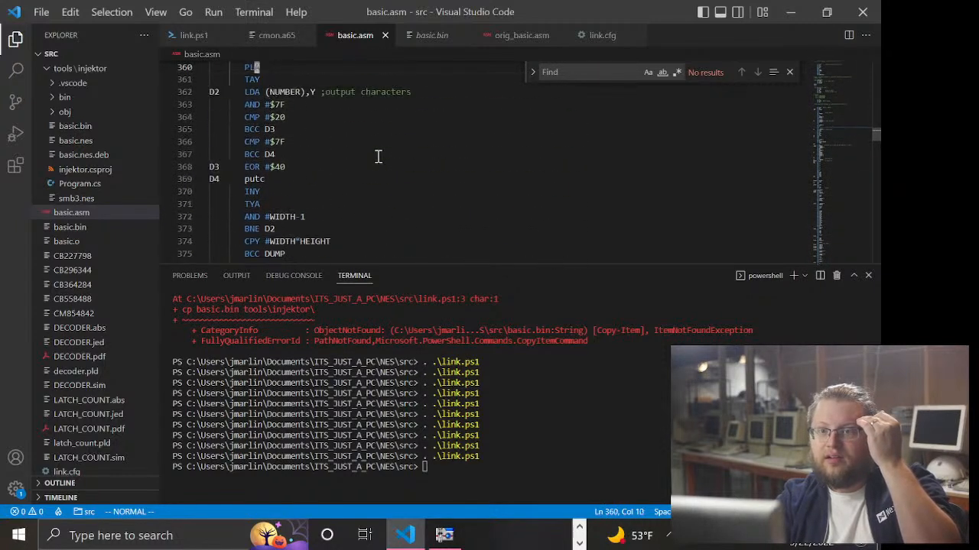
scroll(up, 3)
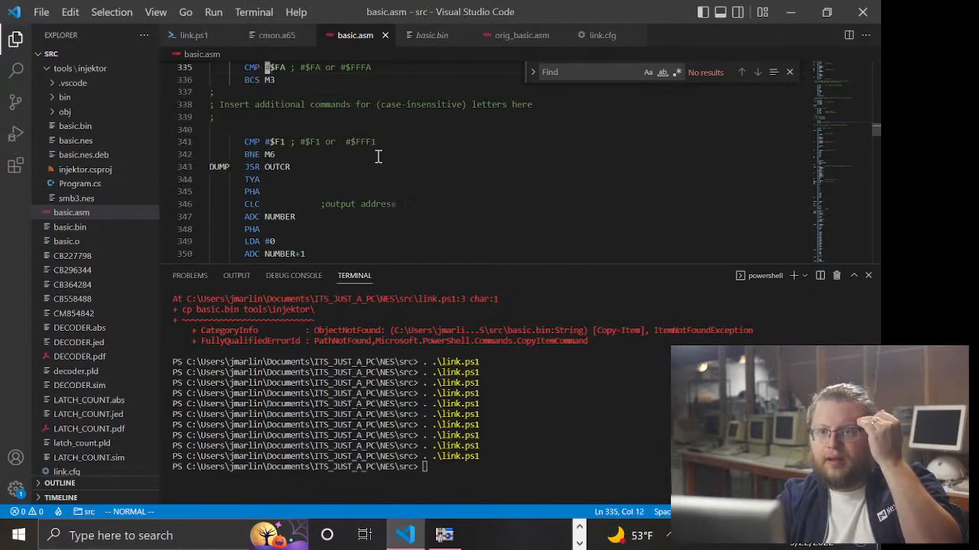
scroll(down, 3)
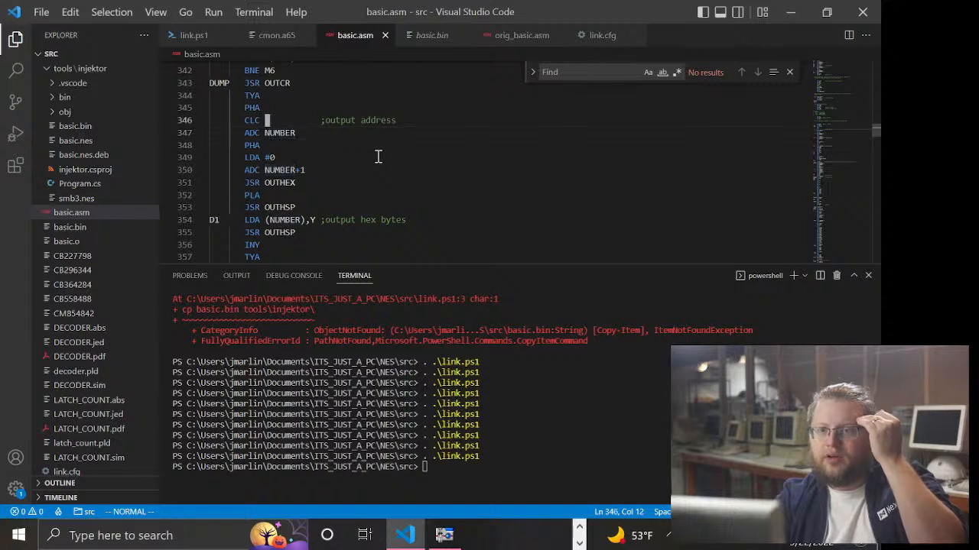
scroll(up, 3)
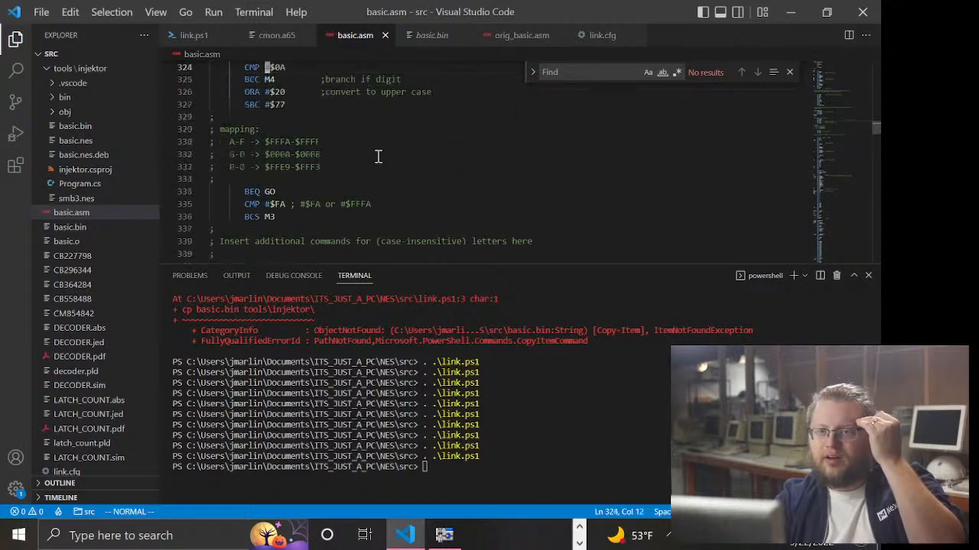
scroll(up, 3)
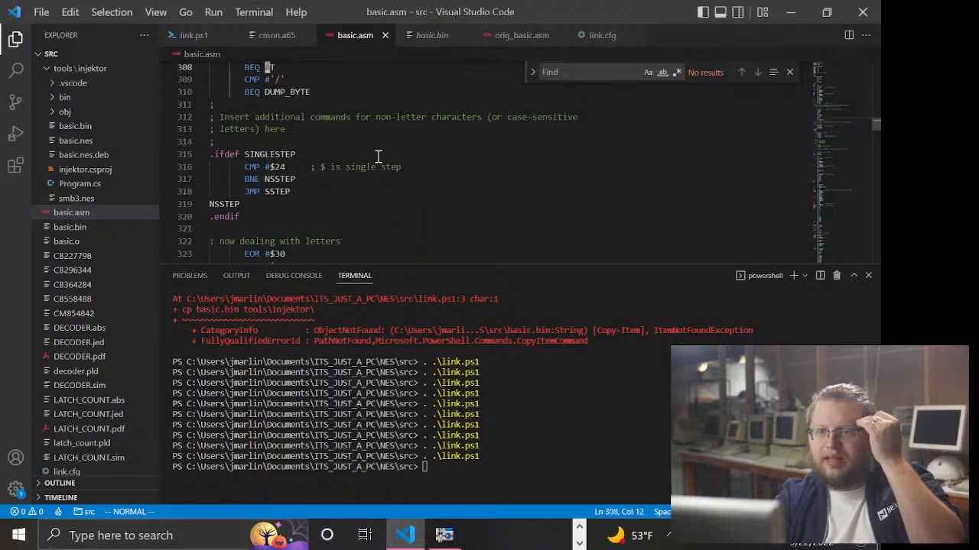
scroll(down, 3)
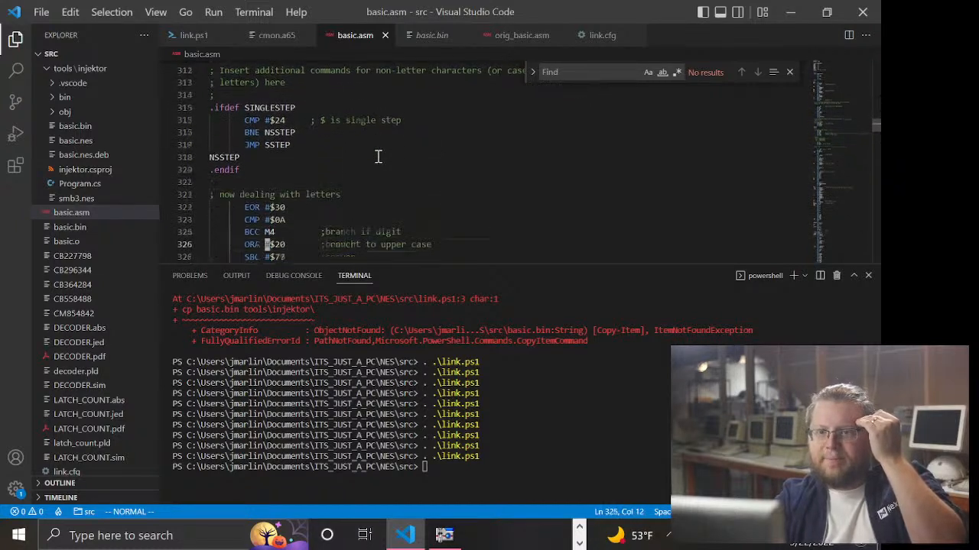
scroll(down, 3)
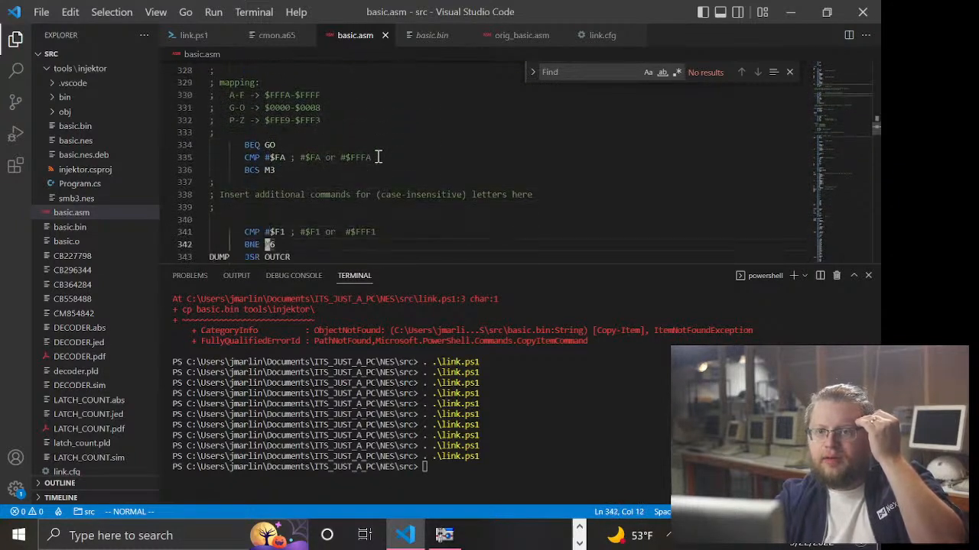
scroll(down, 3)
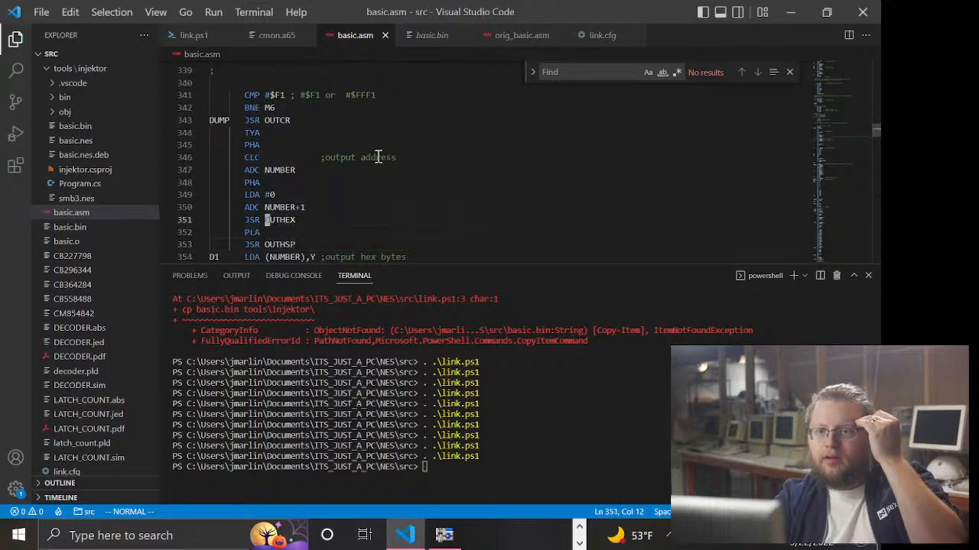
click(279, 170)
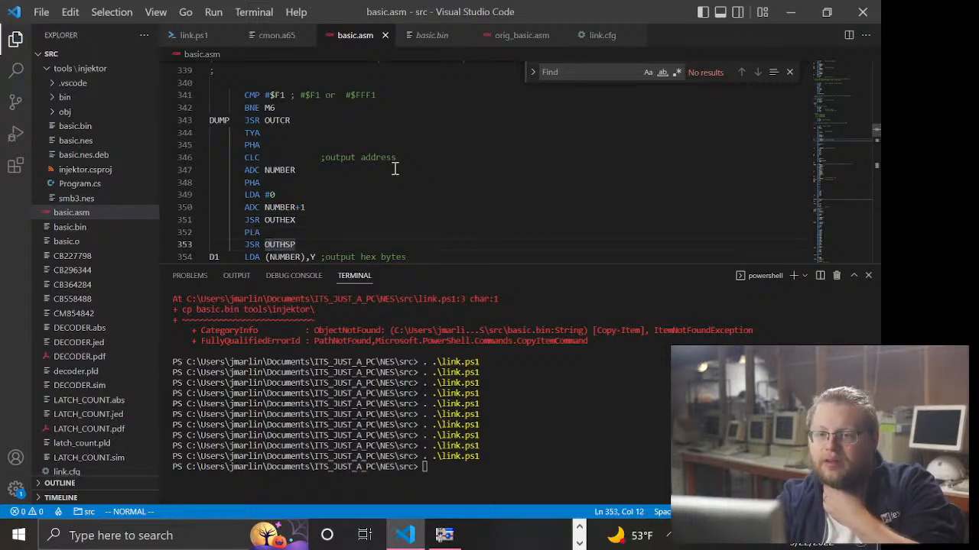
scroll(down, 3)
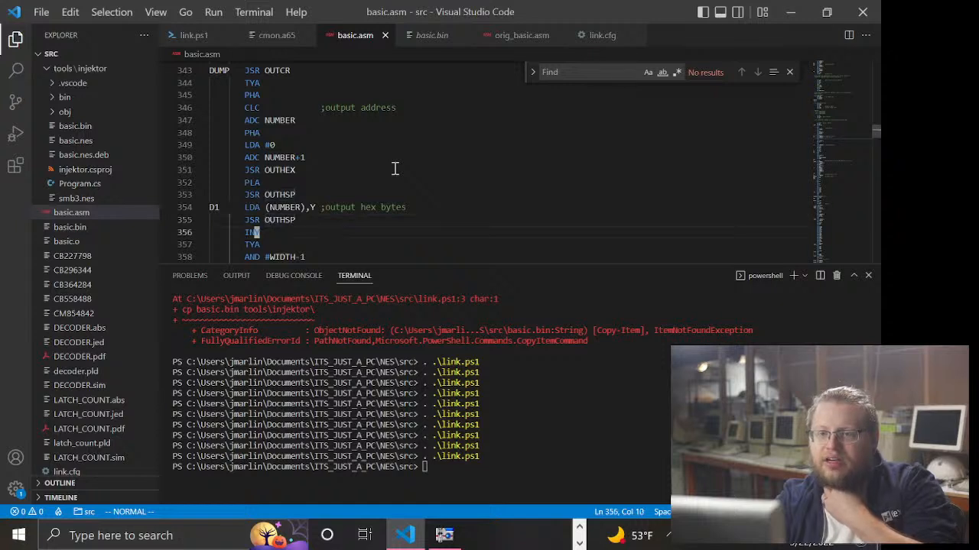
scroll(down, 3)
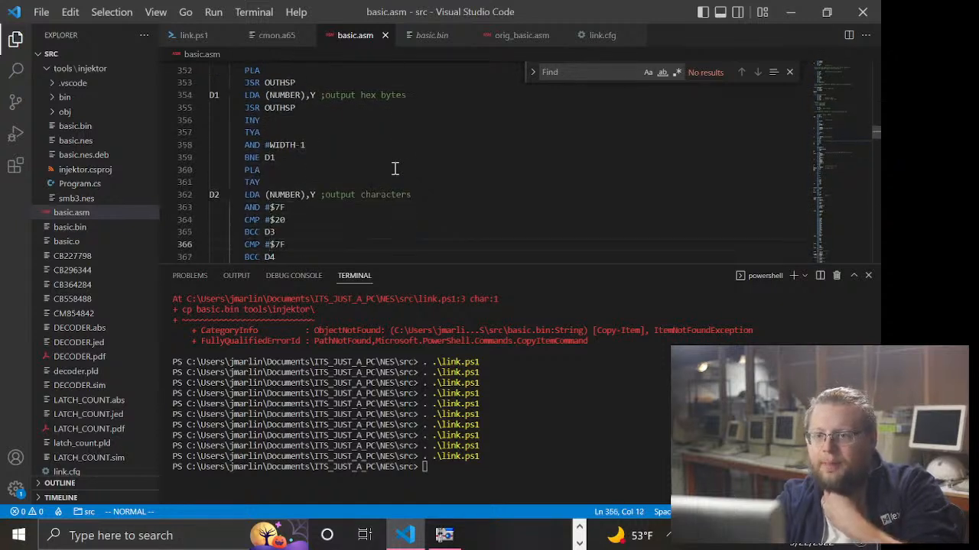
scroll(down, 3)
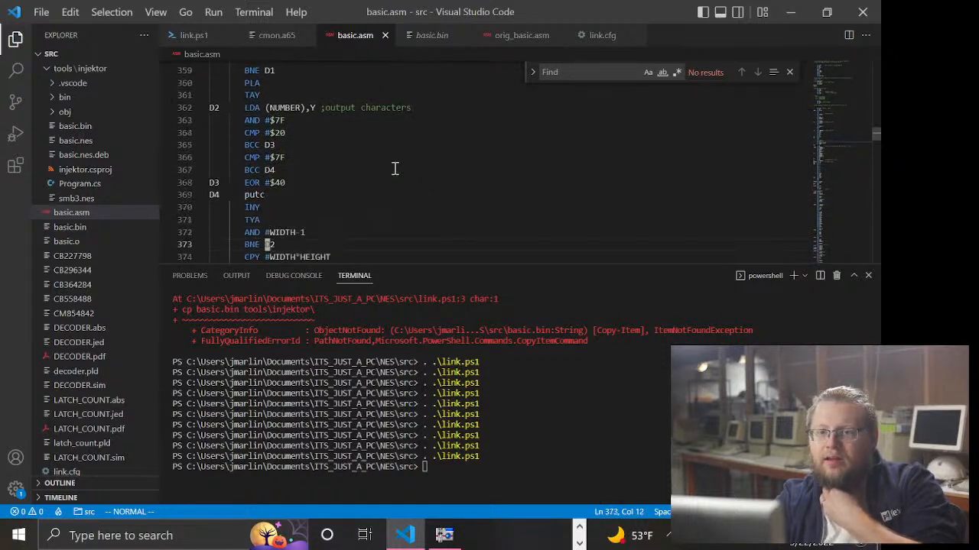
scroll(down, 3)
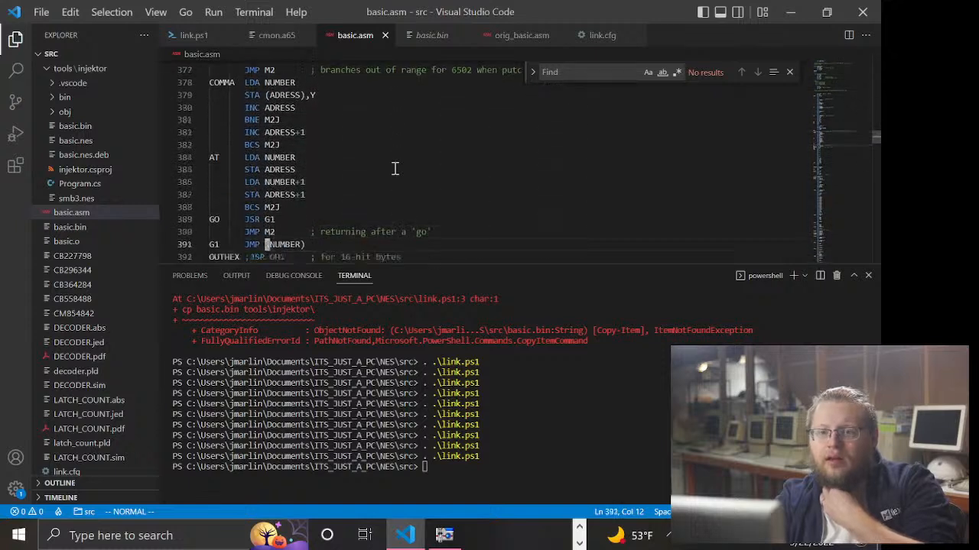
scroll(down, 3)
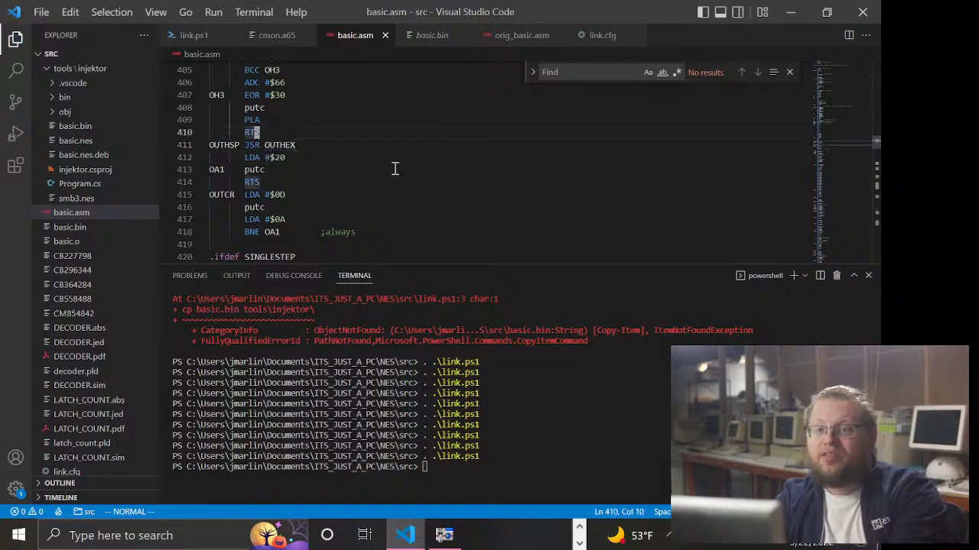
scroll(up, 3)
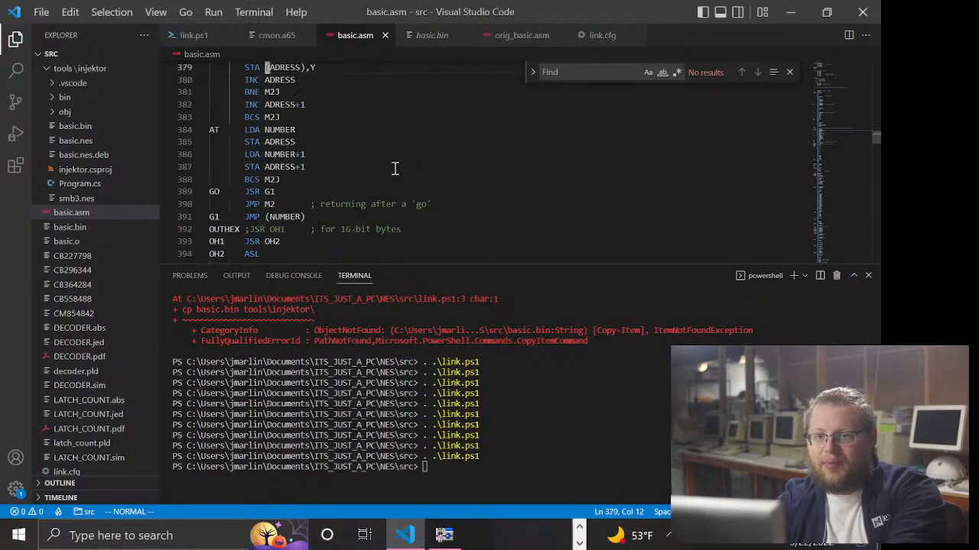
scroll(up, 3)
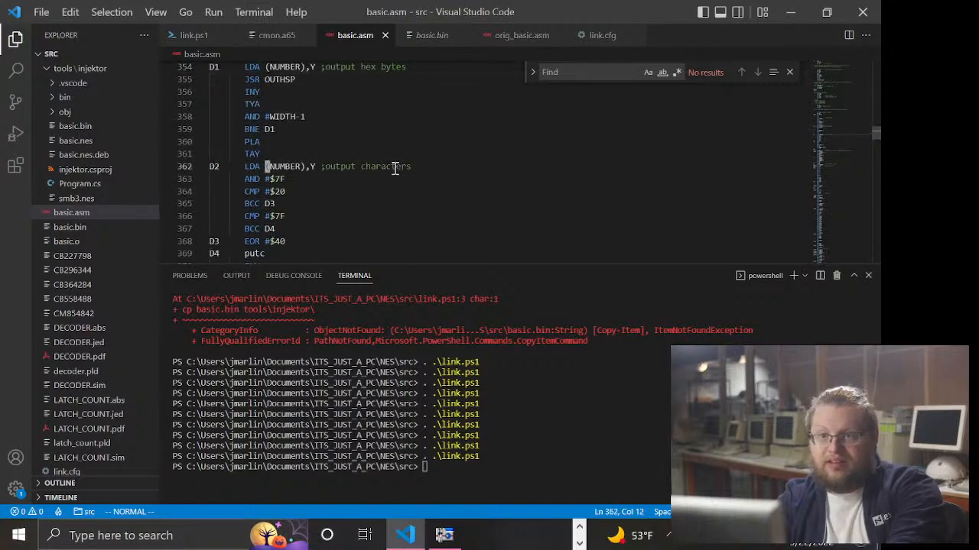
scroll(down, 3)
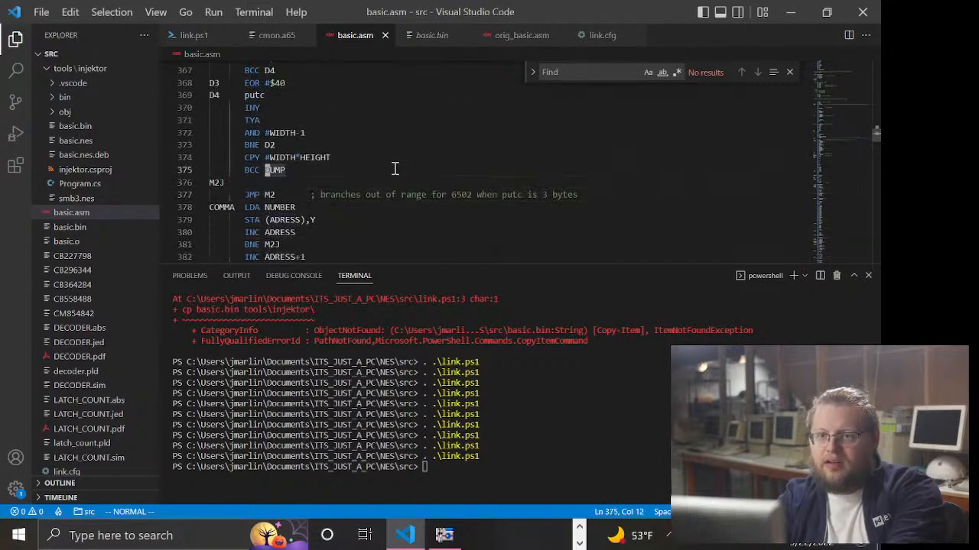
scroll(down, 3)
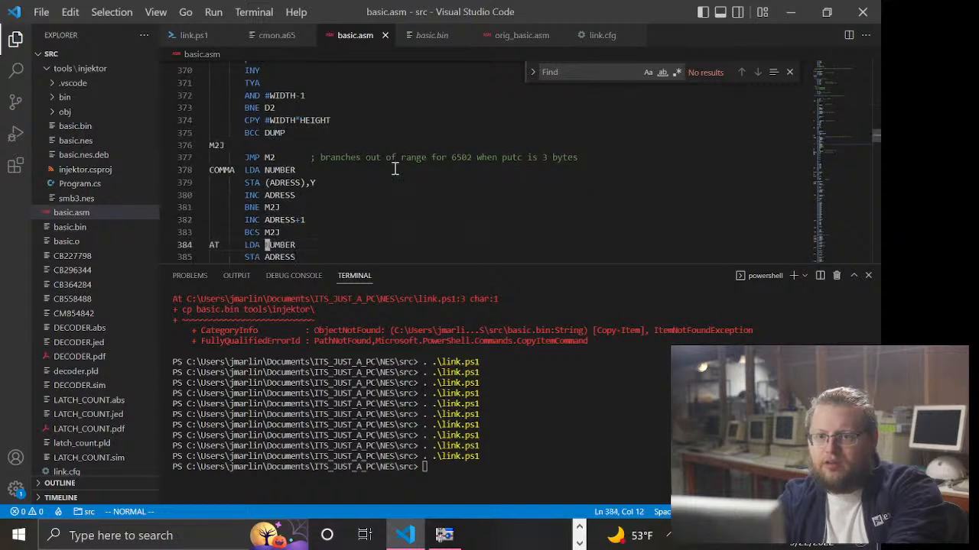
scroll(down, 3)
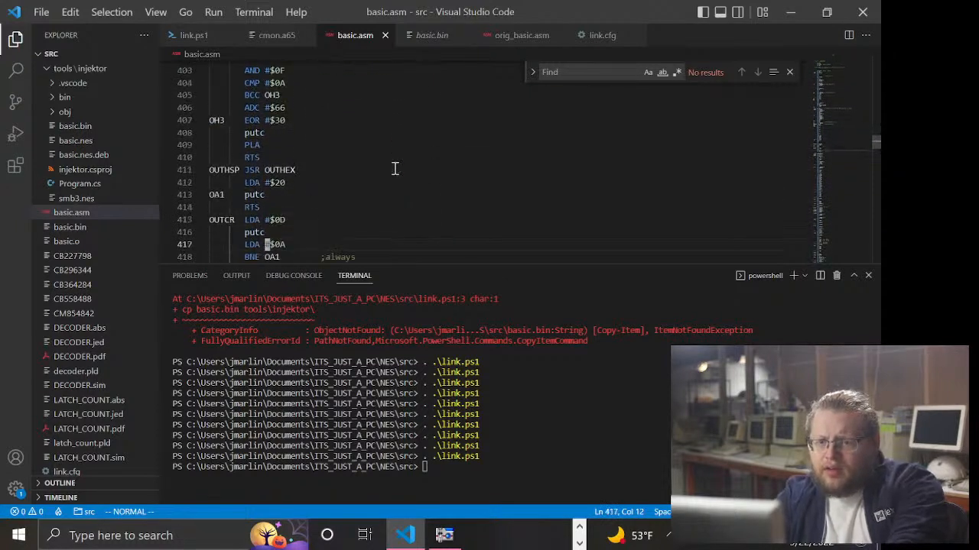
scroll(down, 3)
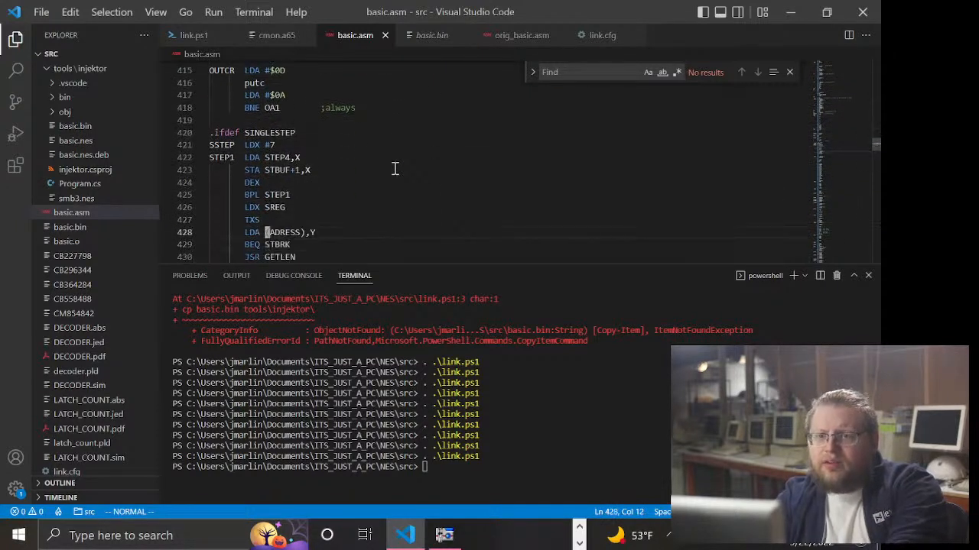
scroll(up, 3)
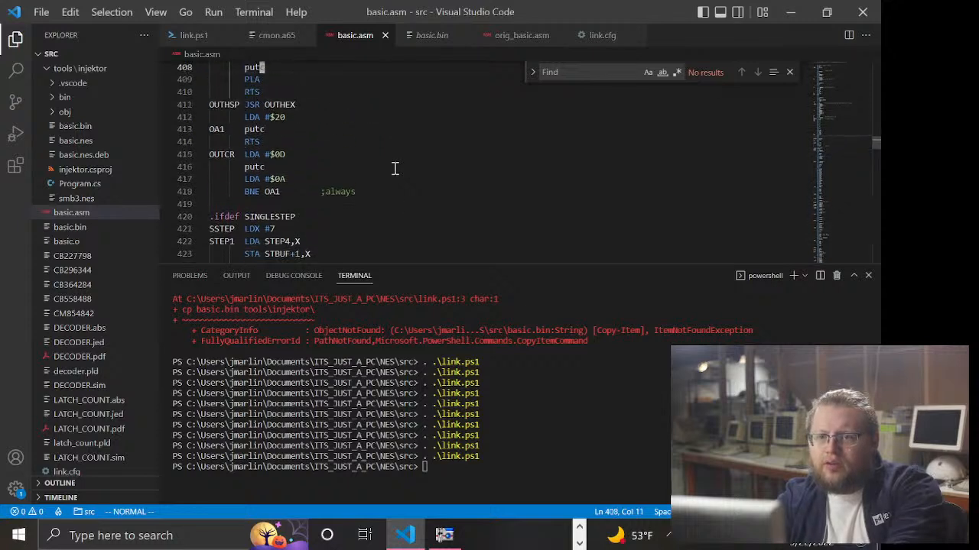
scroll(up, 3)
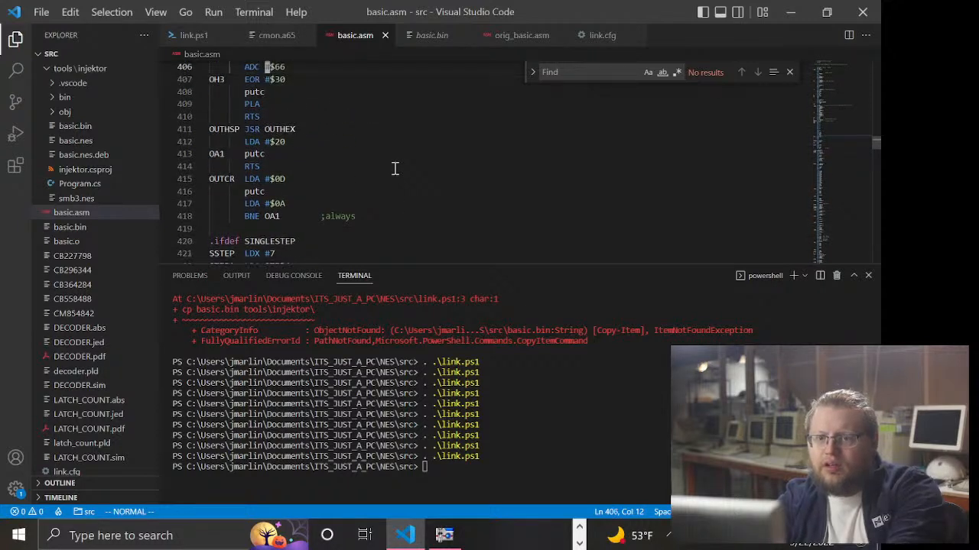
scroll(up, 3)
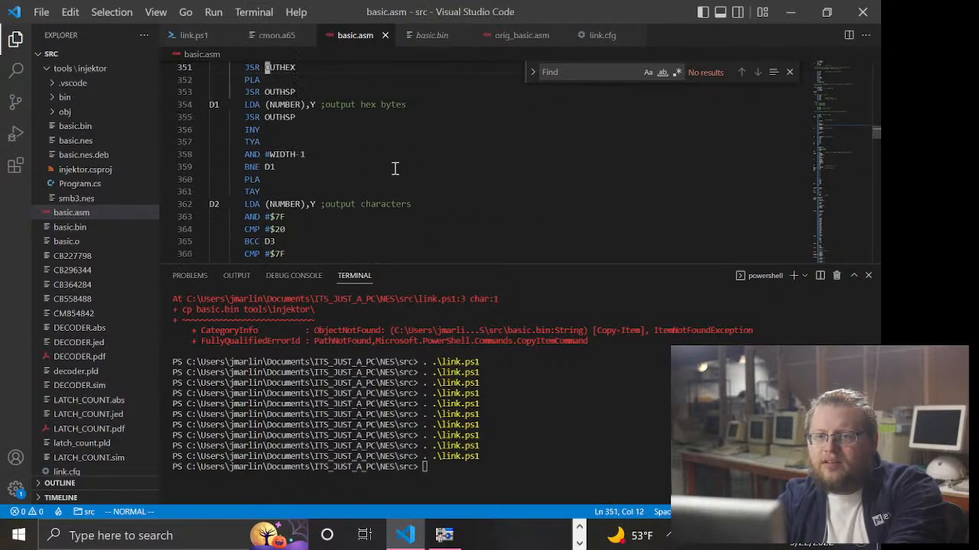
scroll(up, 3)
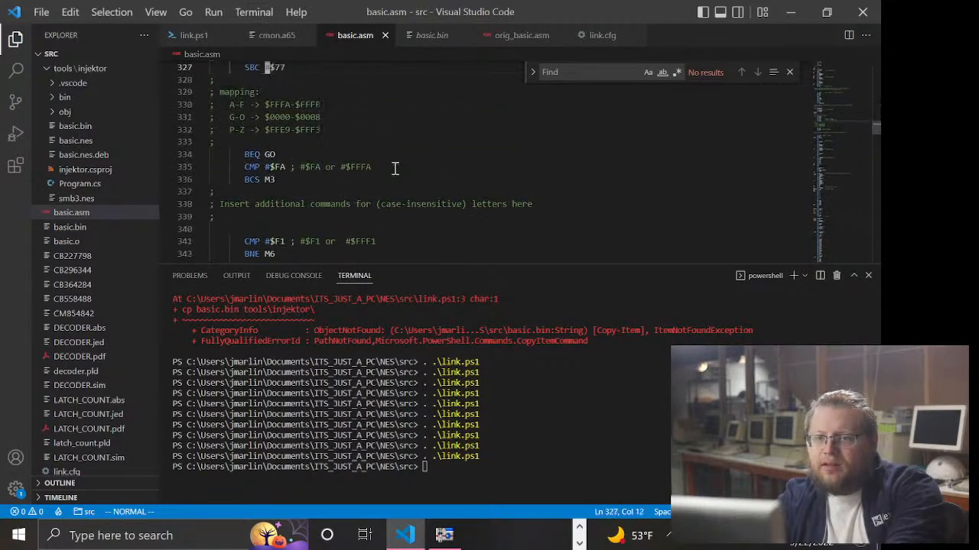
scroll(down, 3)
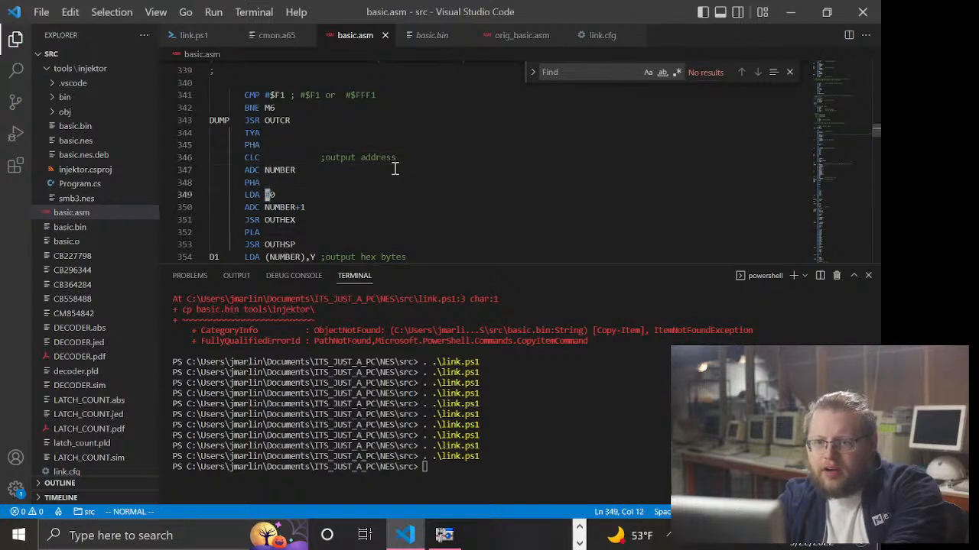
scroll(down, 3)
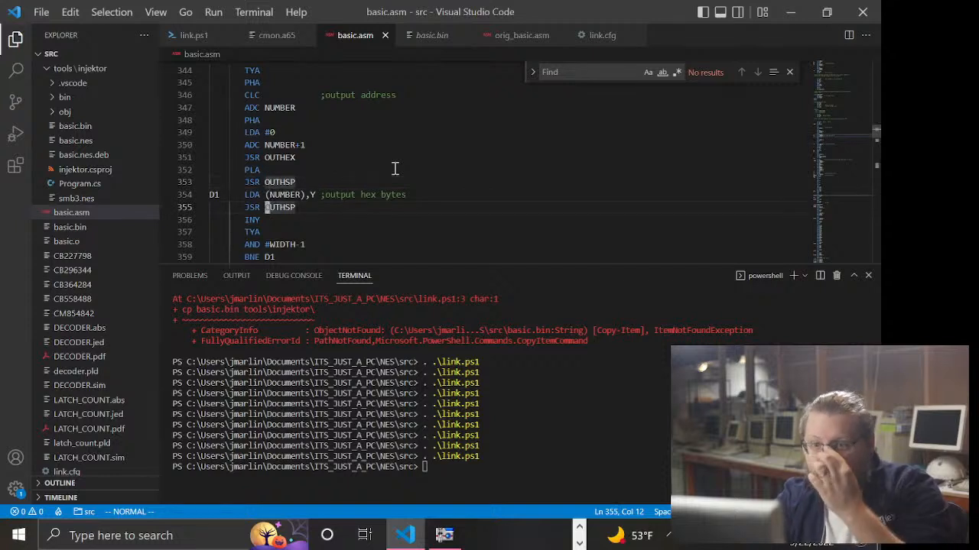
scroll(down, 3)
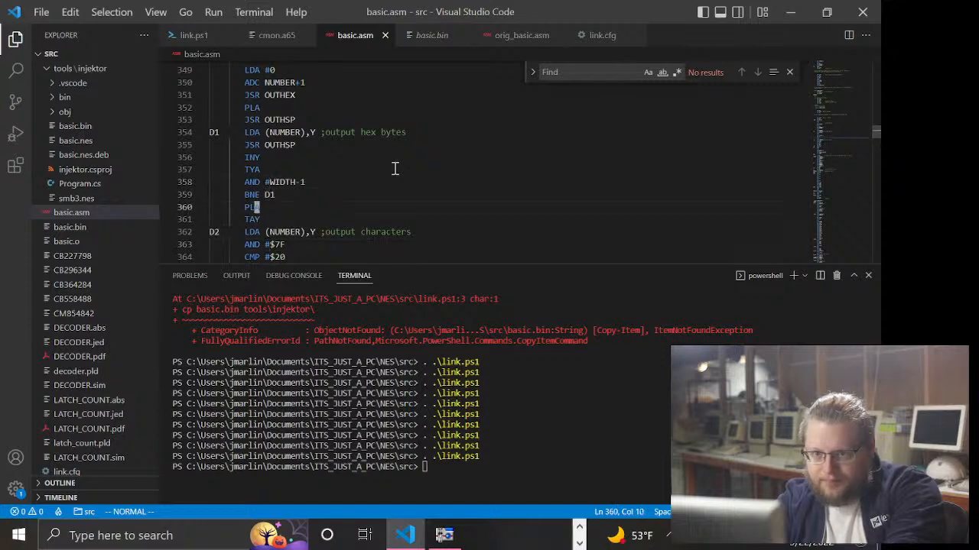
scroll(down, 3)
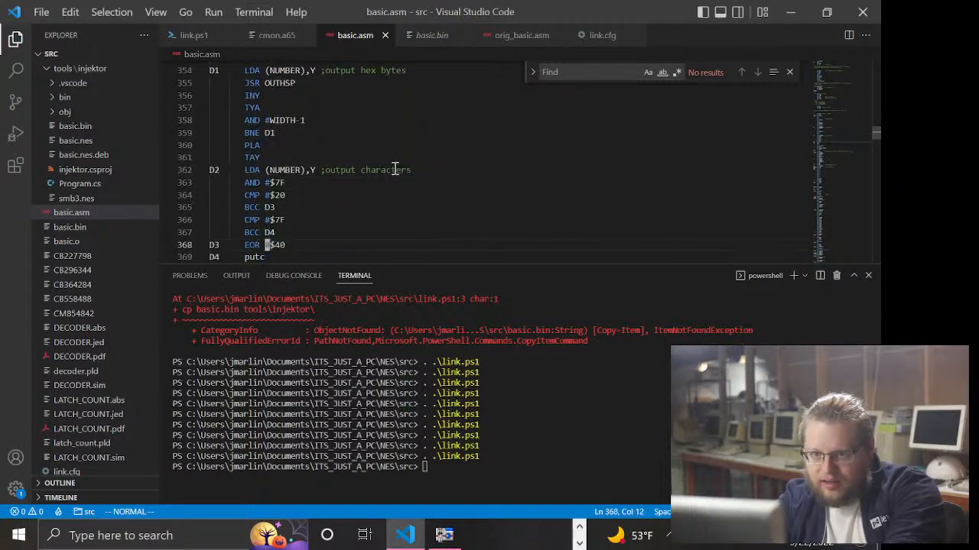
scroll(down, 3)
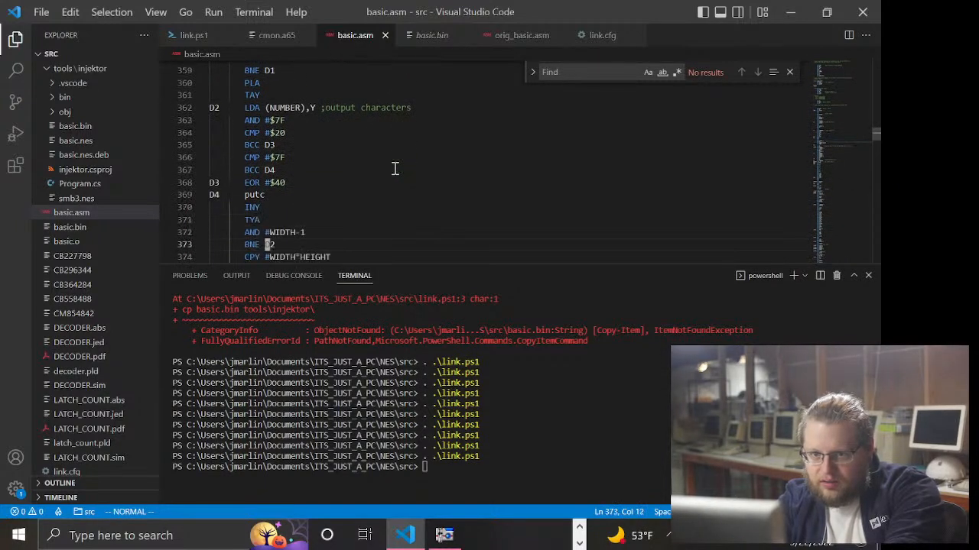
scroll(down, 3)
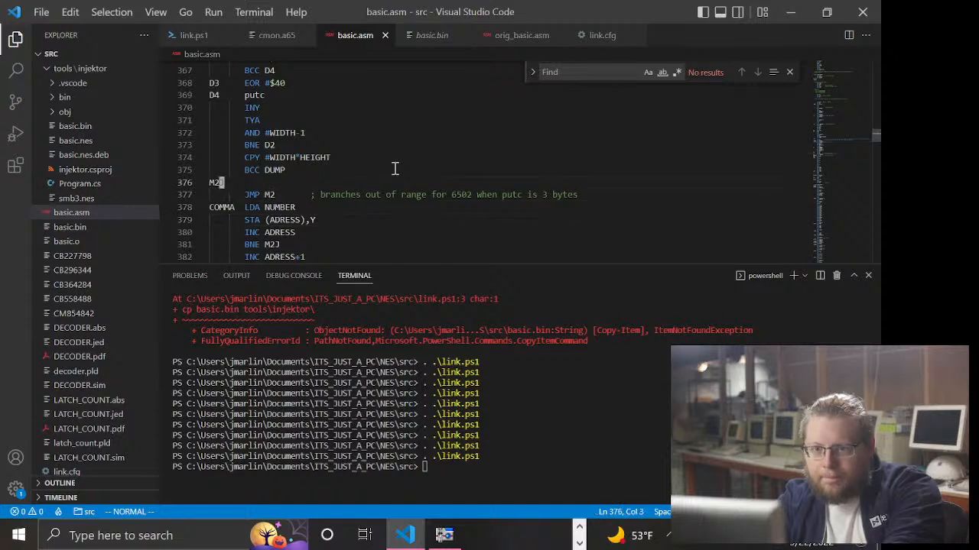
scroll(up, 3)
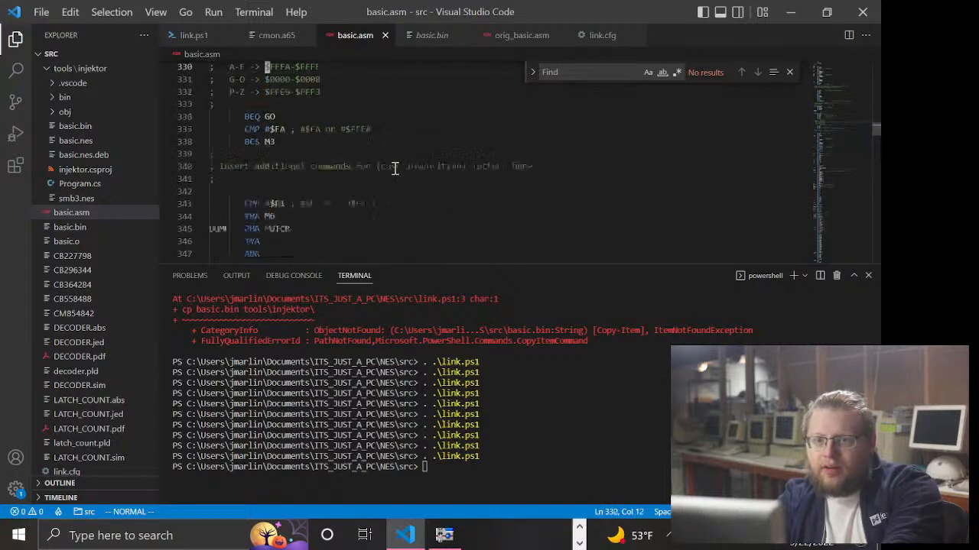
scroll(up, 3)
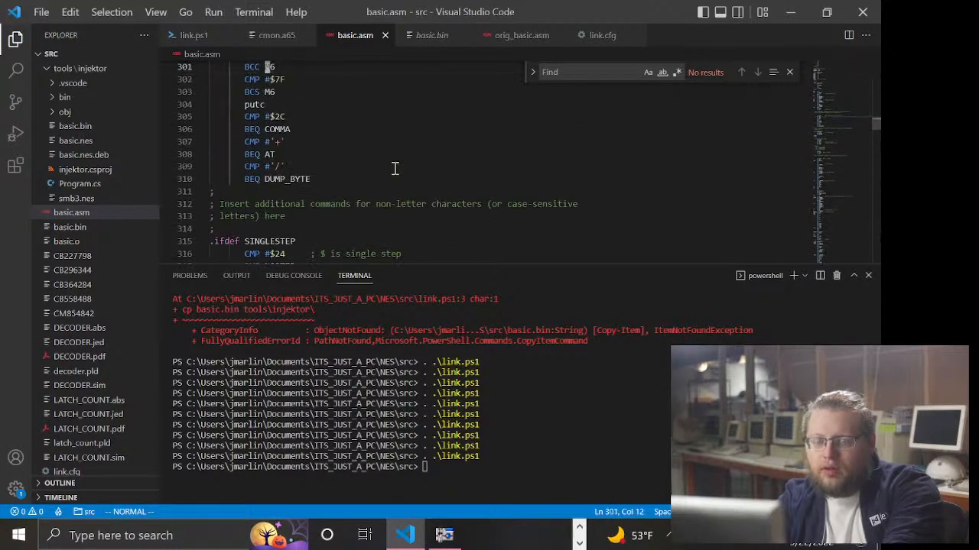
scroll(up, 3)
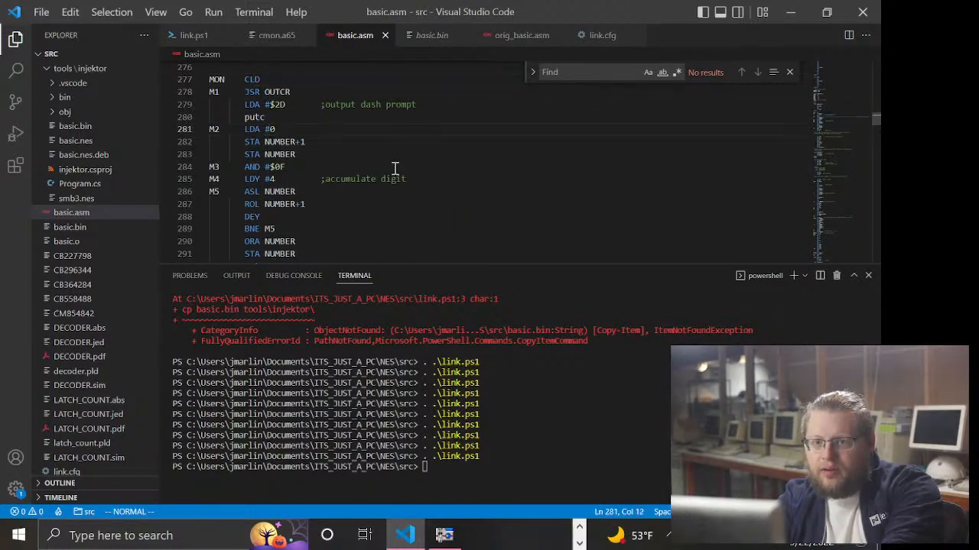
click(225, 128)
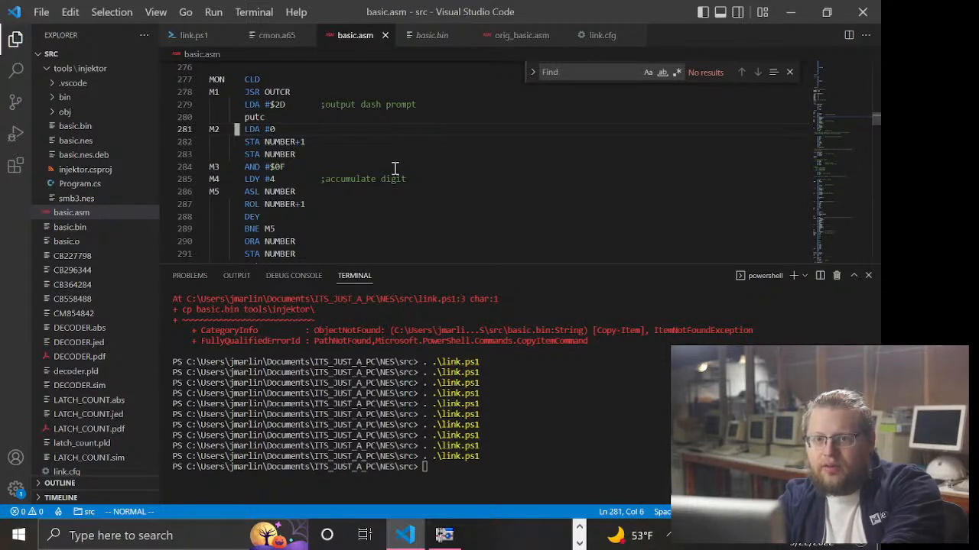
scroll(down, 3)
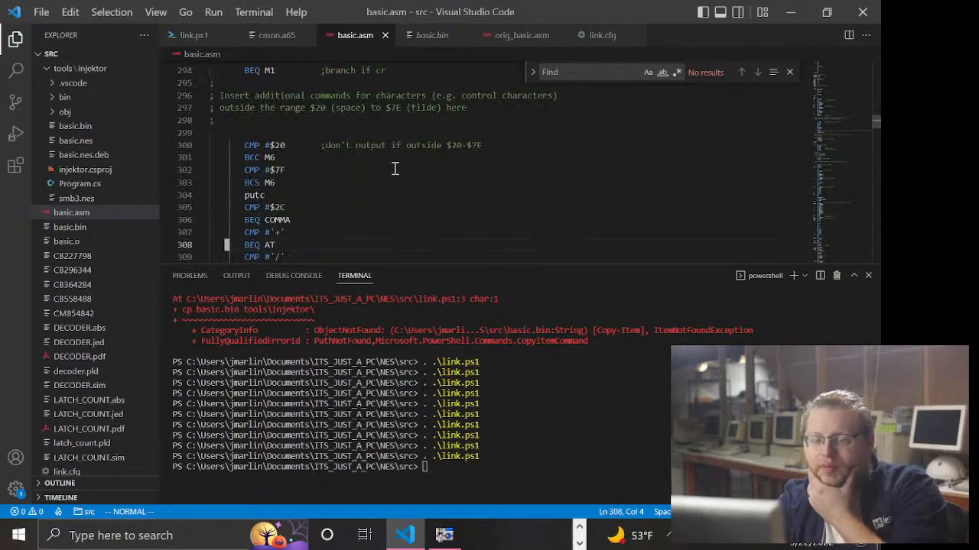
scroll(down, 3)
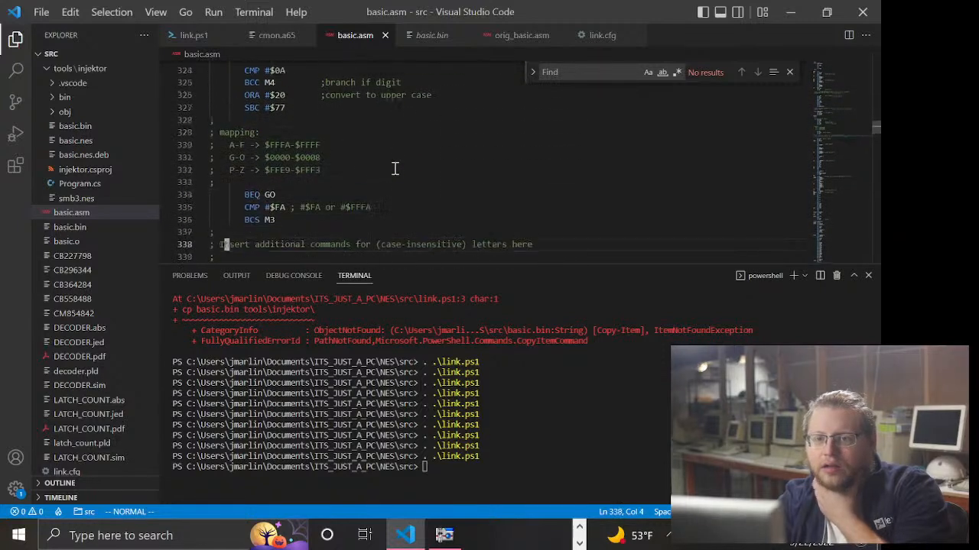
scroll(up, 3)
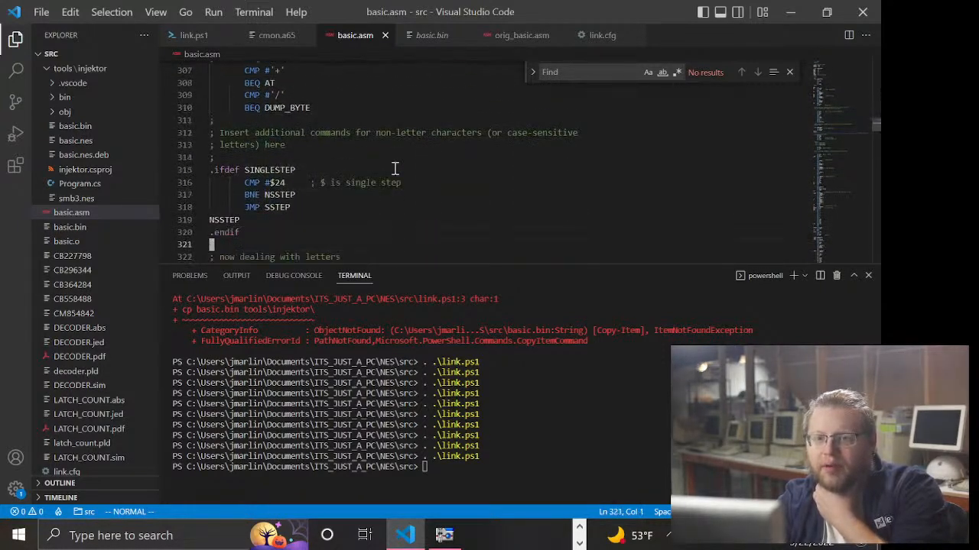
scroll(down, 3)
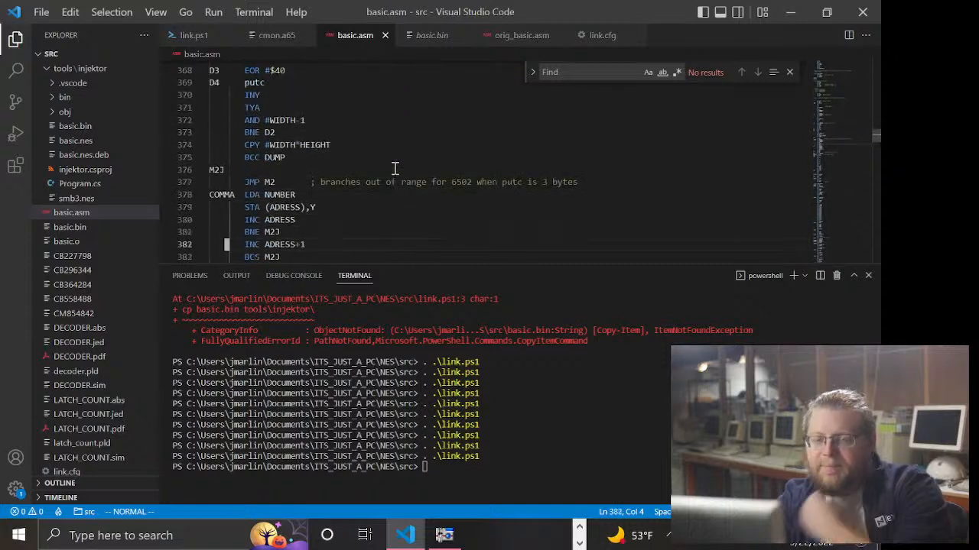
scroll(down, 3)
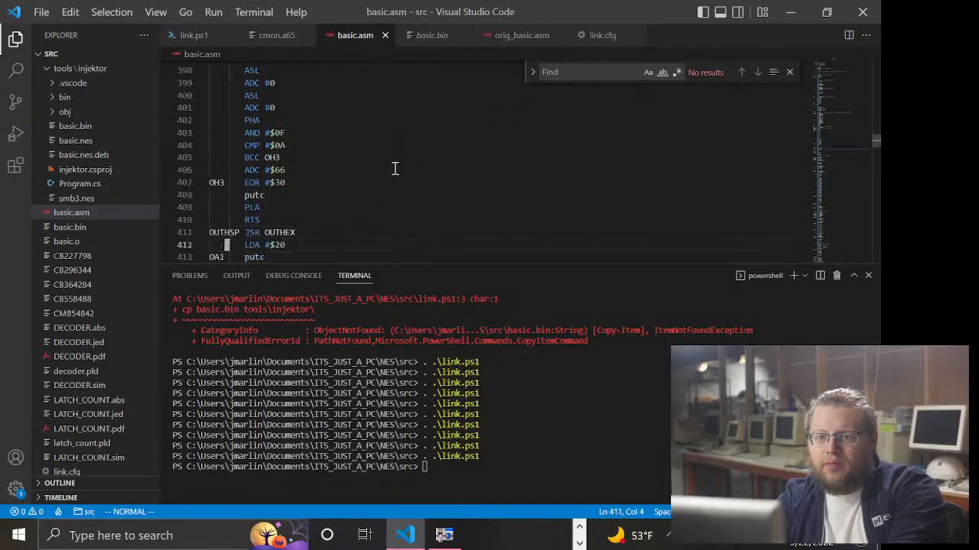
scroll(down, 3)
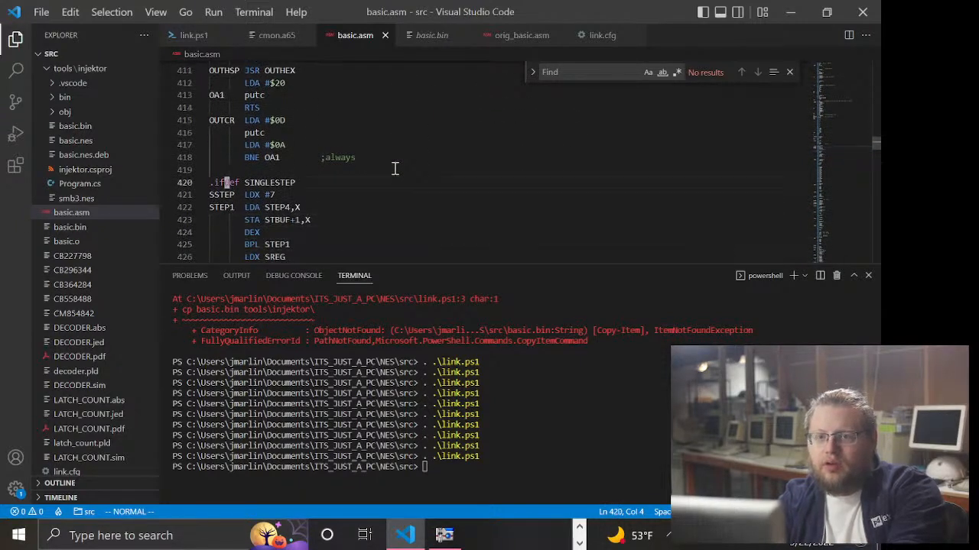
scroll(up, 3)
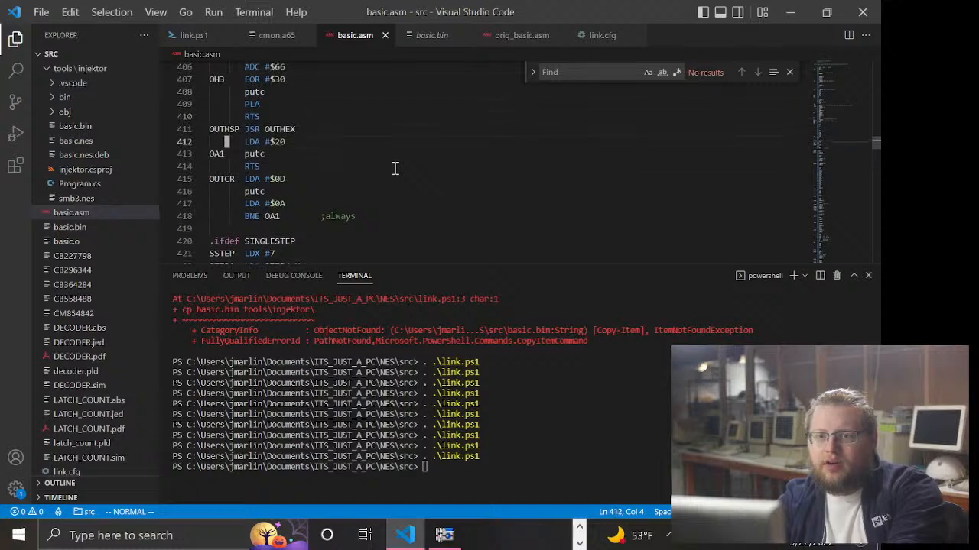
- Below OUTCR, add the DUMP_BYTE label and an LDA #$AA line
key(o)
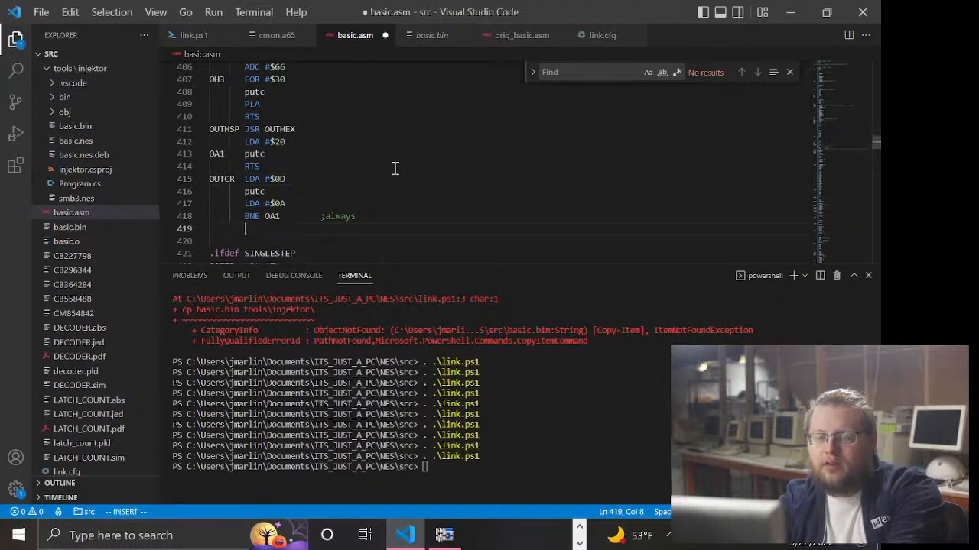
text(D)
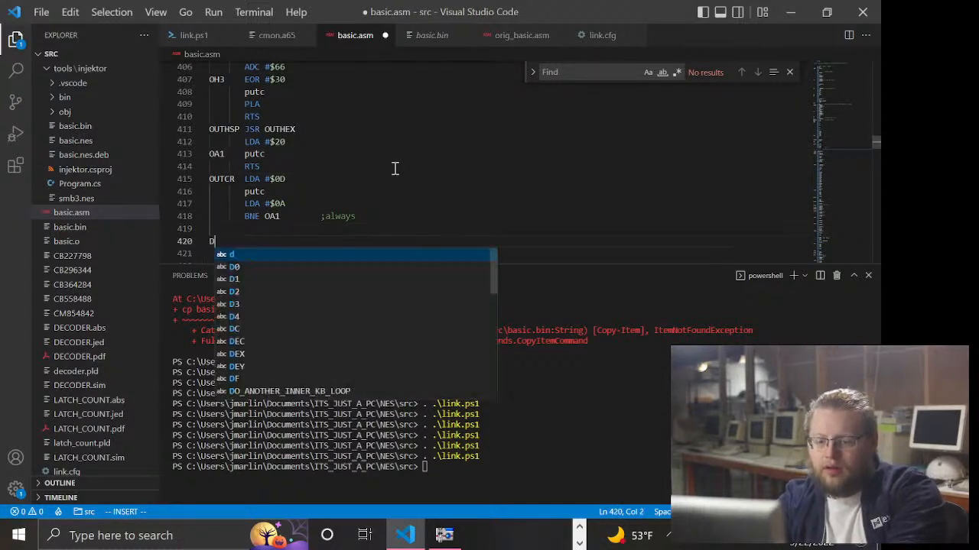
text(UMP_BYTE:)
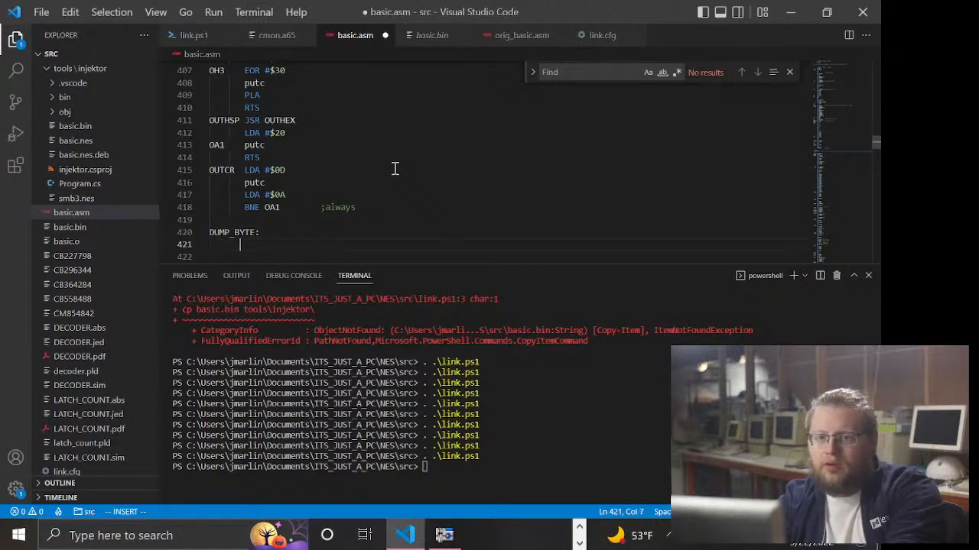
text(LDA)
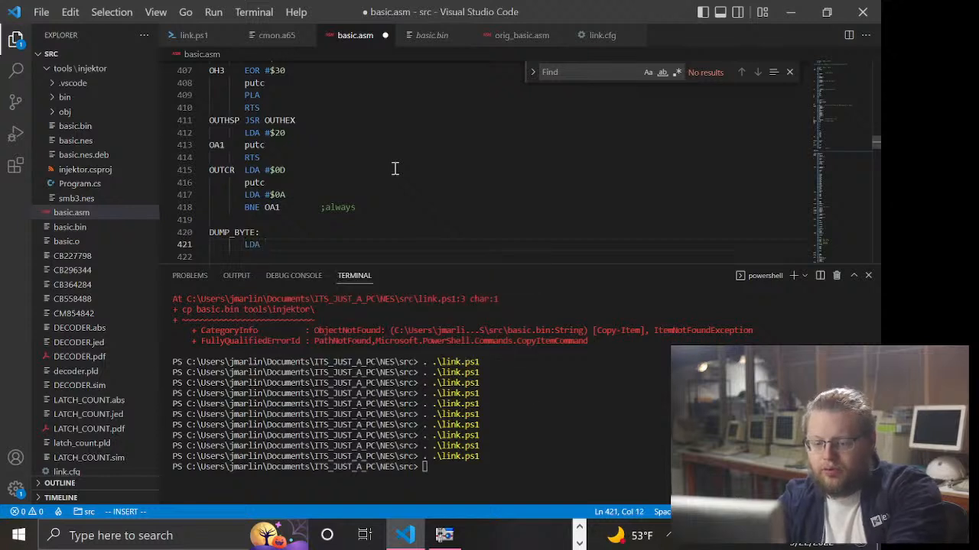
text(#)
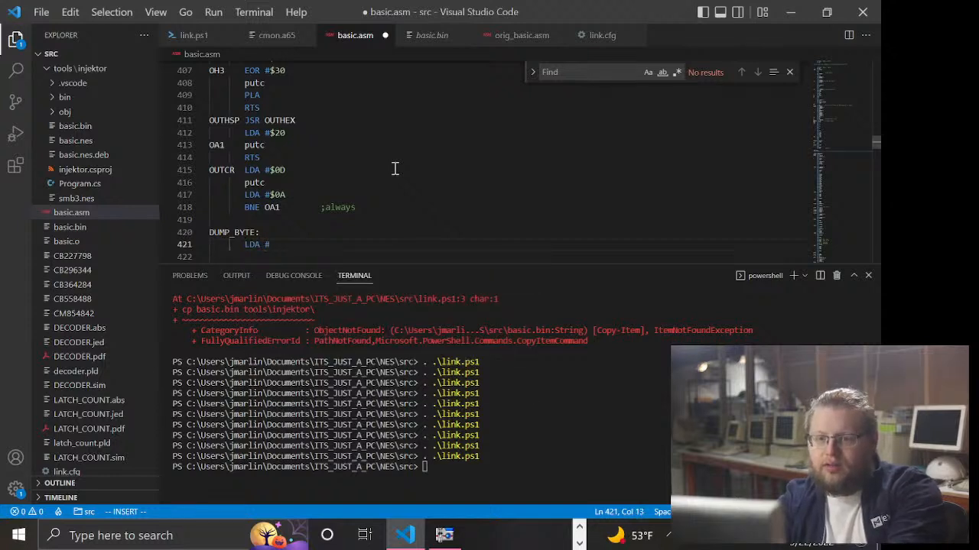
text($)
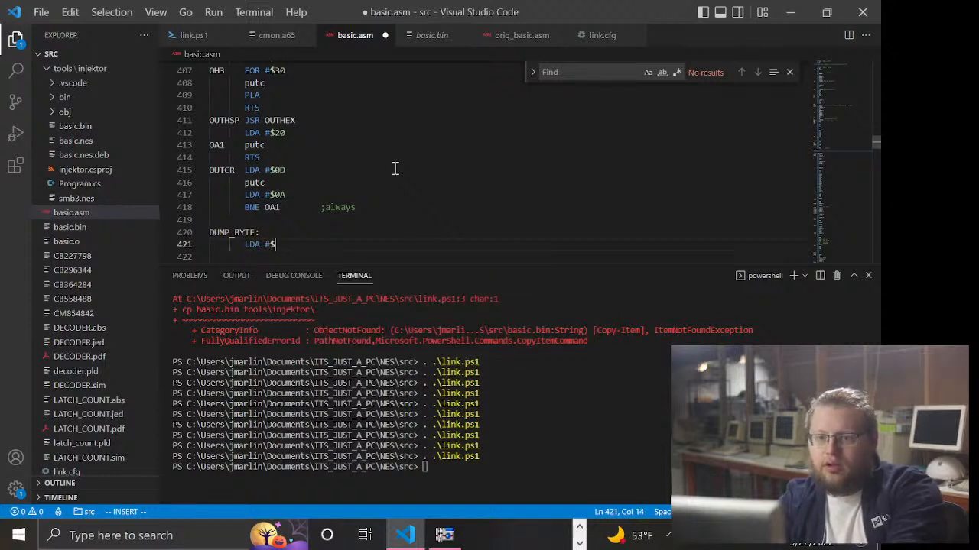
text(a0)
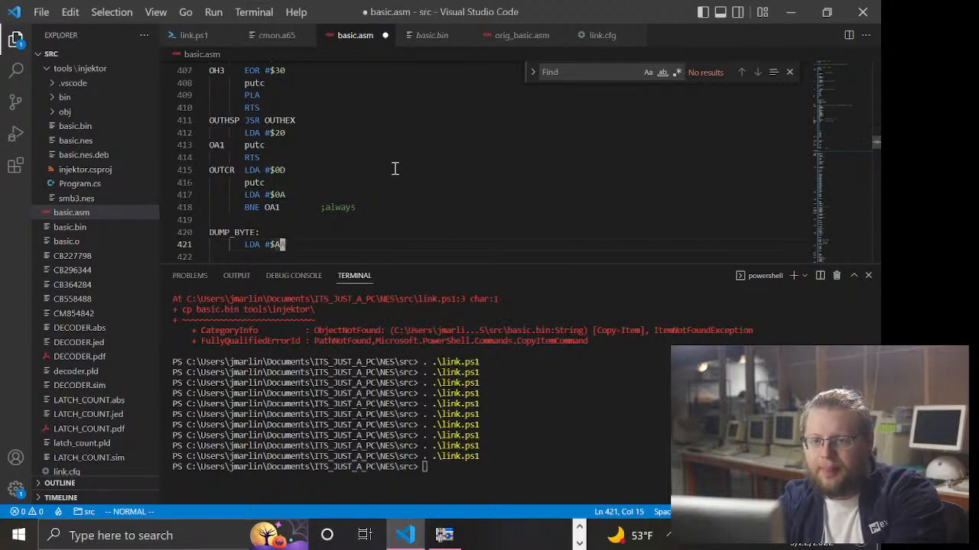
- Add JSR OUTHEX and JMP M2 to the routine, then save basic.asm
text(JSR)
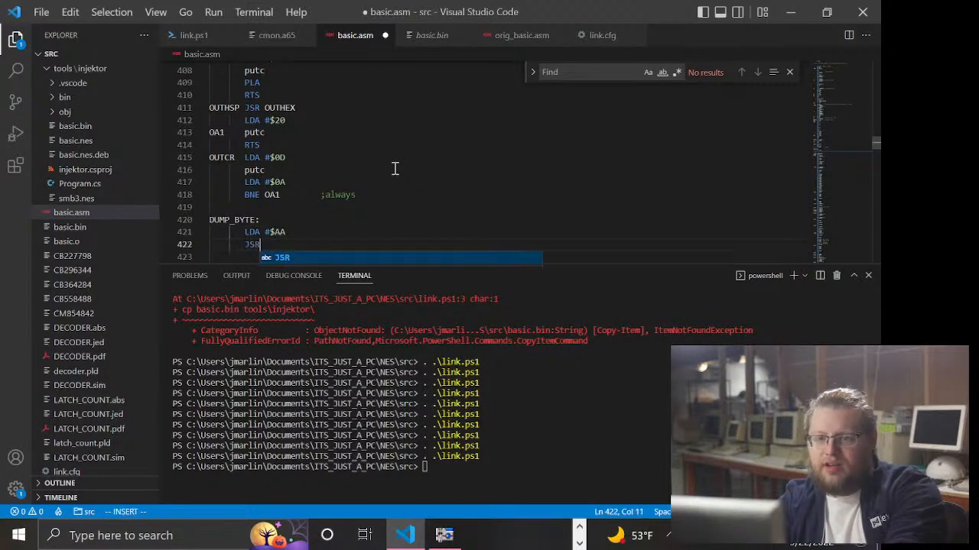
text(OUTHEX)
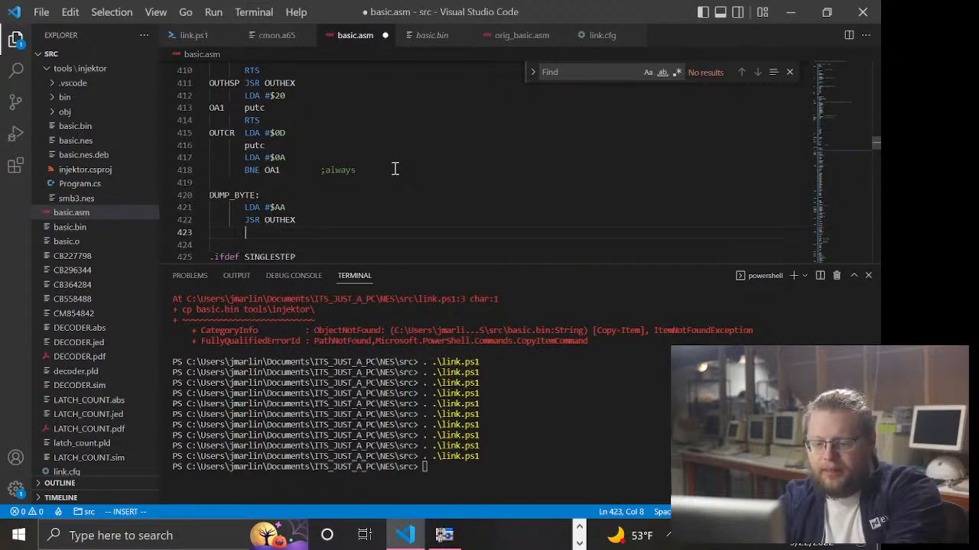
text(JMP)
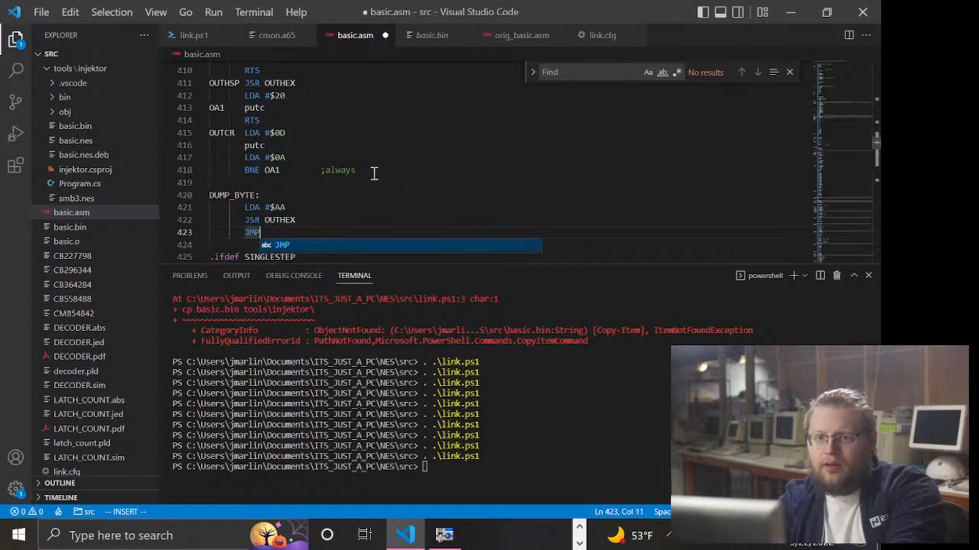
scroll(up, 3)
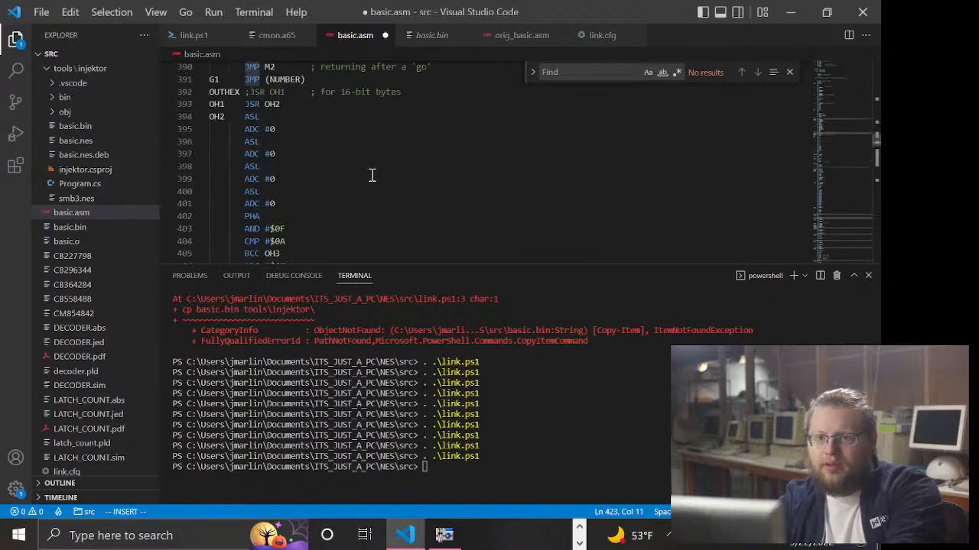
scroll(up, 3)
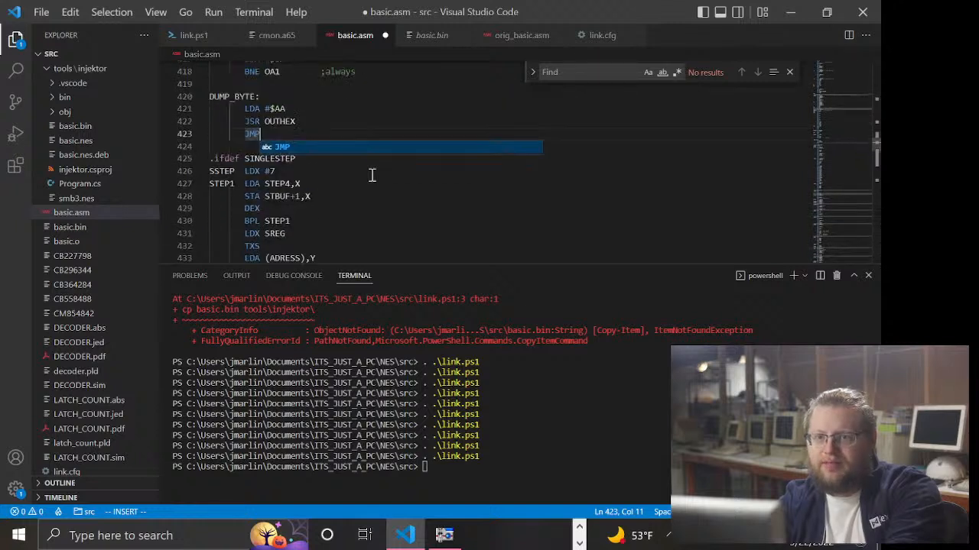
key(Escape)
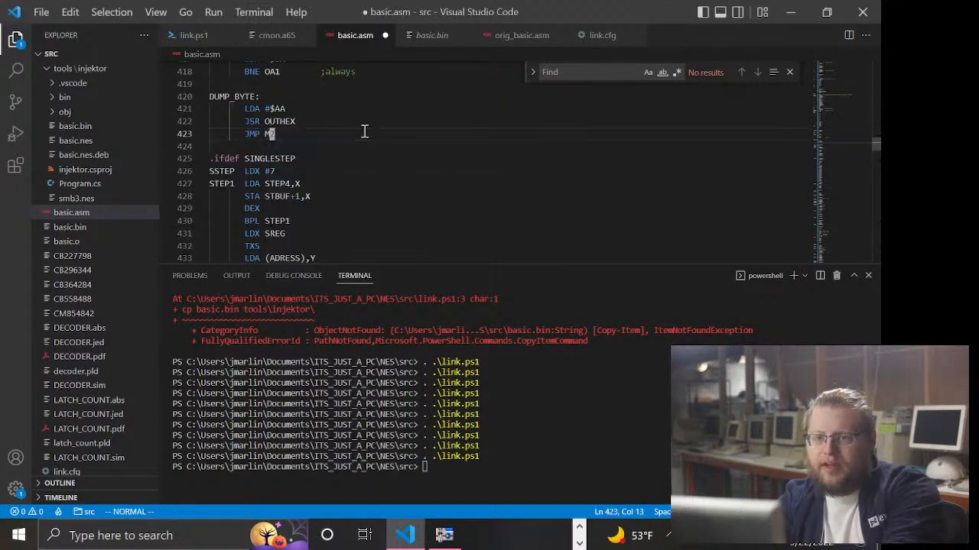
key(ctrl+s)
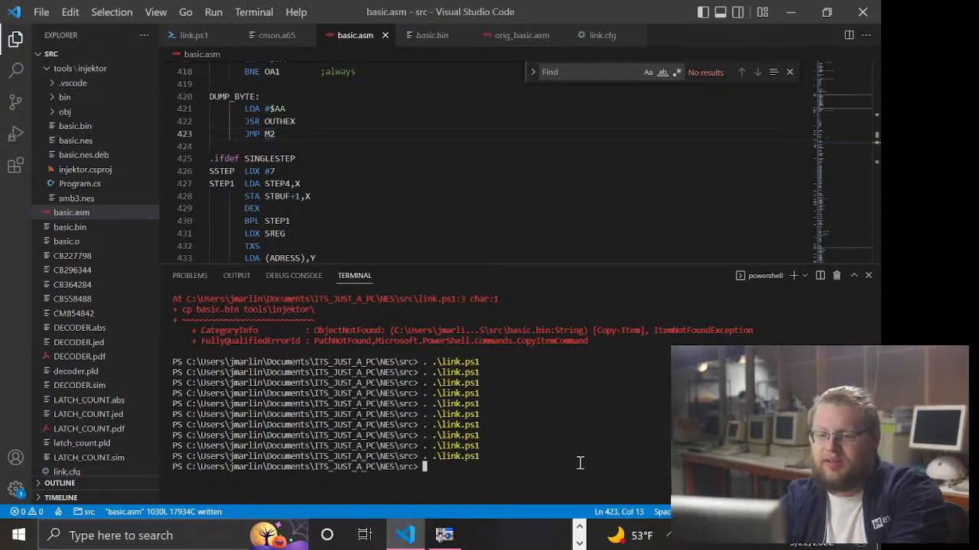
- Run link.ps1 and review the range error for BEQ DUMP_BYTE on line 310
key(Return)
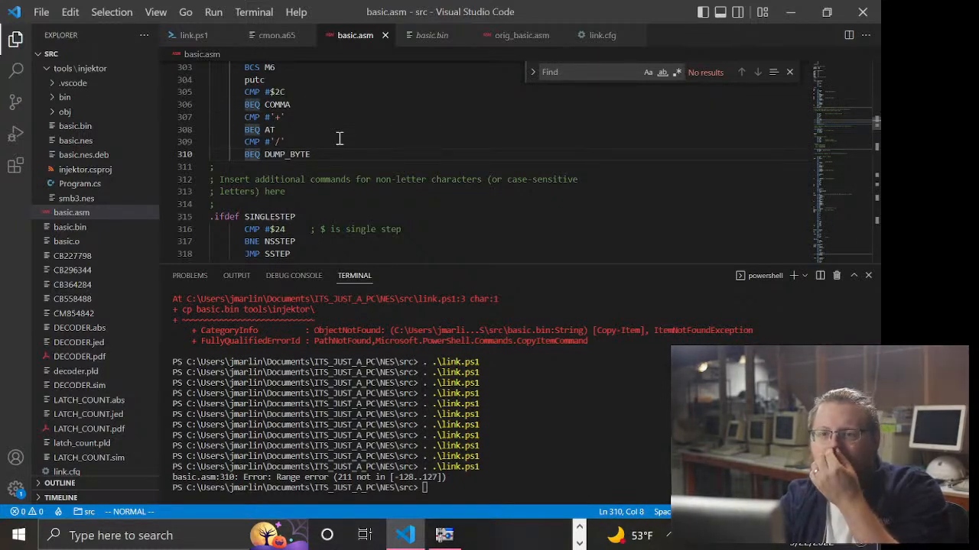
scroll(down, 3)
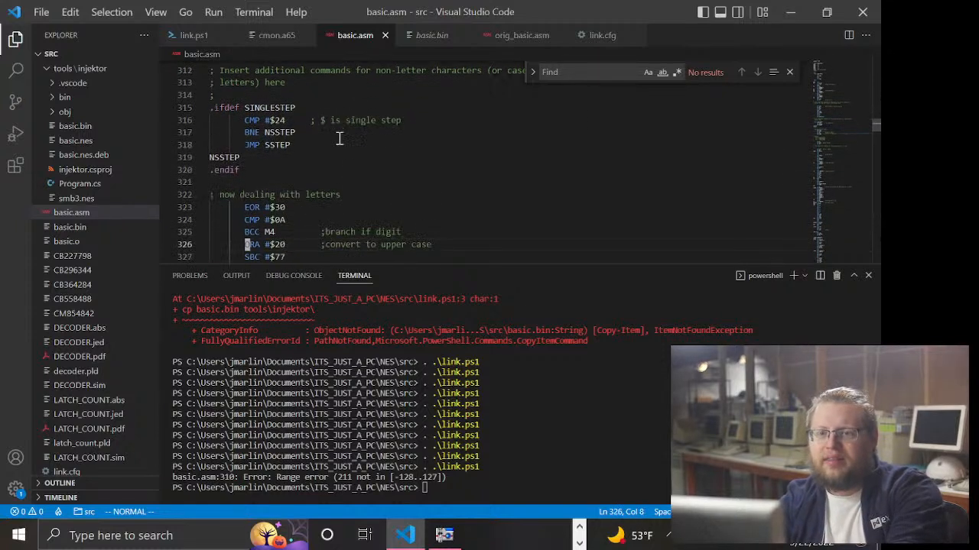
scroll(down, 3)
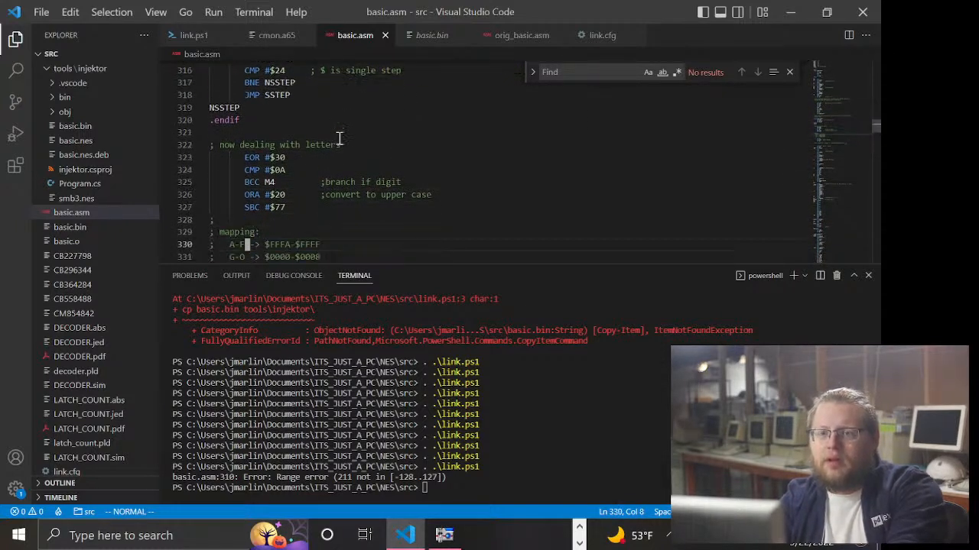
scroll(down, 3)
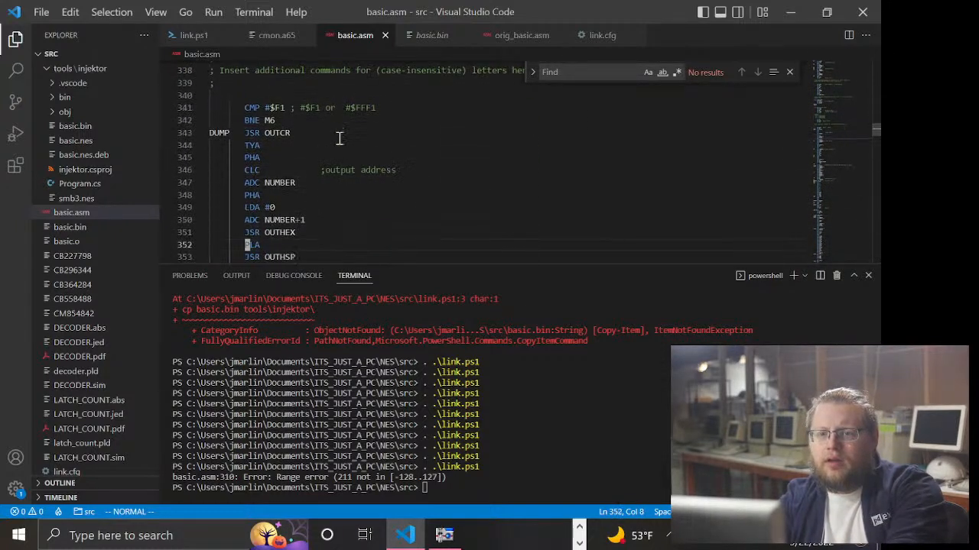
scroll(up, 3)
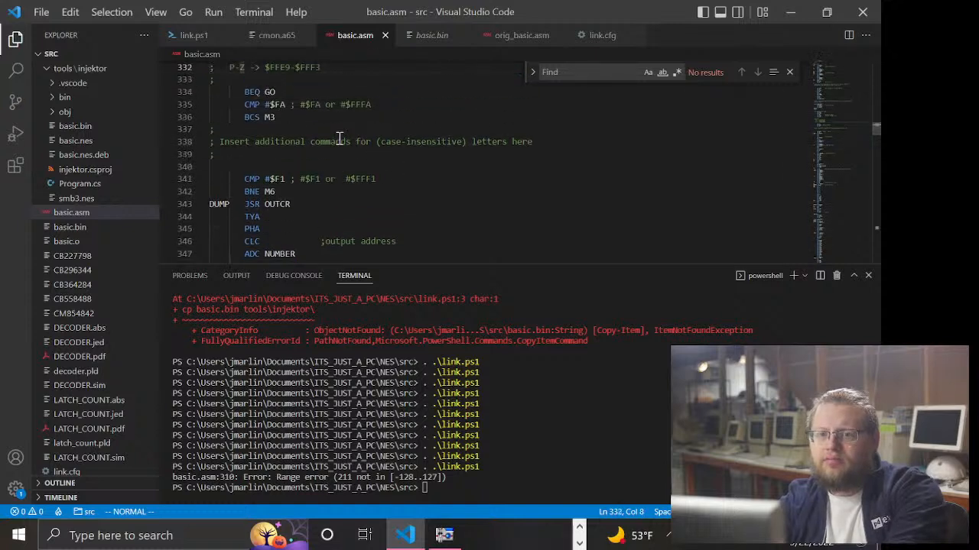
scroll(up, 3)
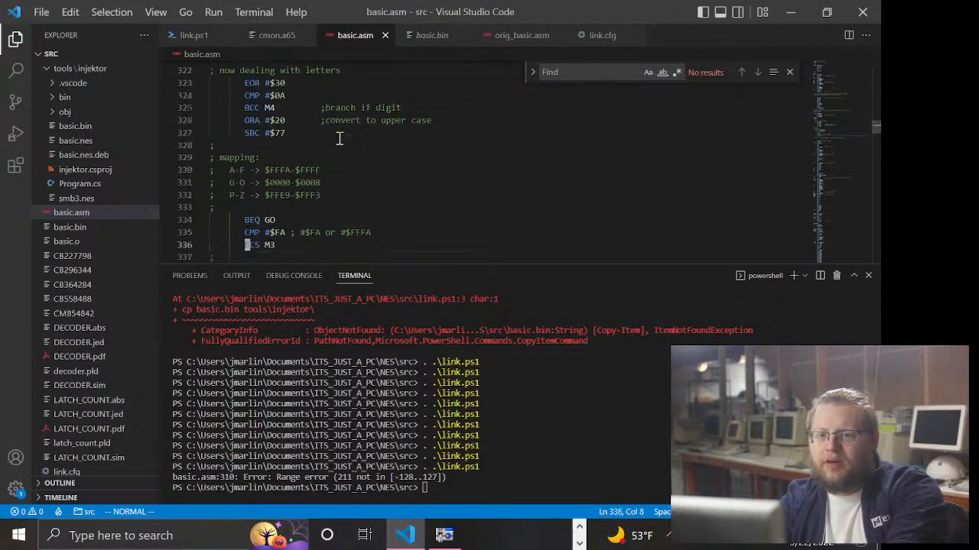
scroll(down, 3)
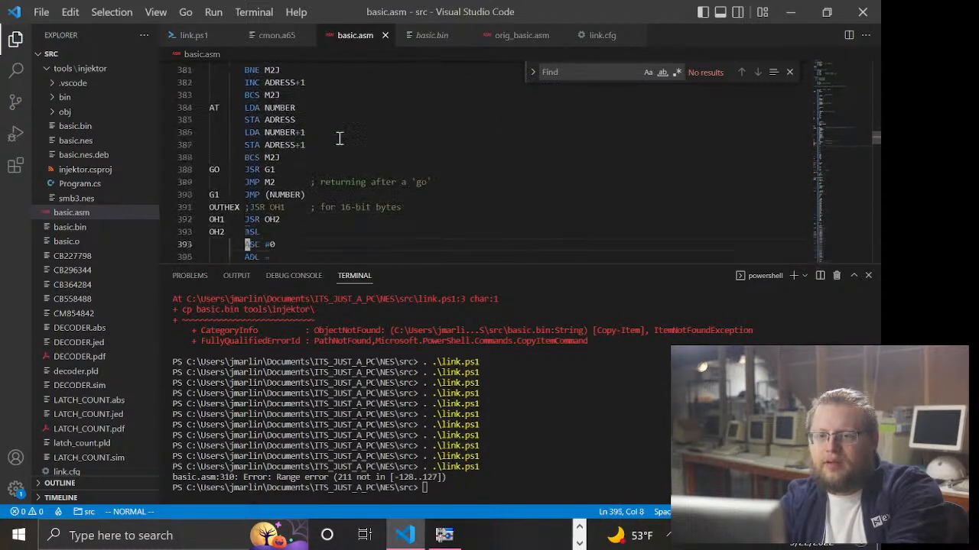
scroll(down, 3)
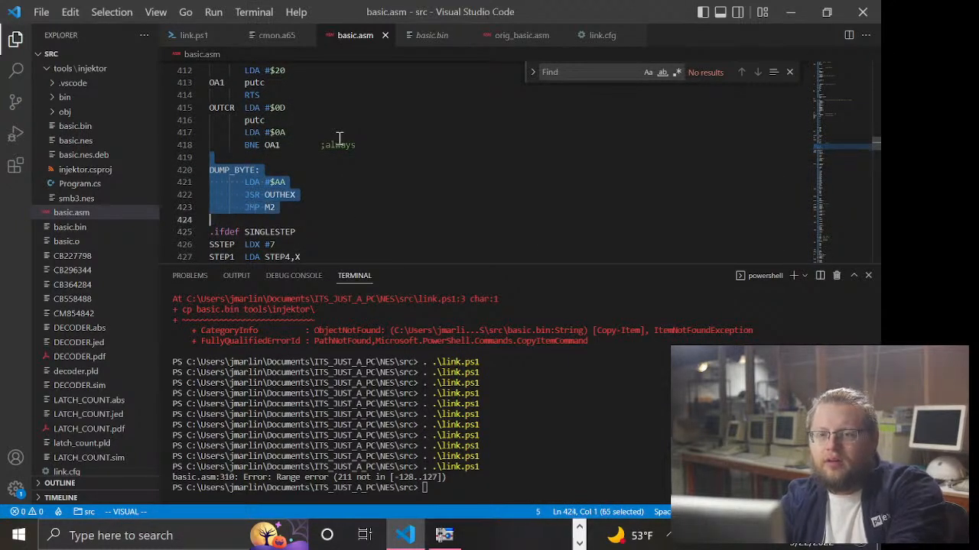
- Delete the selected DUMP_BYTE block and scroll up to the init section
key(Delete)
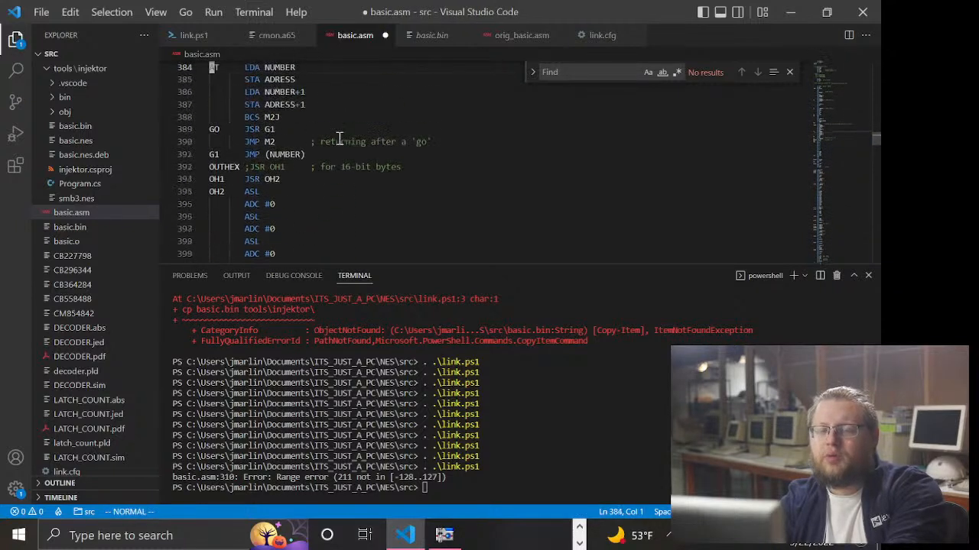
scroll(up, 3)
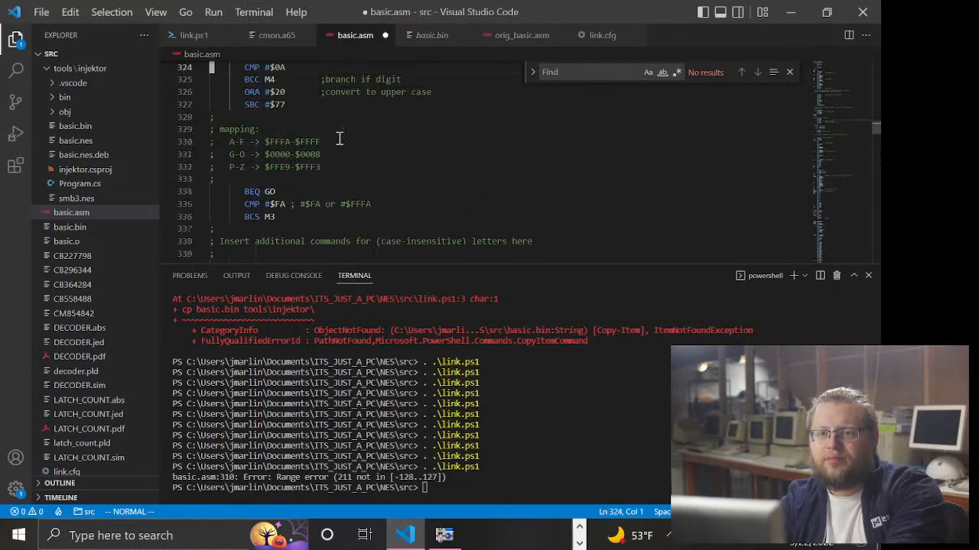
scroll(up, 3)
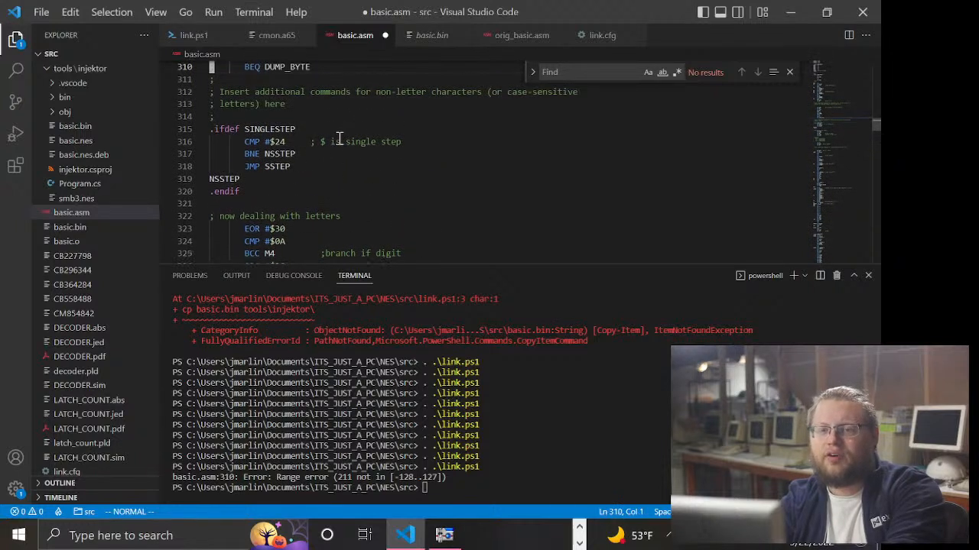
scroll(up, 3)
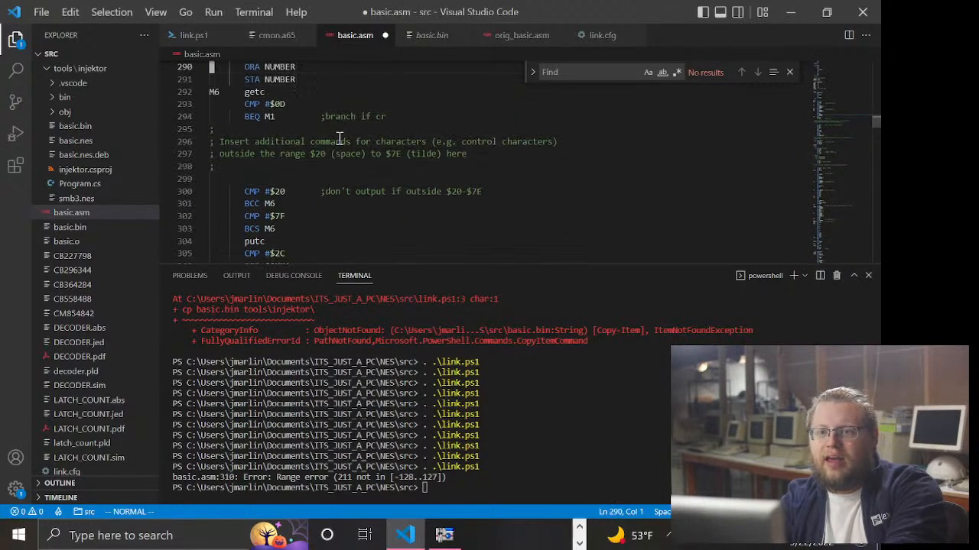
scroll(up, 3)
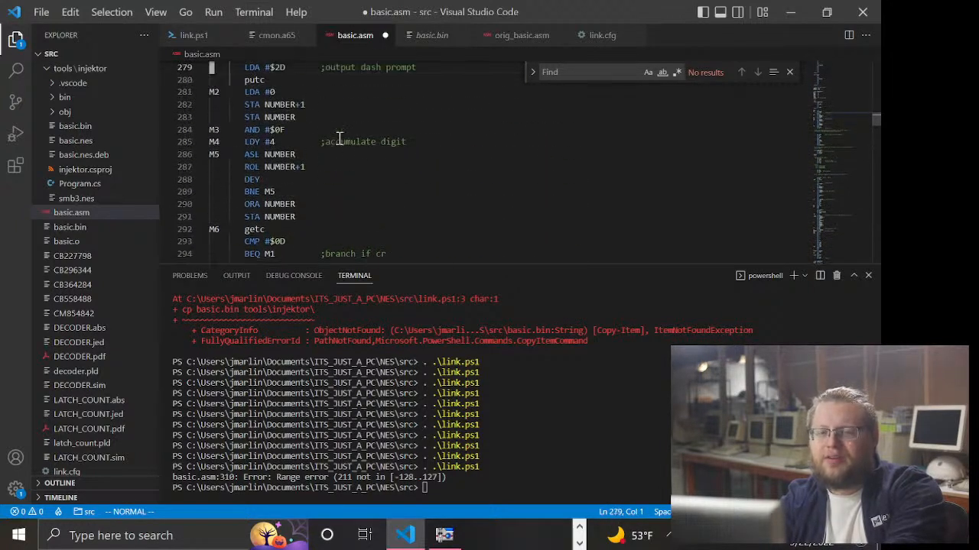
scroll(up, 3)
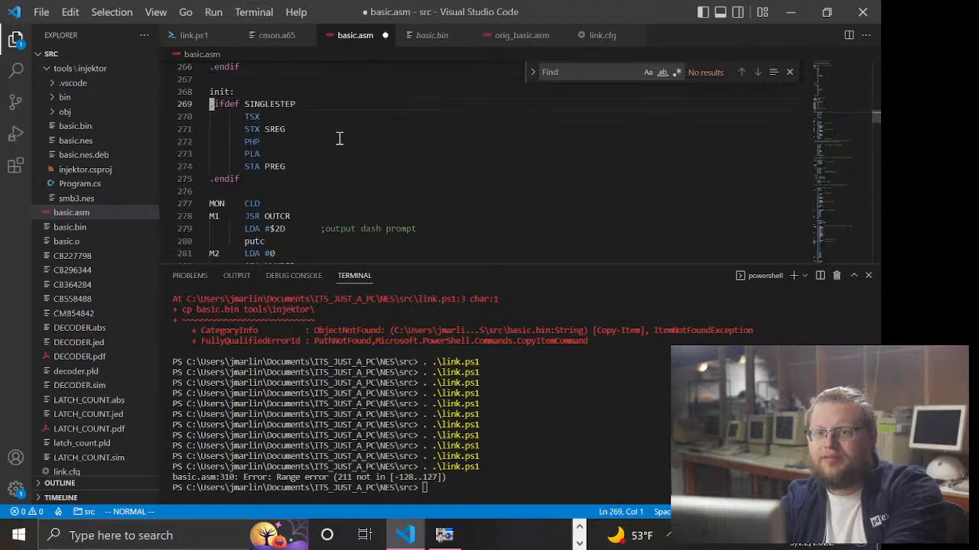
scroll(down, 3)
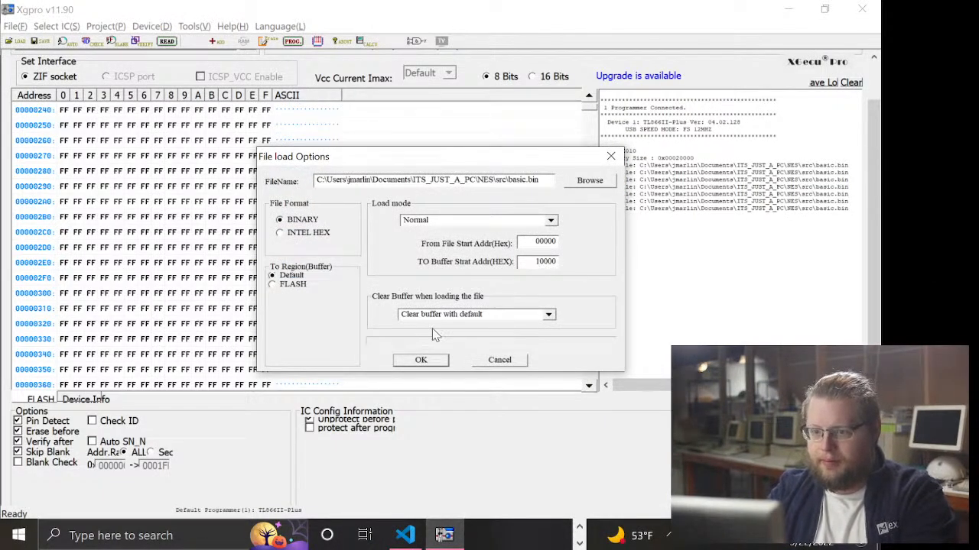
- Load basic.bin into the buffer, then erase and program the SST28EE010 chip
click(420, 360)
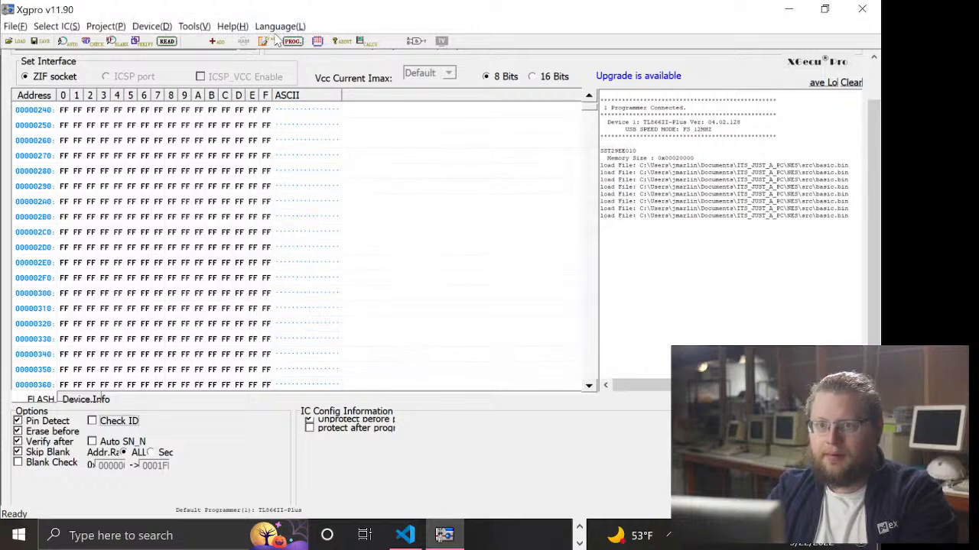
click(292, 41)
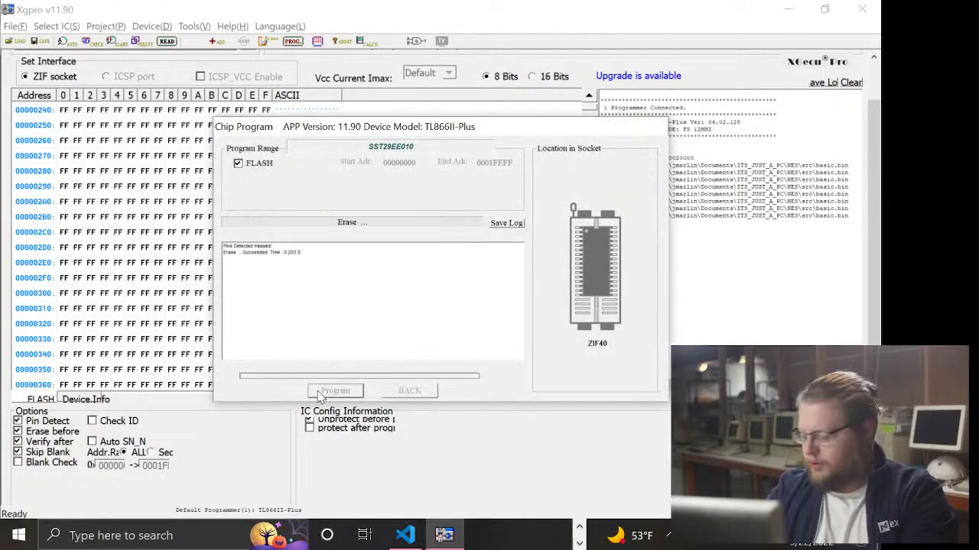
click(334, 390)
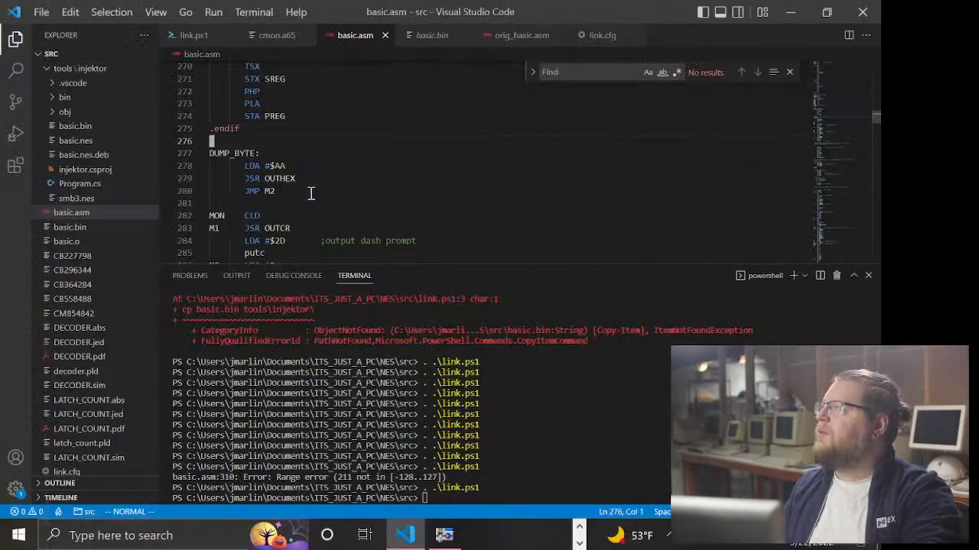
- Scroll basic.asm to reread the init, DUMP_BYTE and MON sections
scroll(up, 3)
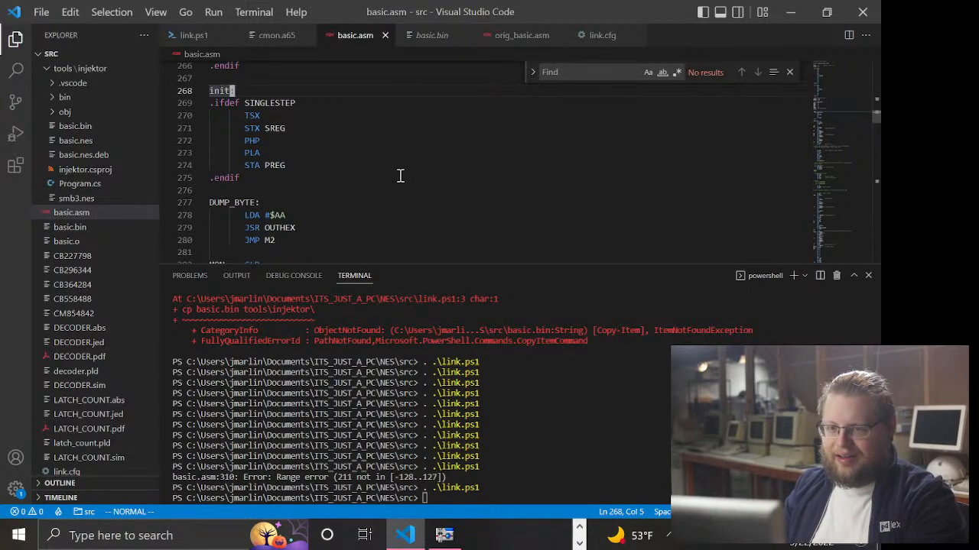
scroll(down, 3)
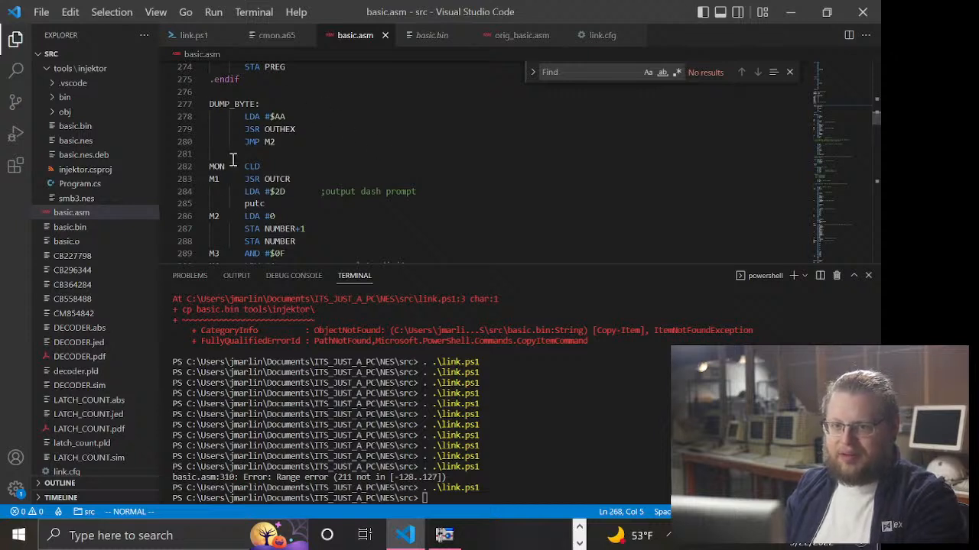
mouse_move(311, 167)
text(init)
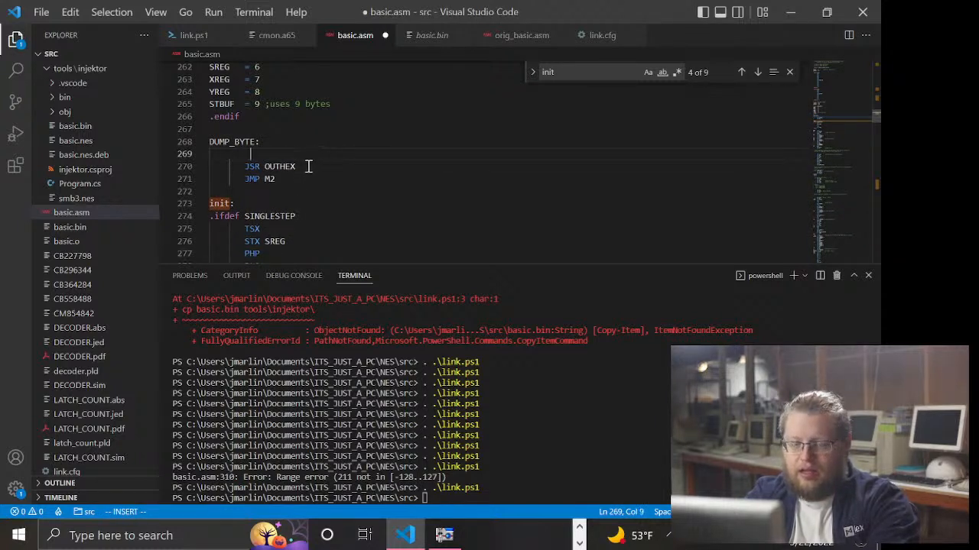
scroll(down, 3)
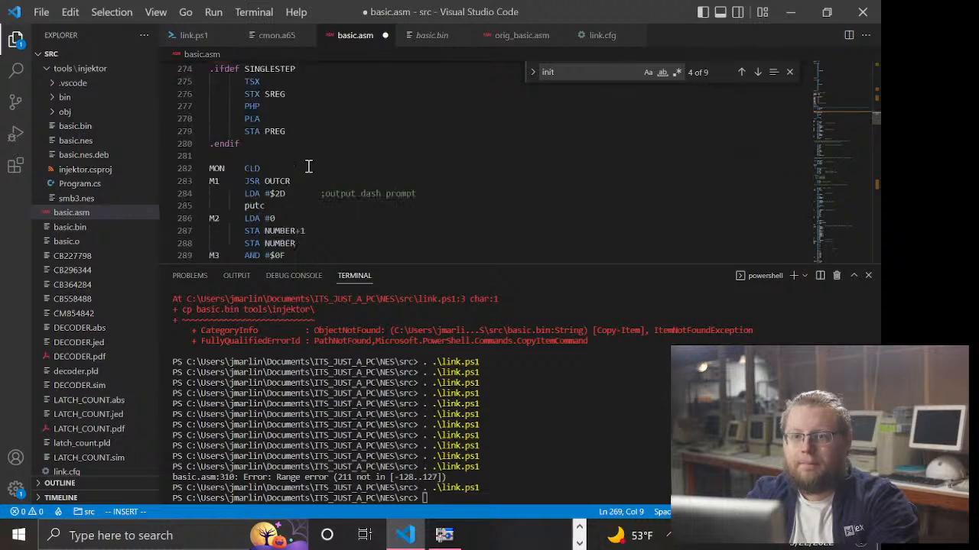
scroll(down, 3)
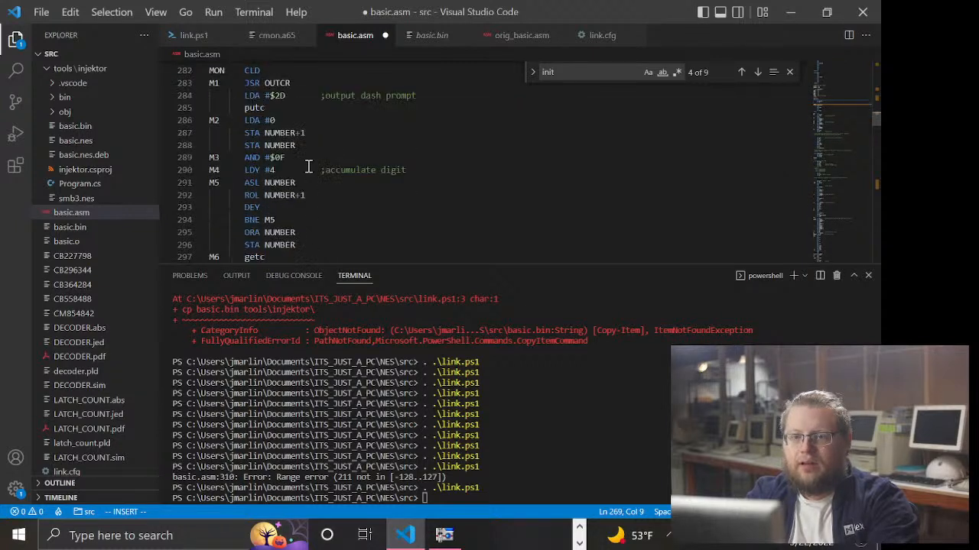
click(296, 145)
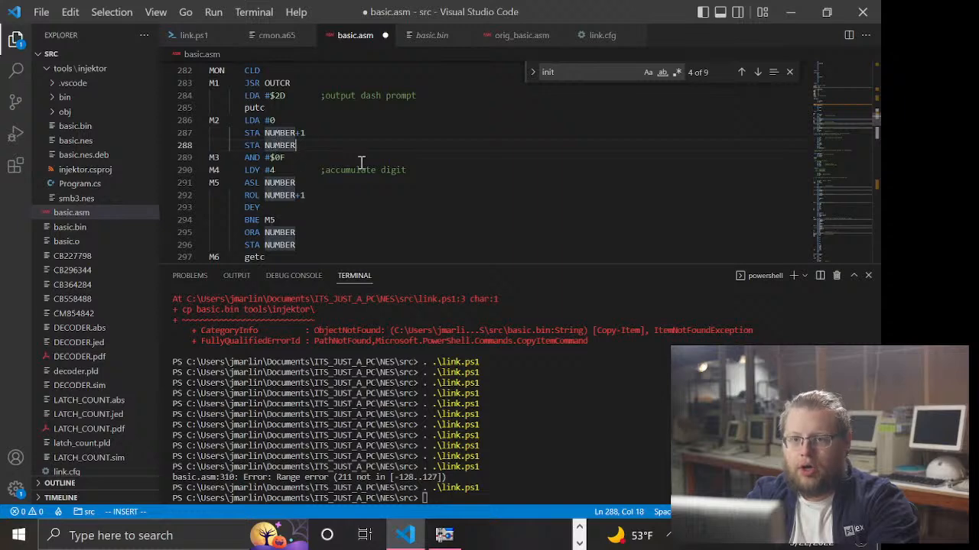
scroll(down, 3)
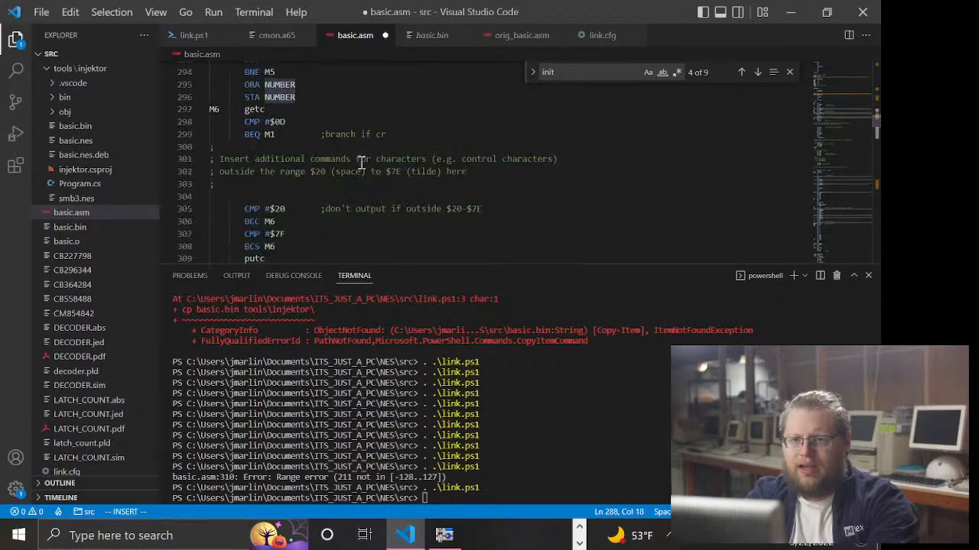
scroll(up, 3)
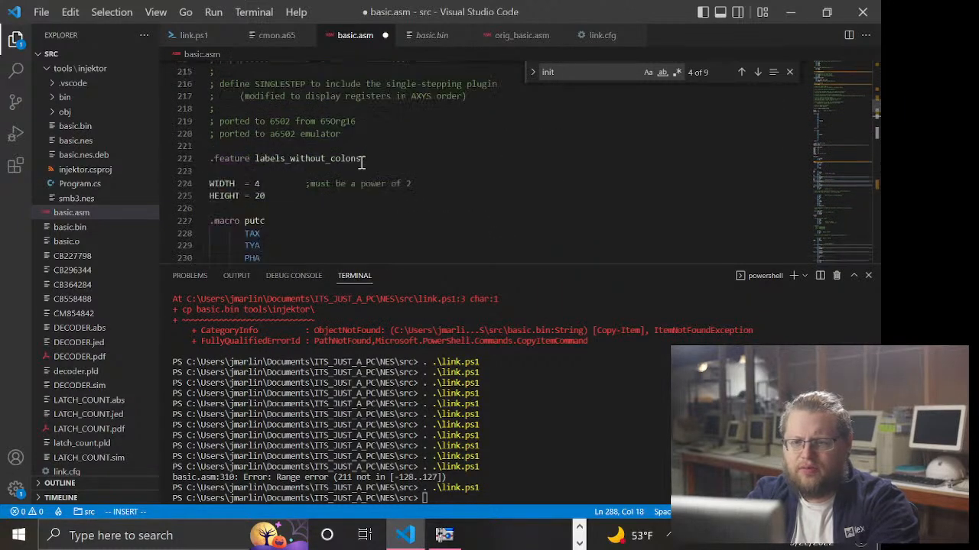
scroll(up, 3)
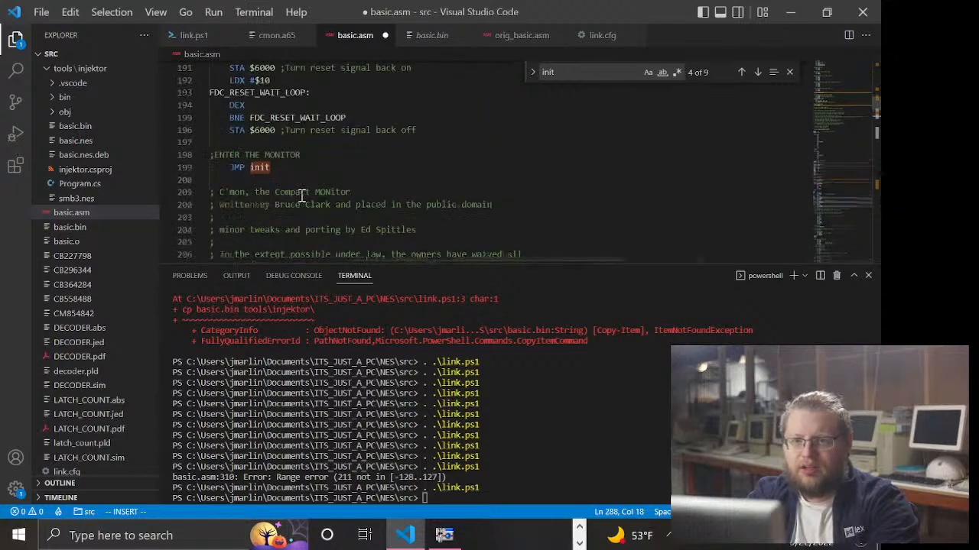
scroll(up, 3)
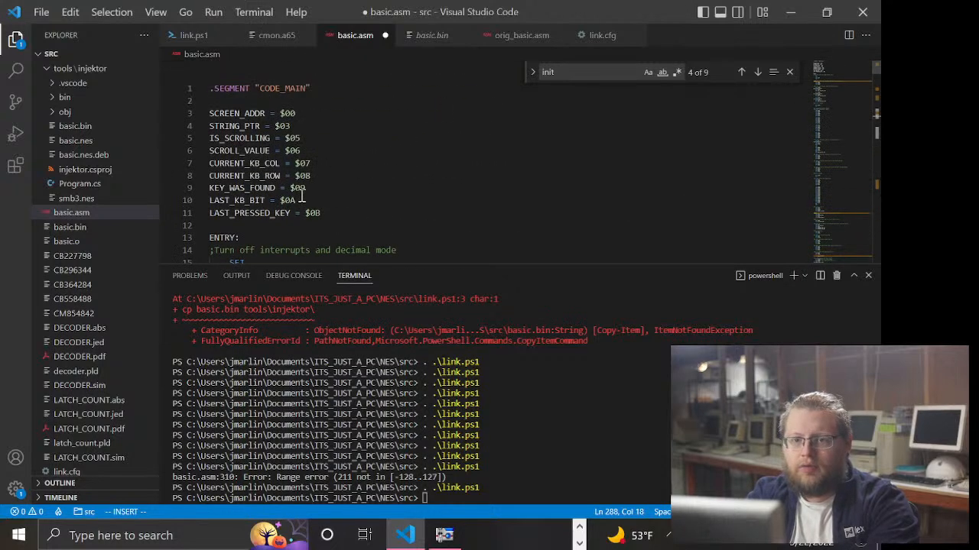
scroll(down, 3)
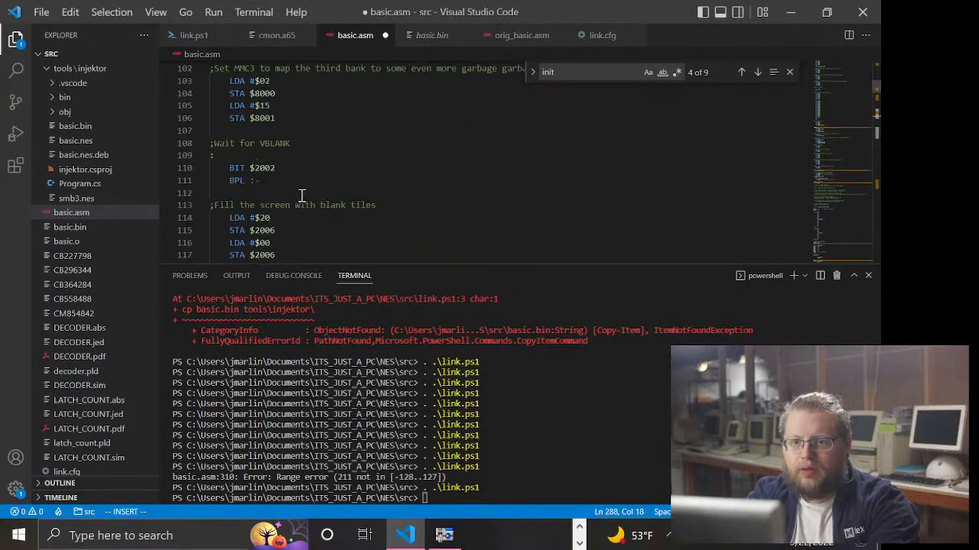
scroll(down, 3)
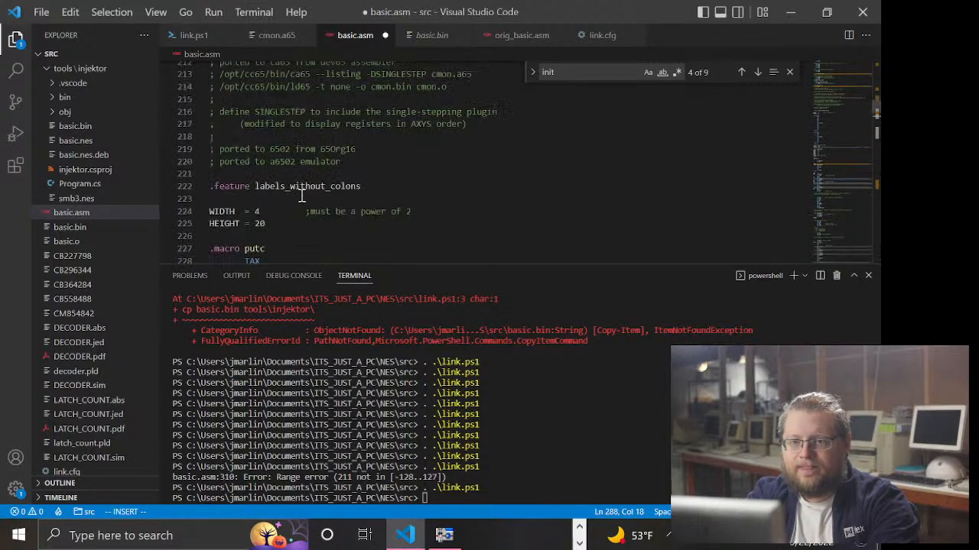
scroll(down, 3)
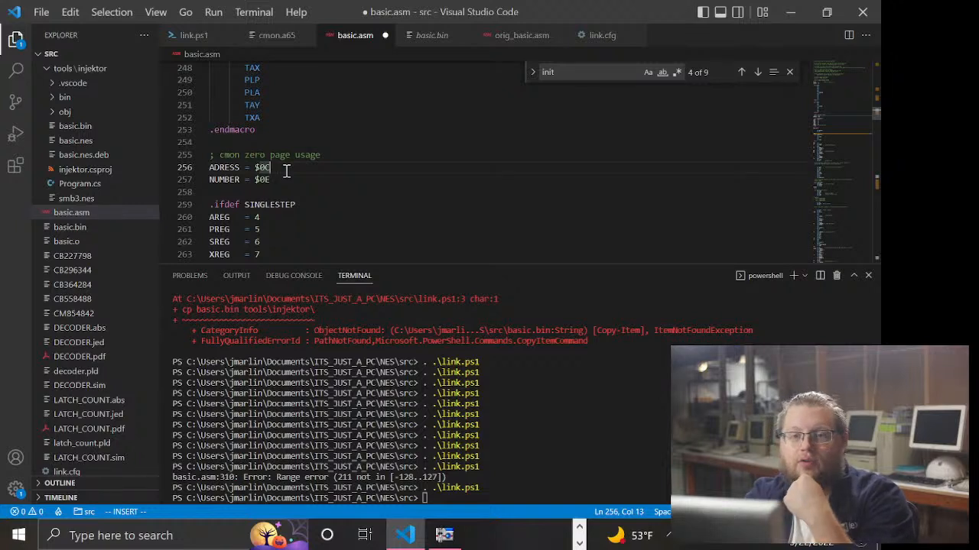
- Find DUMP_BYTE in basic.asm and add INC ADRESS, BNE M2J, INC ADRESS+1 before JMP M2
text(/)
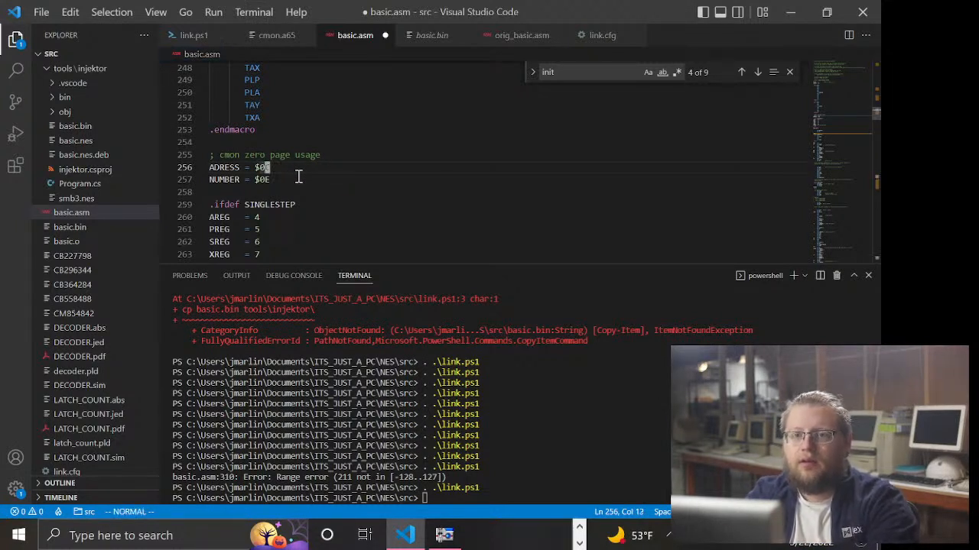
scroll(down, 3)
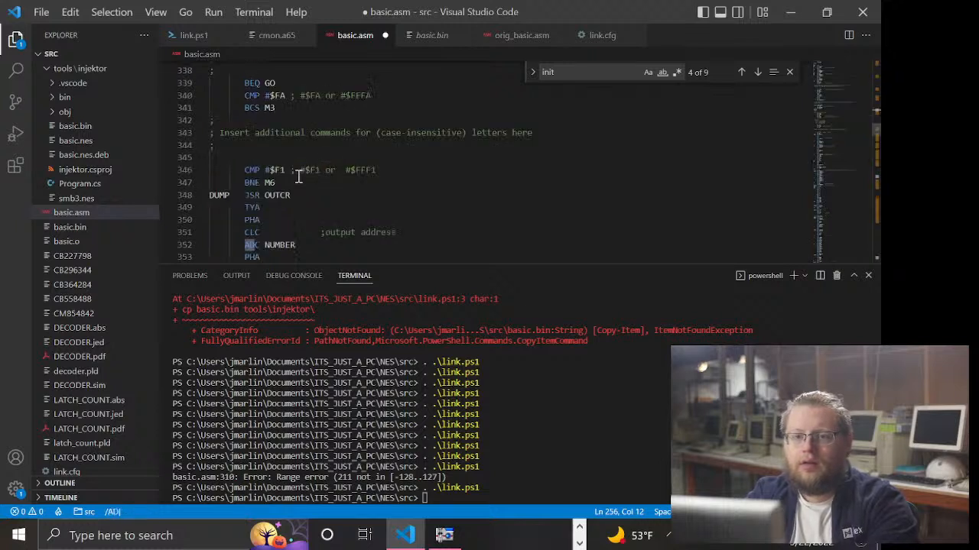
scroll(down, 3)
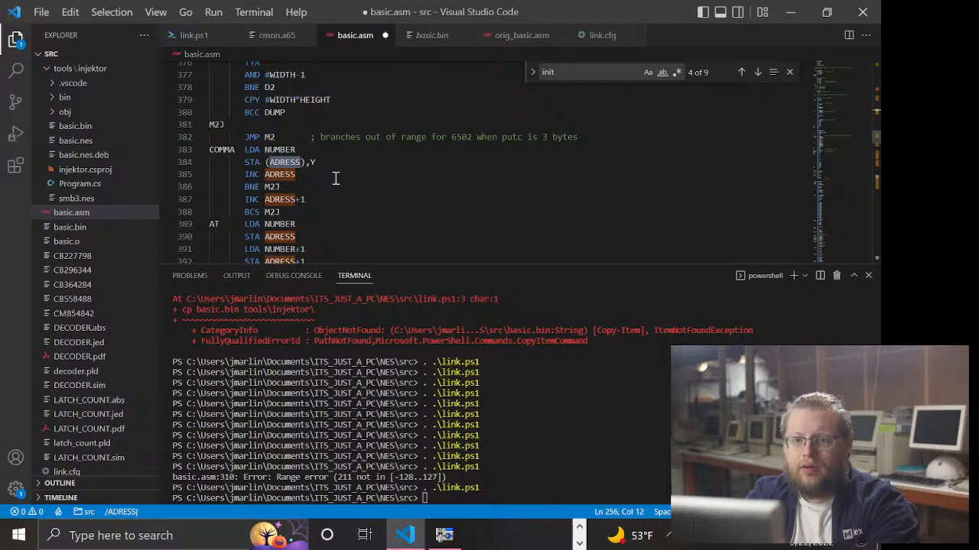
mouse_move(317, 204)
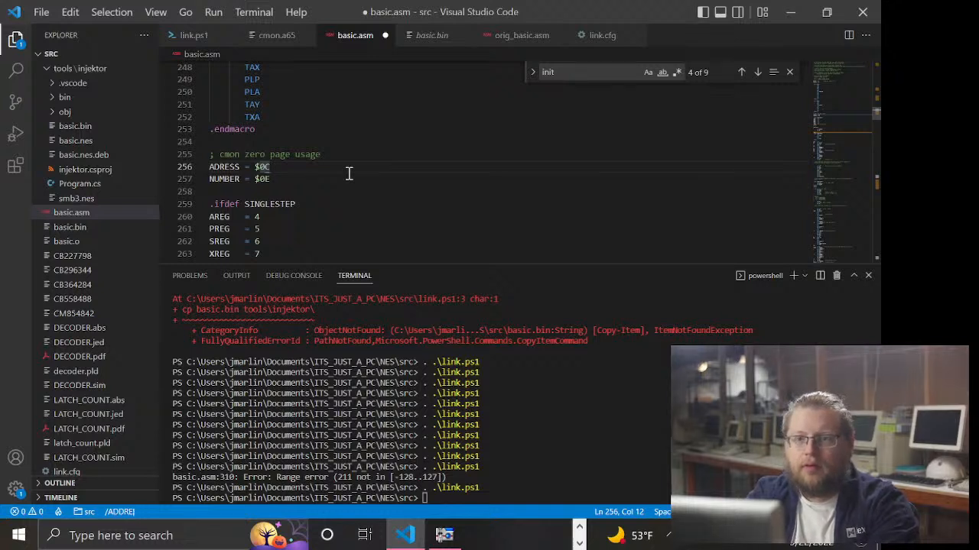
scroll(down, 3)
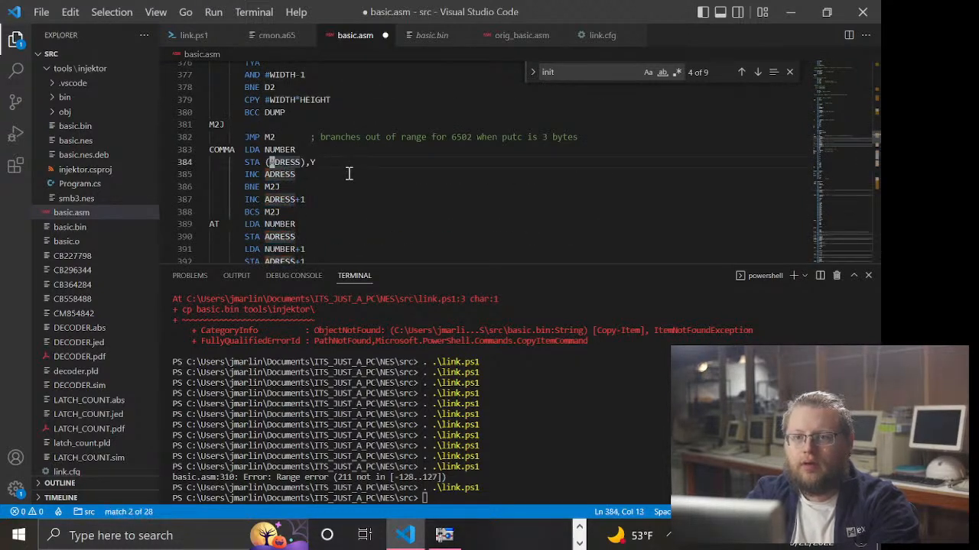
click(272, 186)
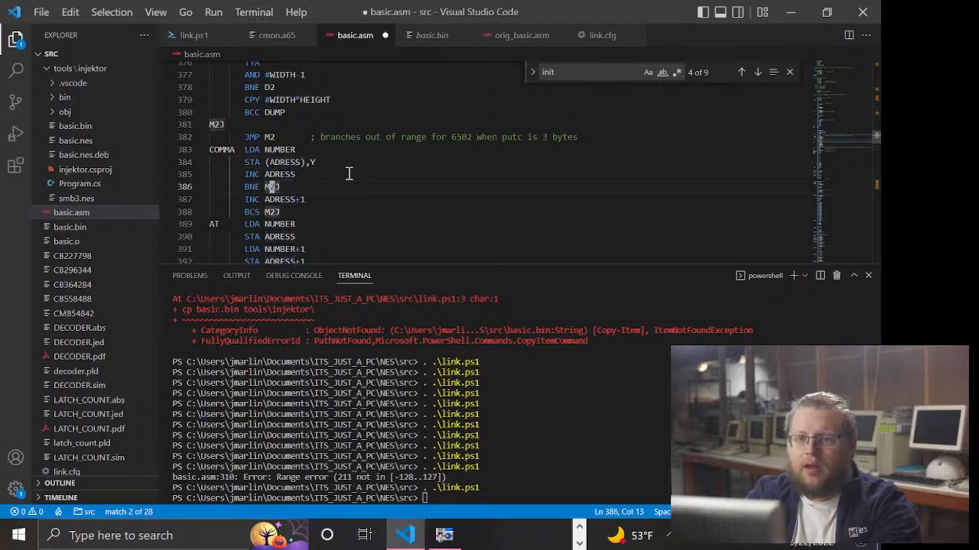
click(252, 173)
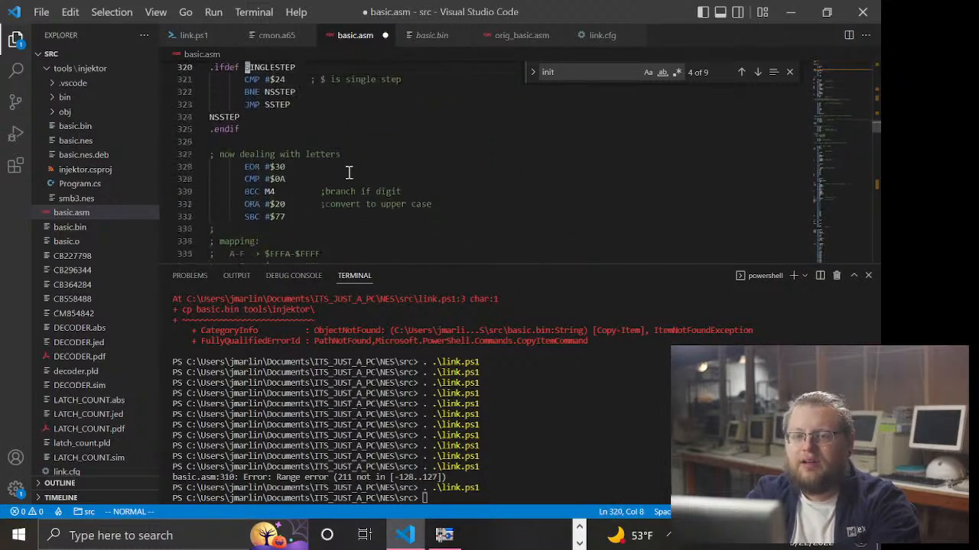
scroll(up, 3)
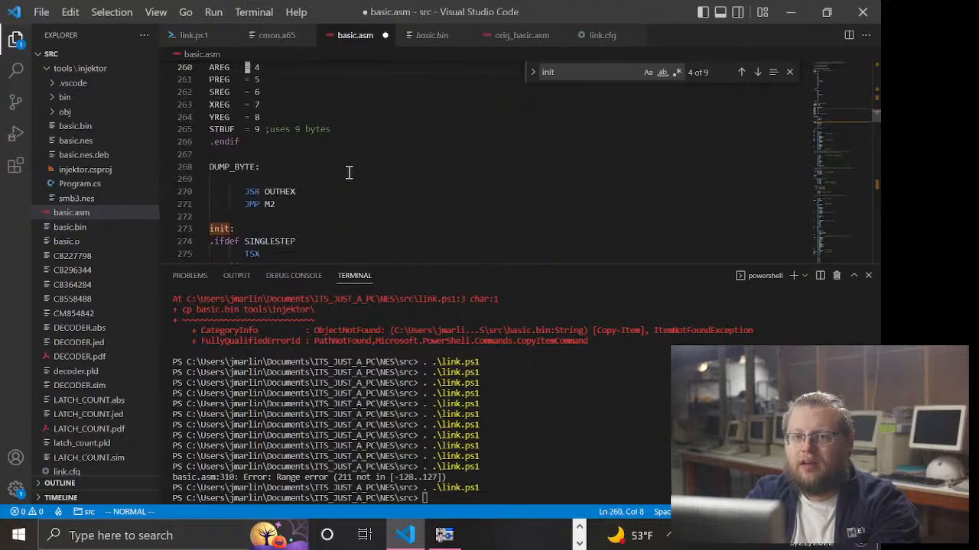
scroll(up, 3)
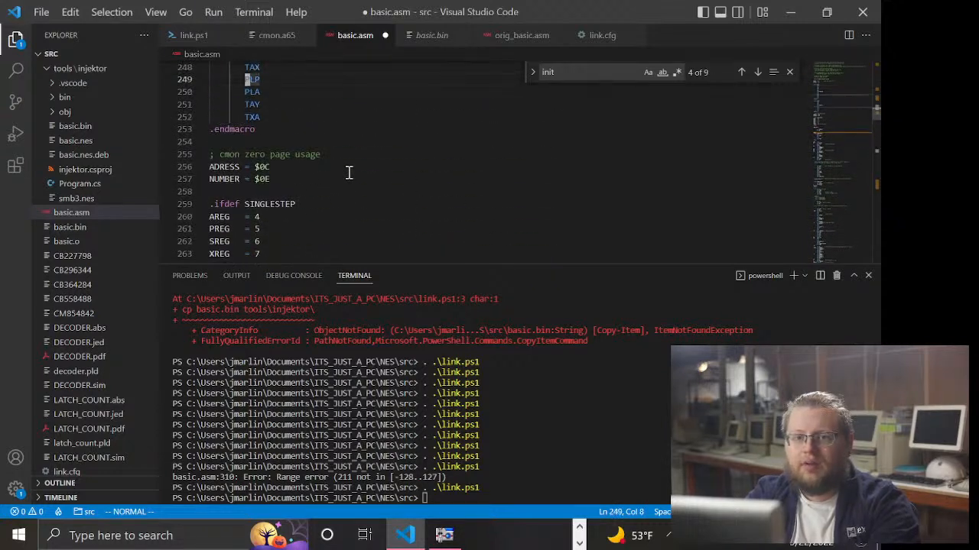
scroll(down, 3)
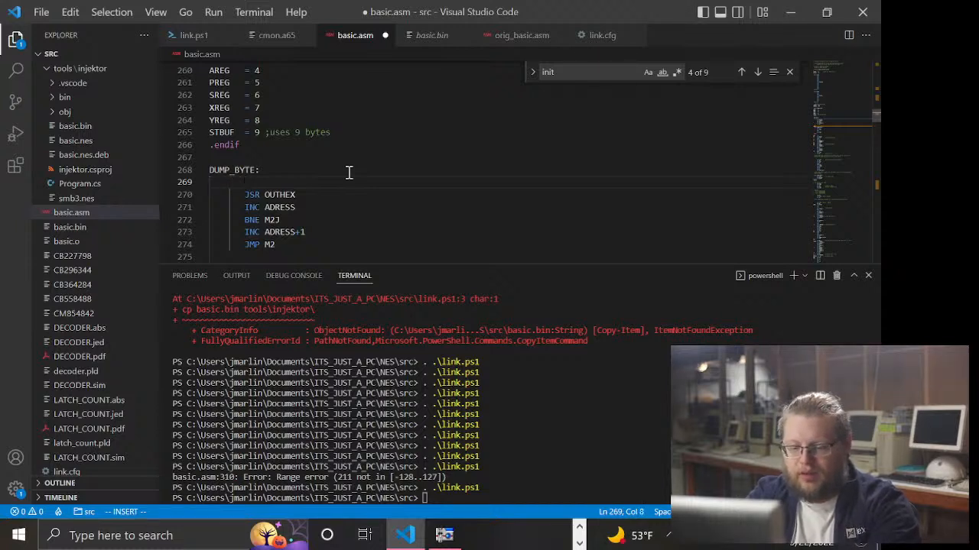
- Insert LDY #$00 at the start of DUMP_BYTE
text(LDY #)
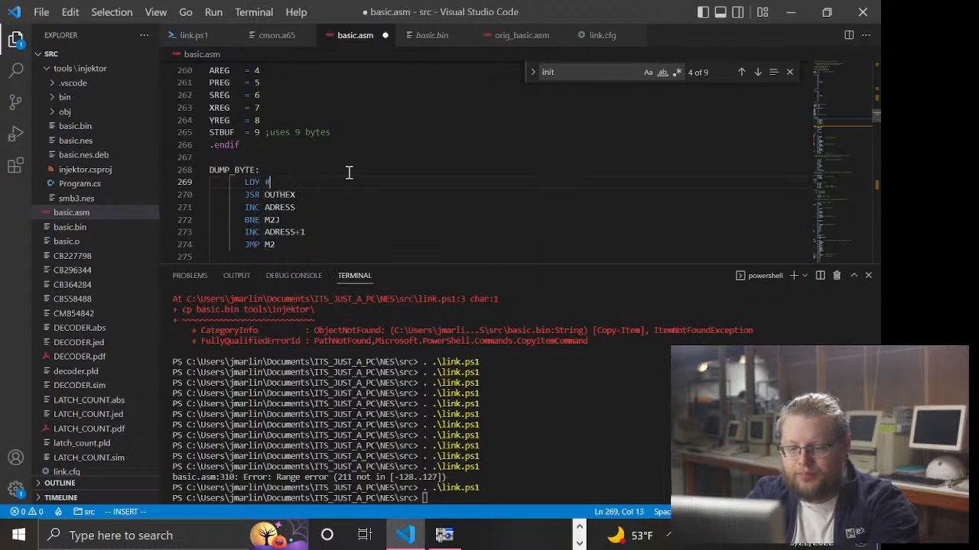
text($00)
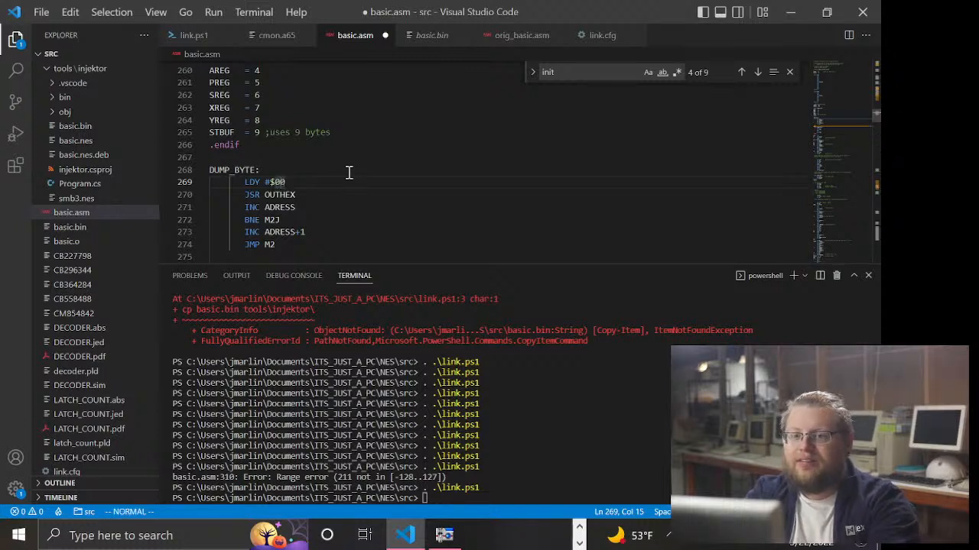
scroll(up, 3)
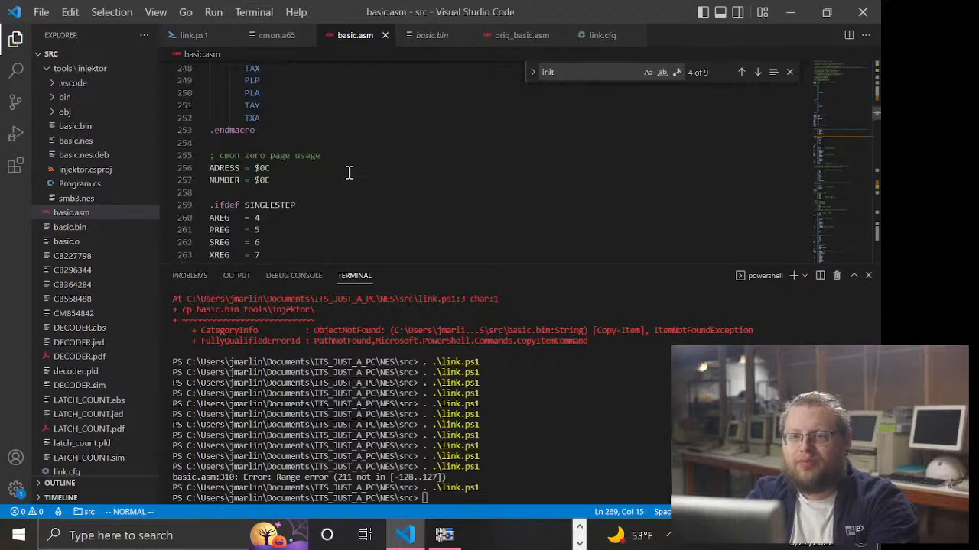
scroll(down, 3)
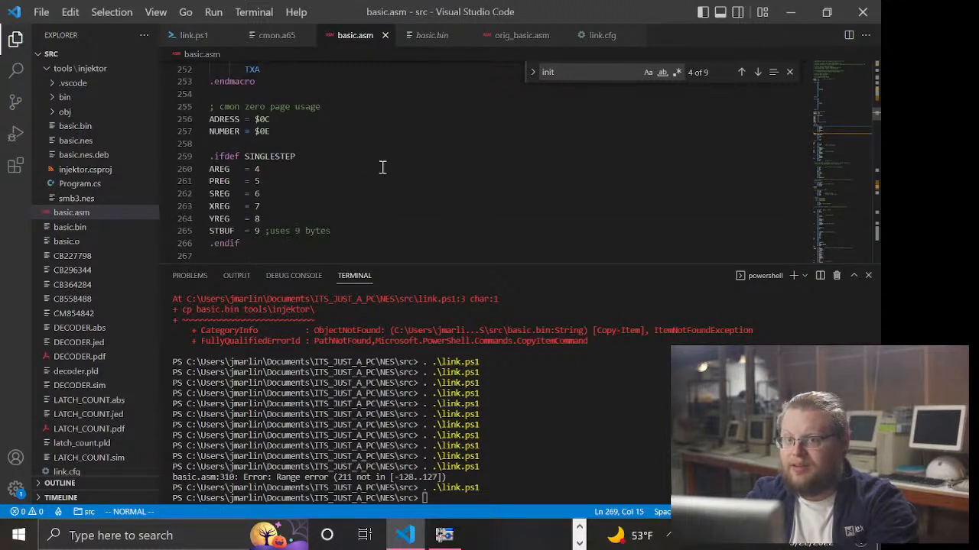
scroll(down, 3)
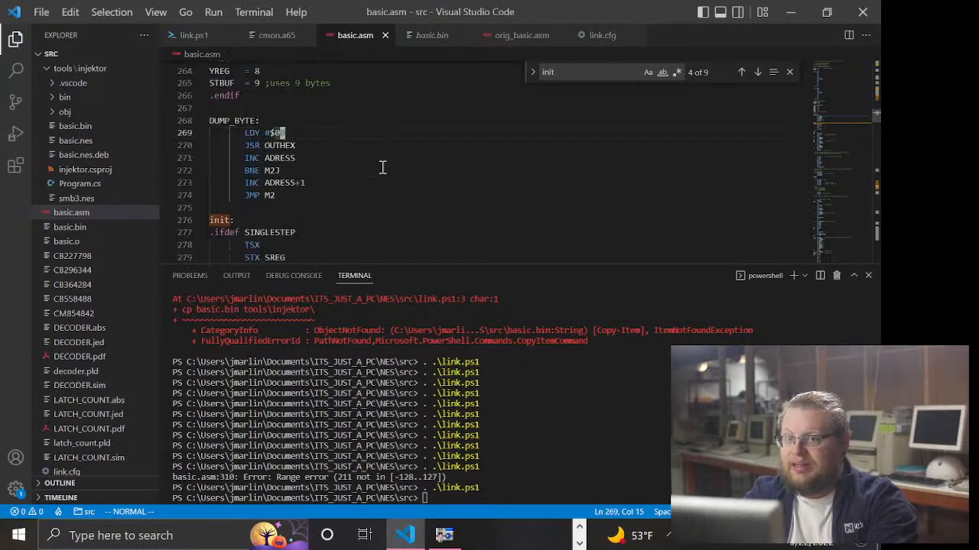
mouse_move(311, 240)
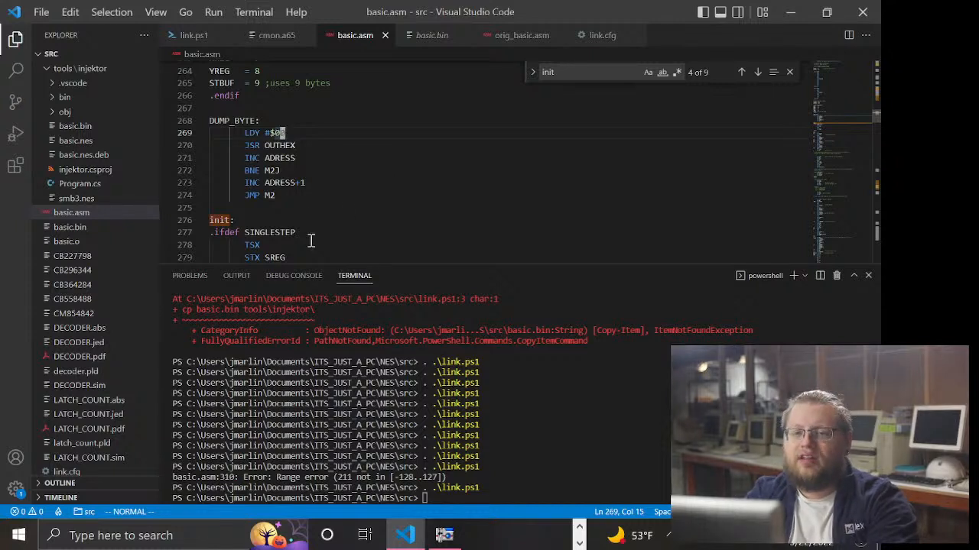
mouse_move(324, 216)
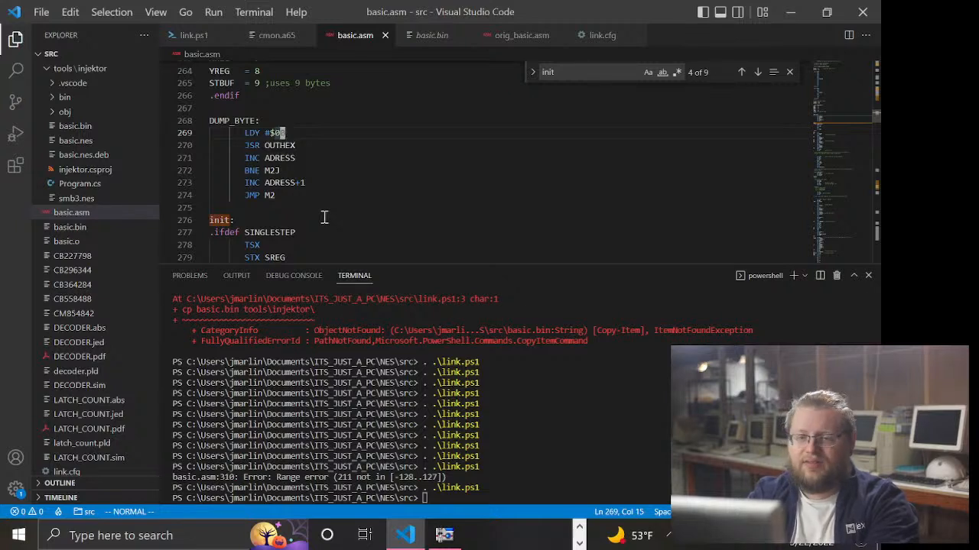
- Add LDA (ADRESS),Y on a new line below LDY #$00
key(Return)
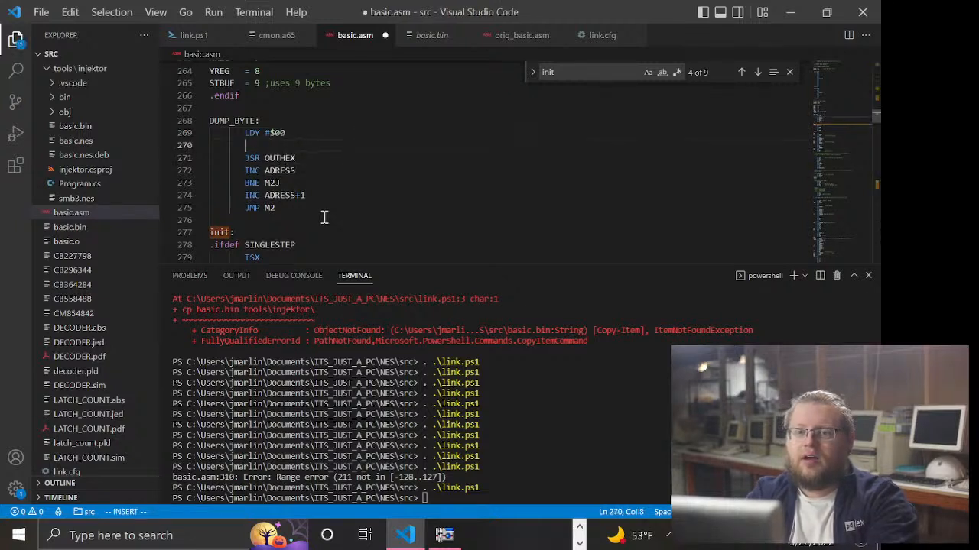
text(LDA ())
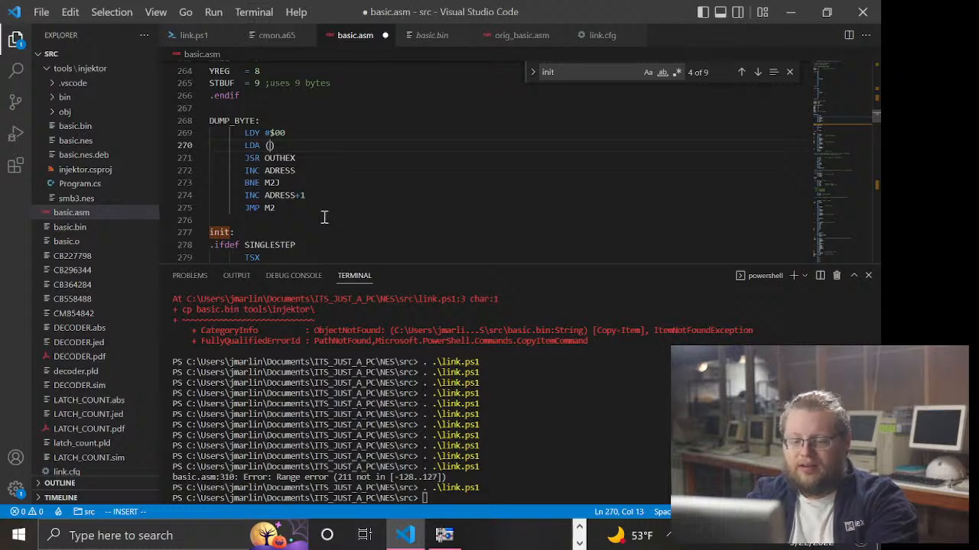
text(ADRESS)
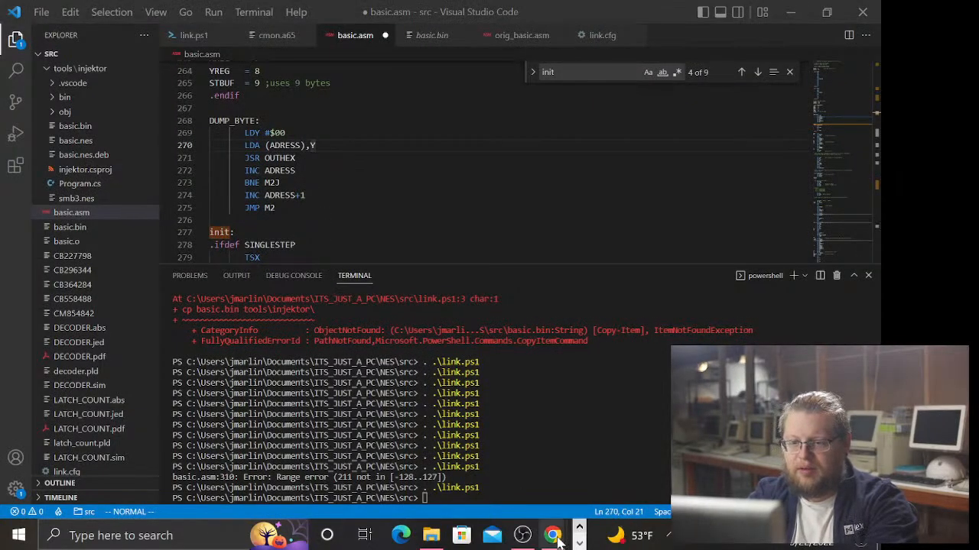
- Look up LDA's indirect-indexed form LDA (oper),Y on the masswerk 6502 page in Chrome
click(552, 535)
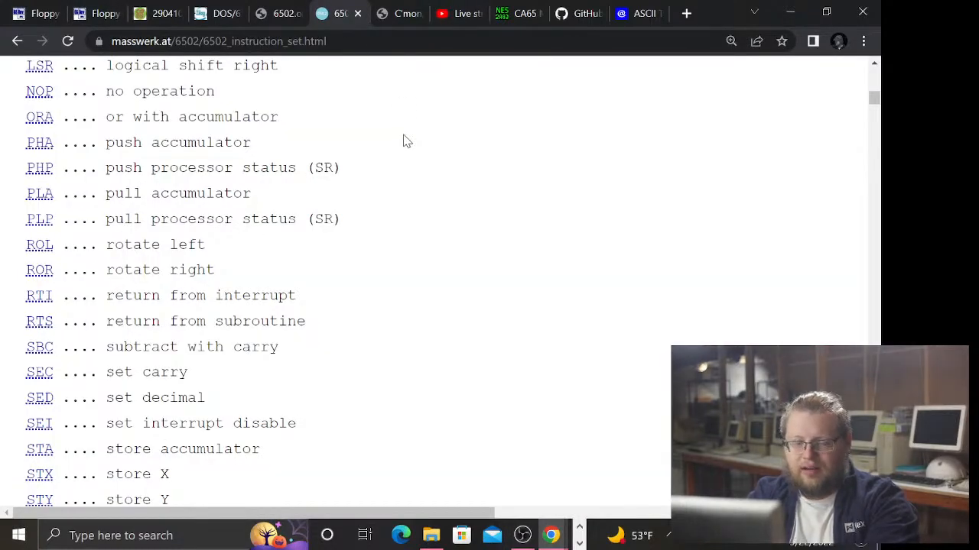
scroll(down, 3)
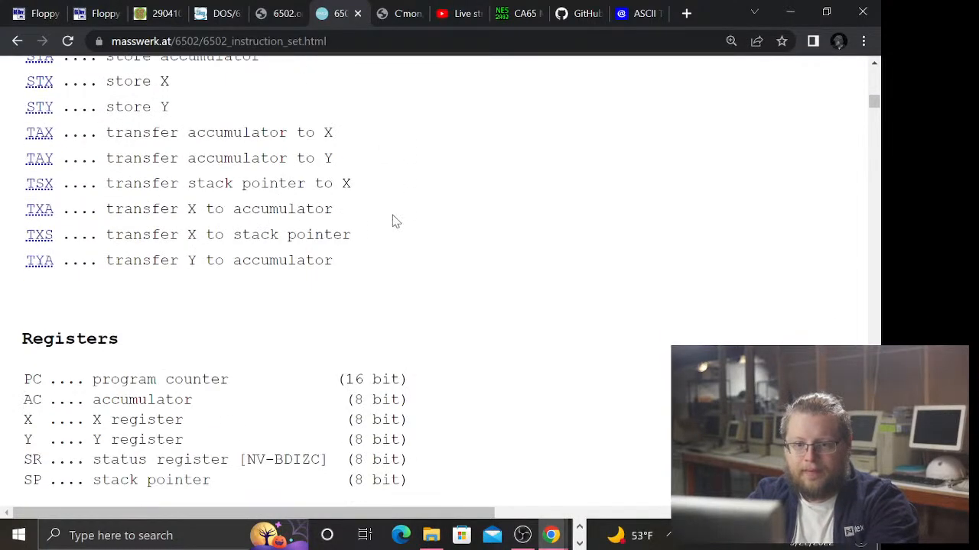
scroll(down, 3)
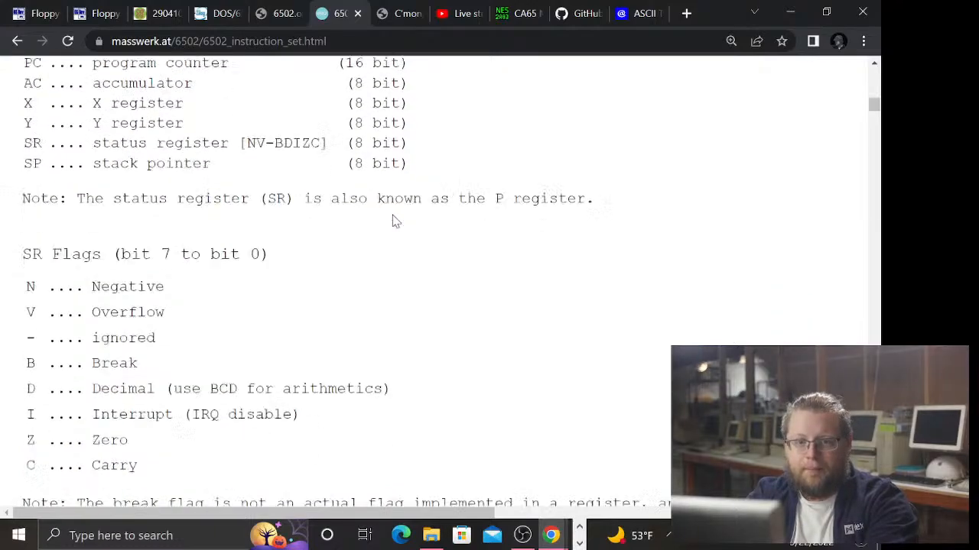
scroll(down, 3)
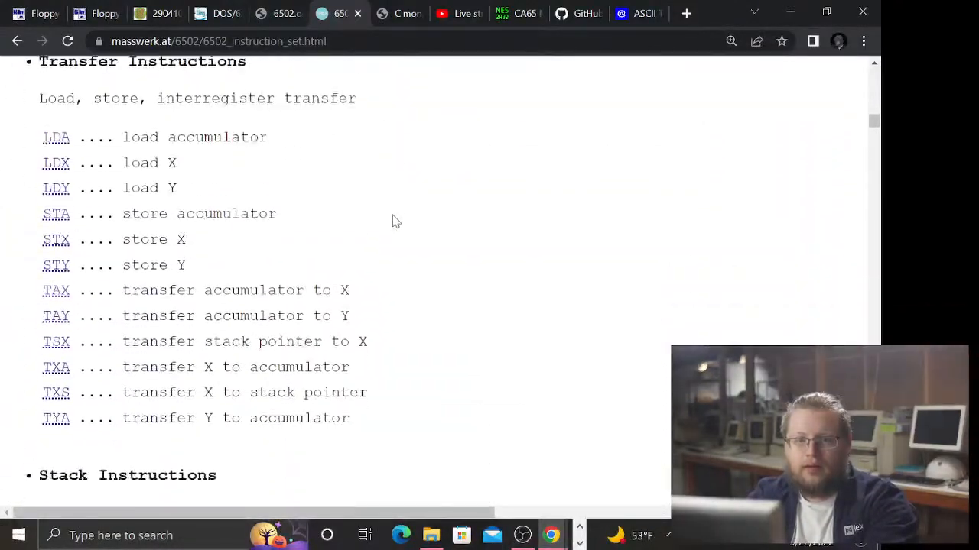
scroll(down, 3)
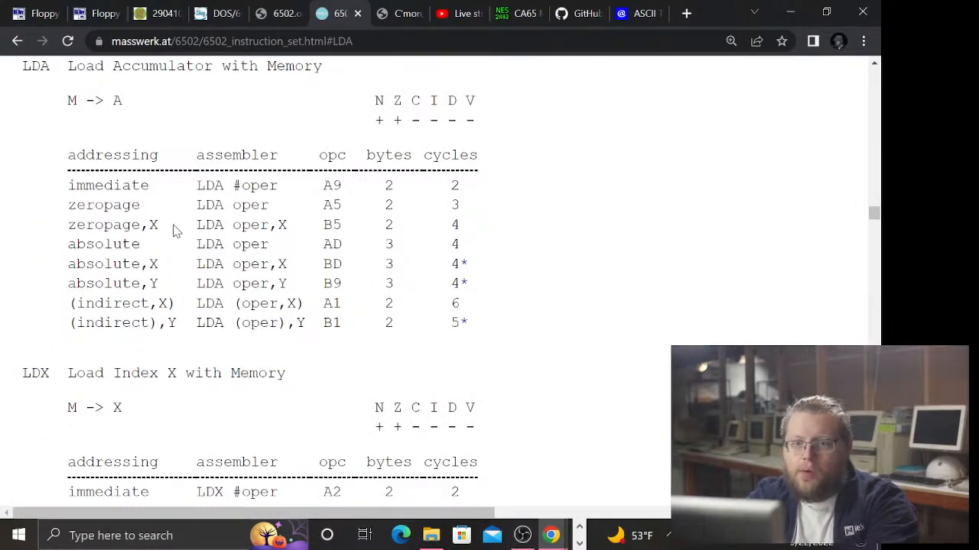
mouse_move(256, 300)
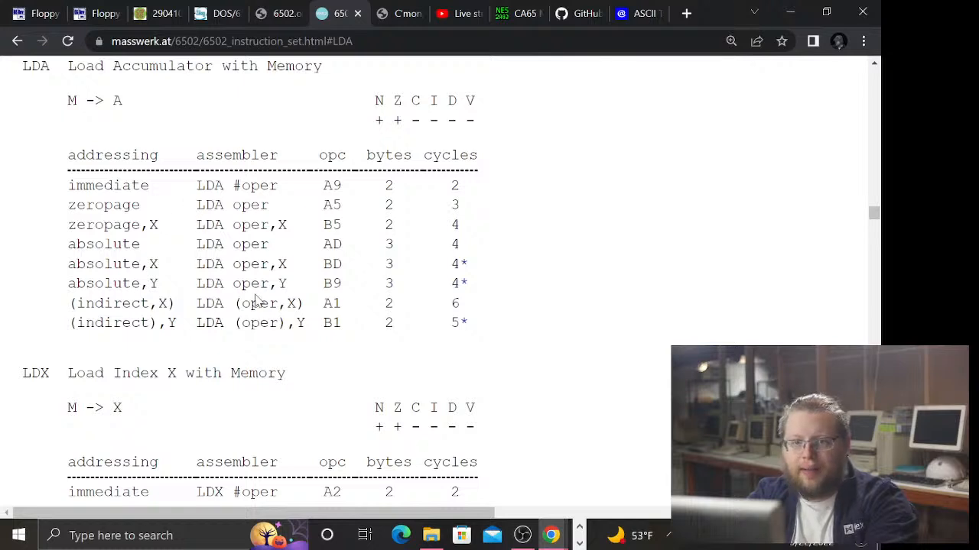
double_click(296, 322)
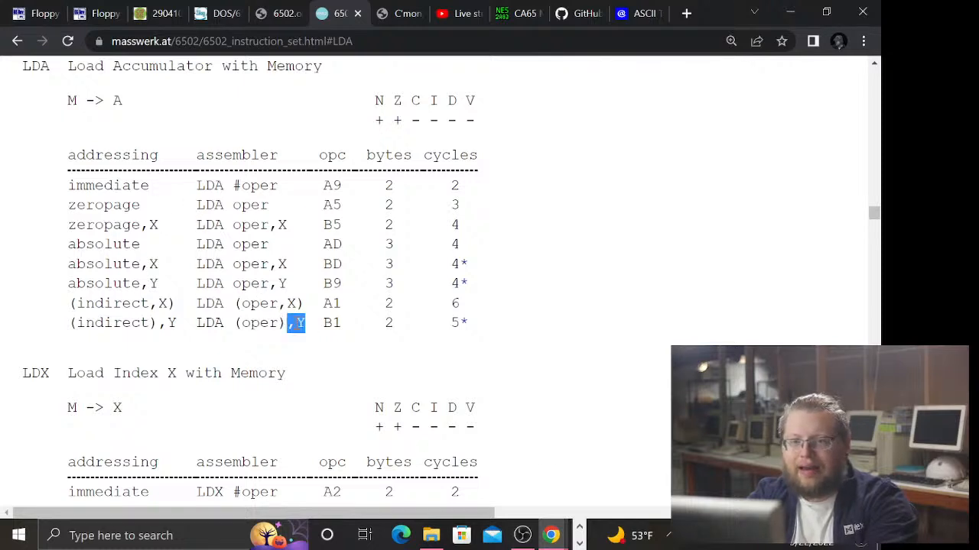
mouse_move(648, 190)
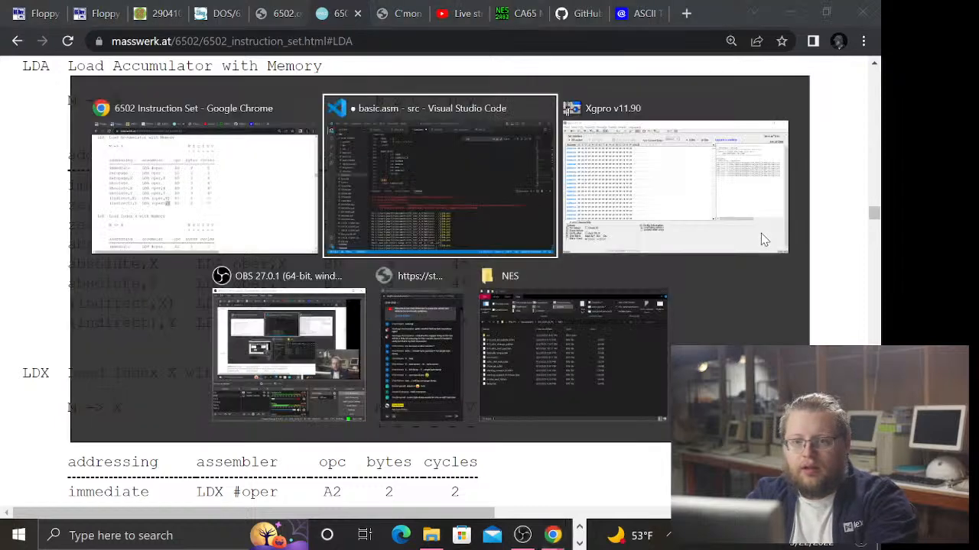
- Change BNE M2J to BNE M2 in DUMP_BYTE and save basic.asm
click(439, 179)
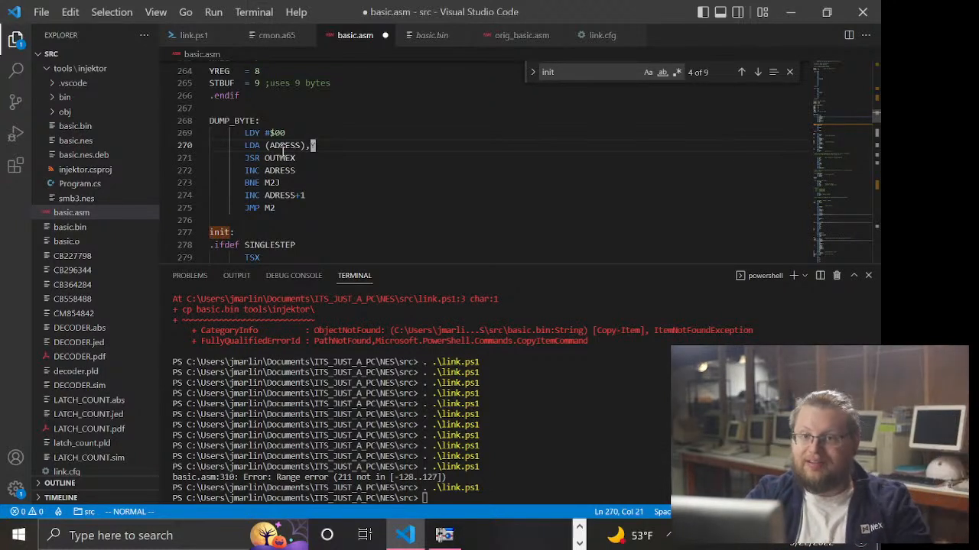
click(283, 158)
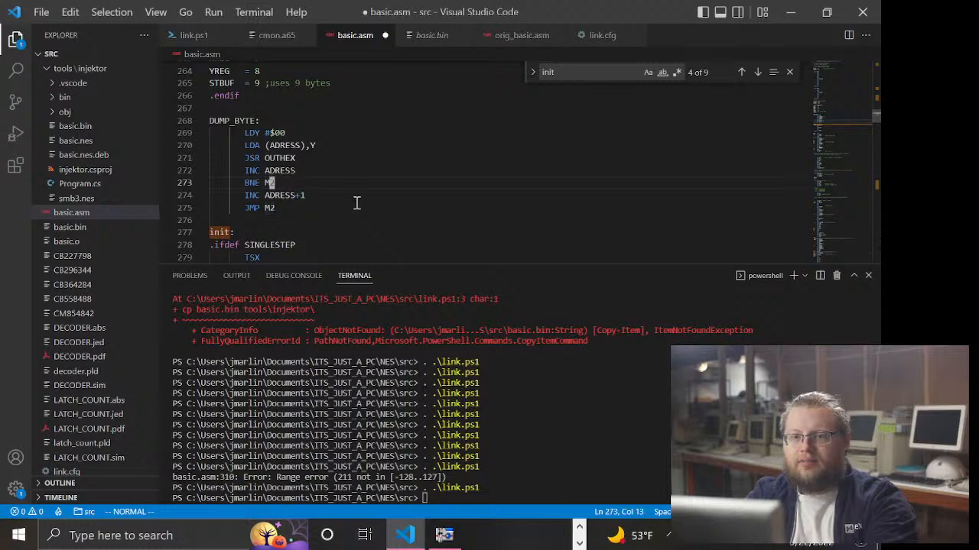
click(280, 195)
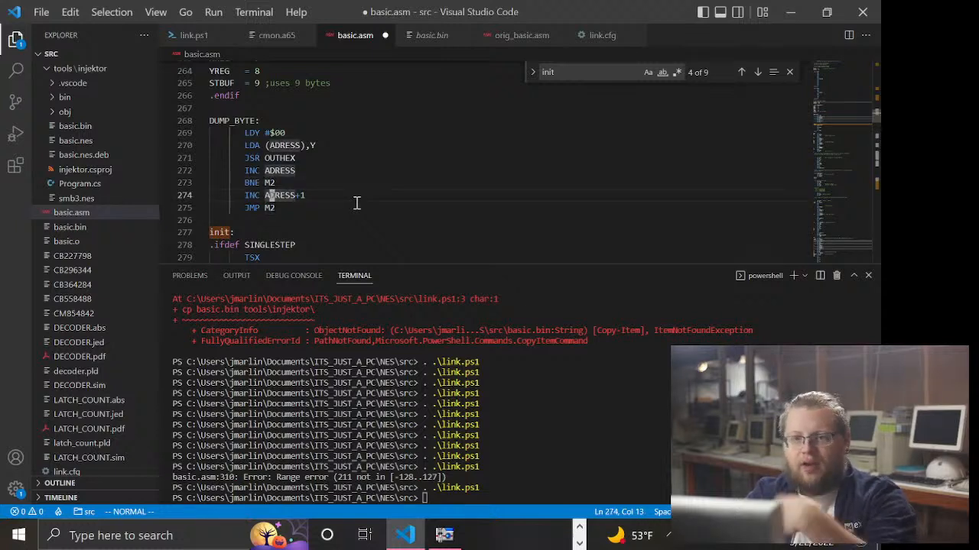
key(ctrl+s)
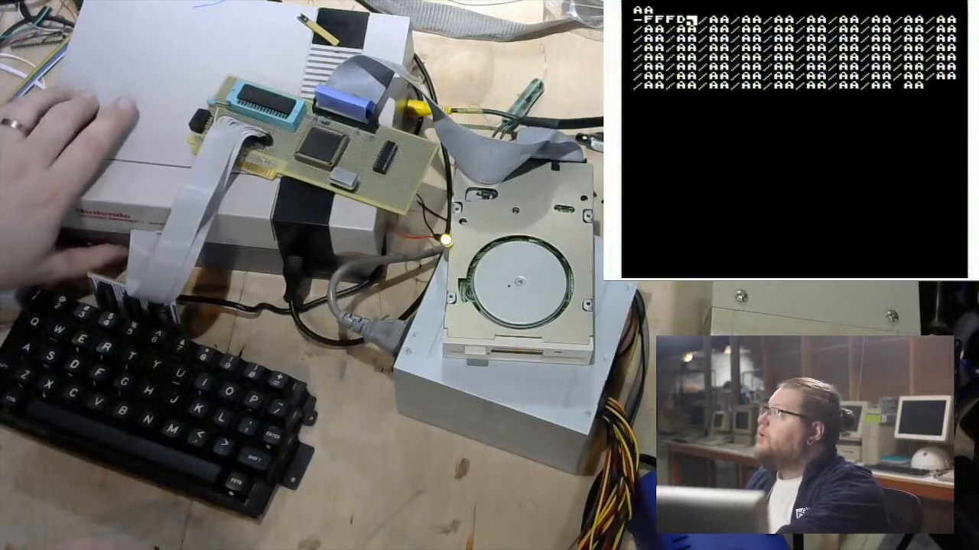
click(445, 534)
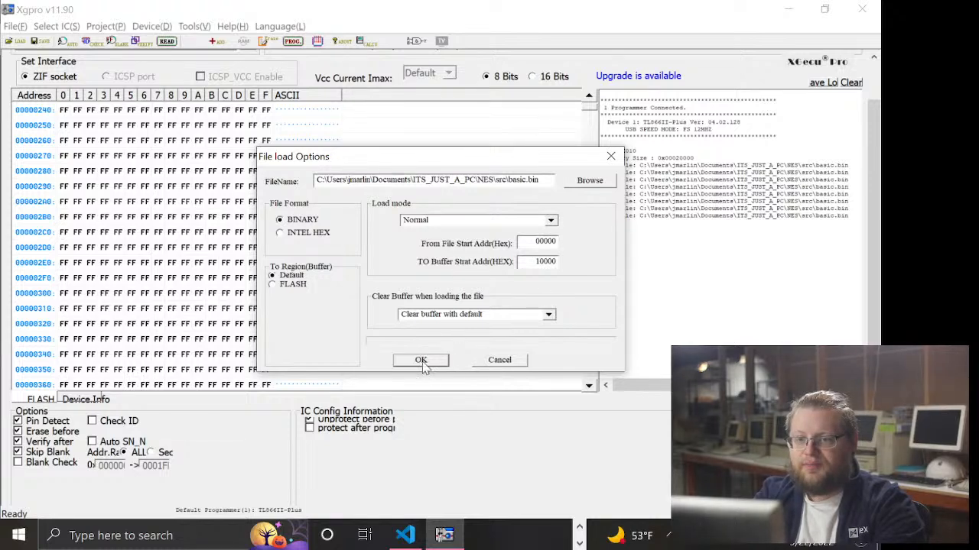
- Load basic.bin into the Xgpro buffer and program it onto the SST29EE010 chip
click(420, 360)
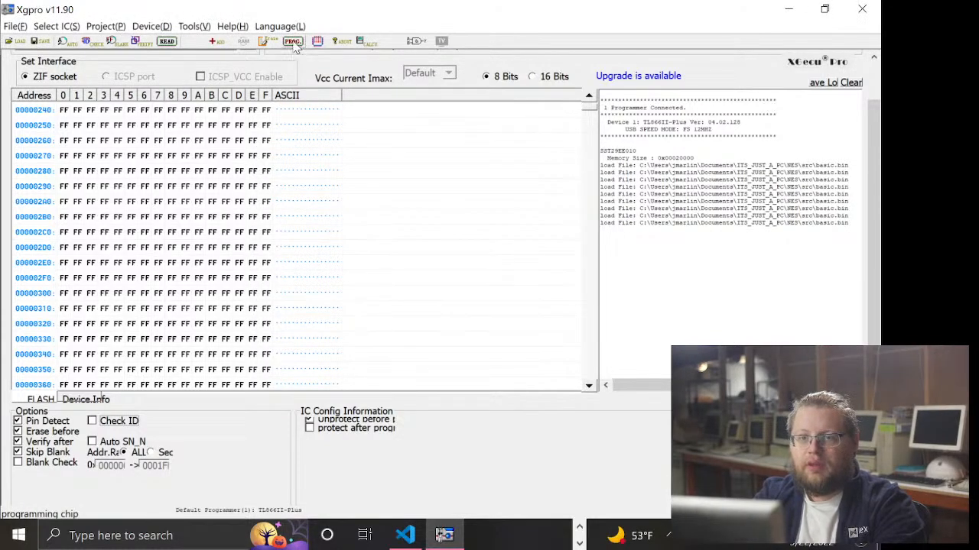
click(292, 41)
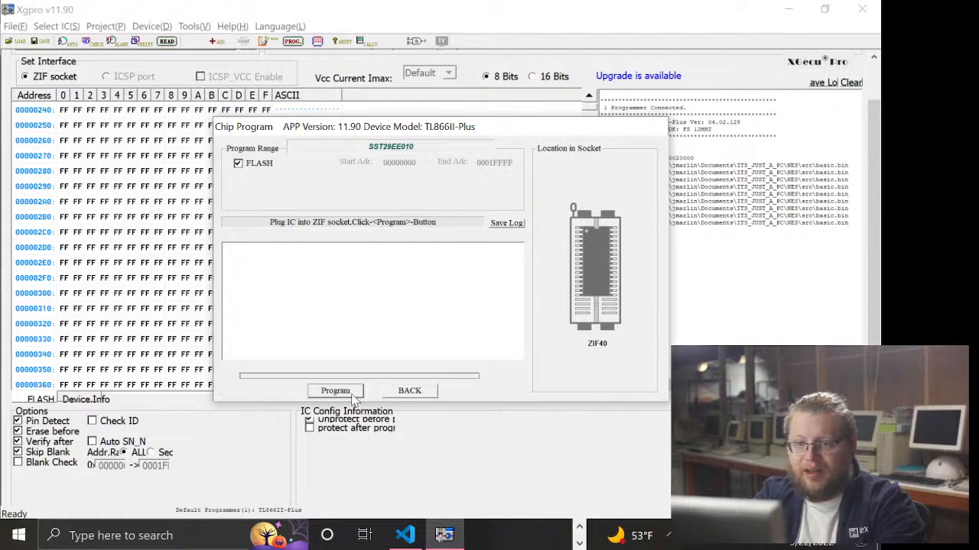
click(335, 390)
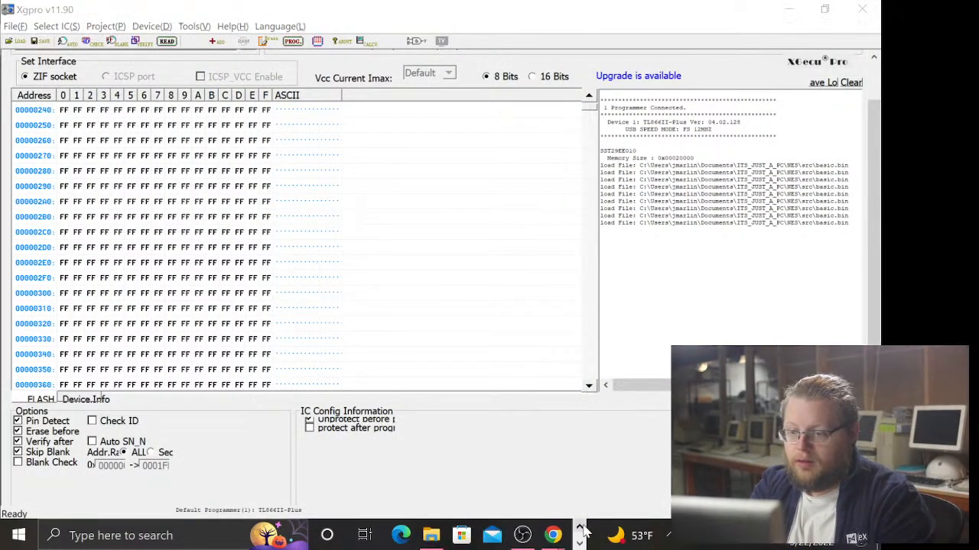
- Bring up Chrome and page the 82077SL datasheet back to page 13's Digital Input Register tables
click(552, 535)
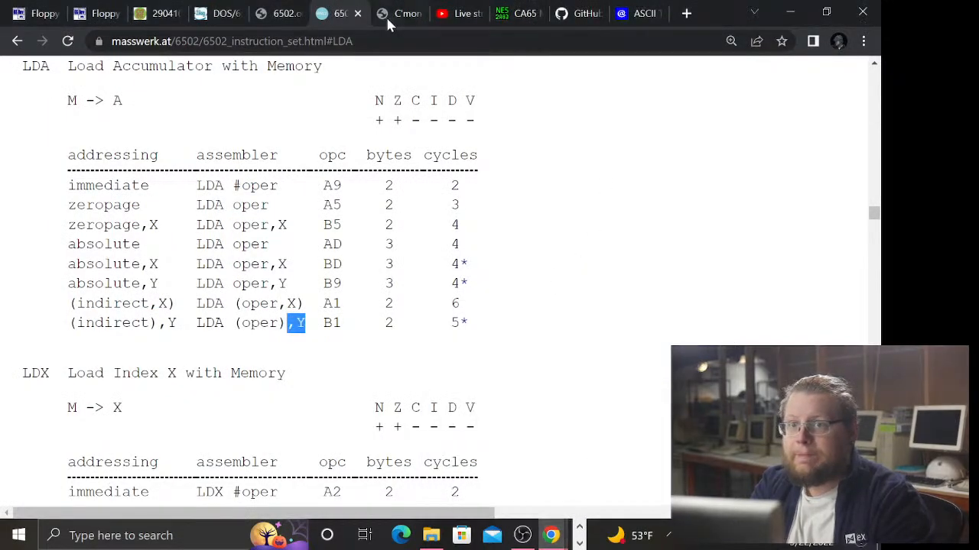
mouse_move(105, 13)
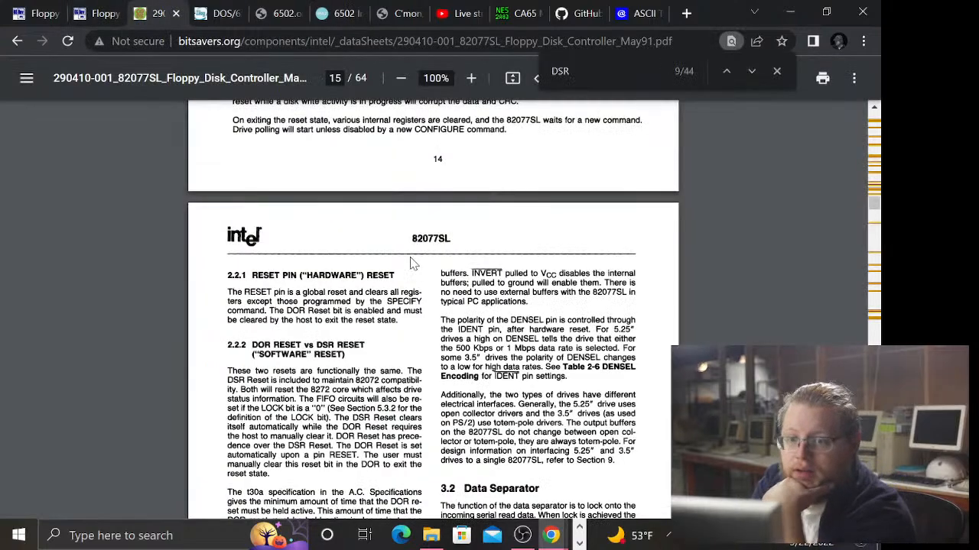
scroll(down, 3)
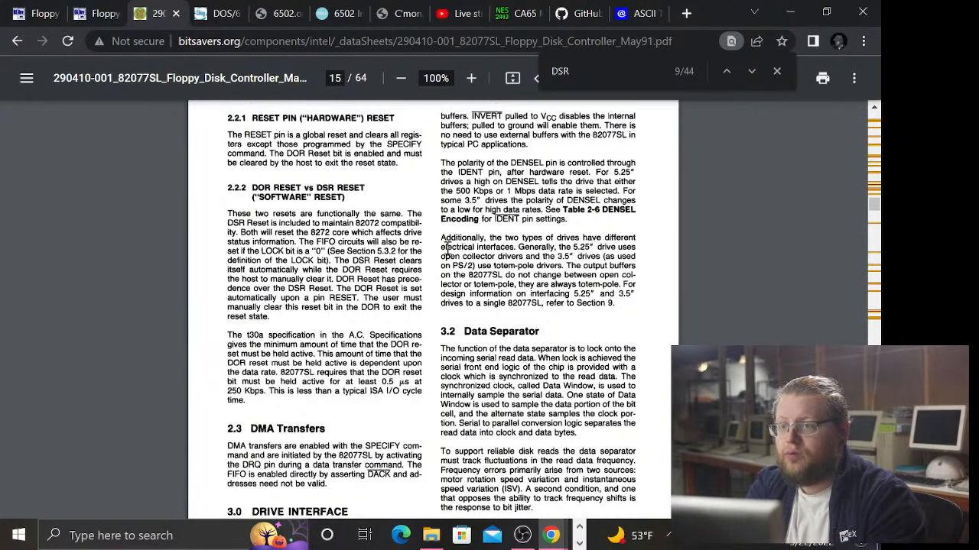
scroll(up, 3)
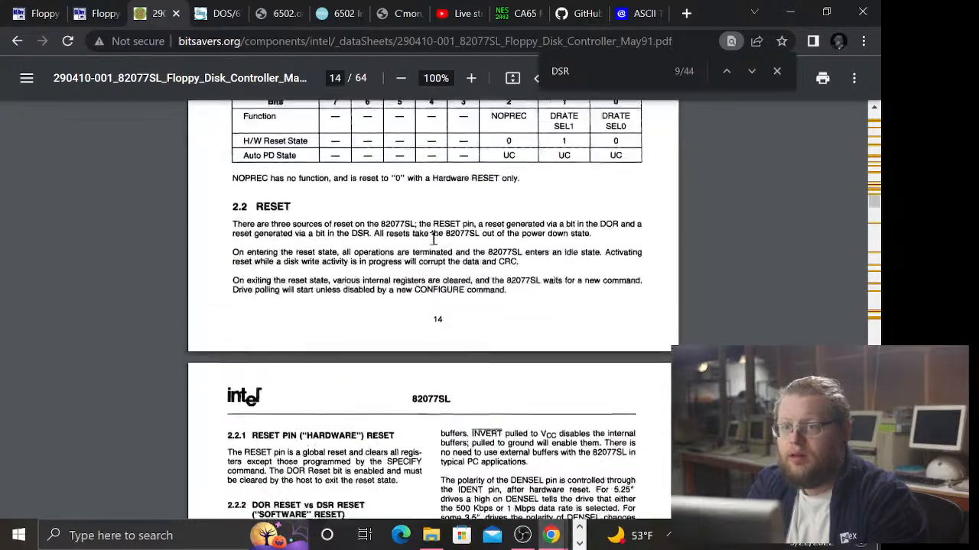
scroll(up, 3)
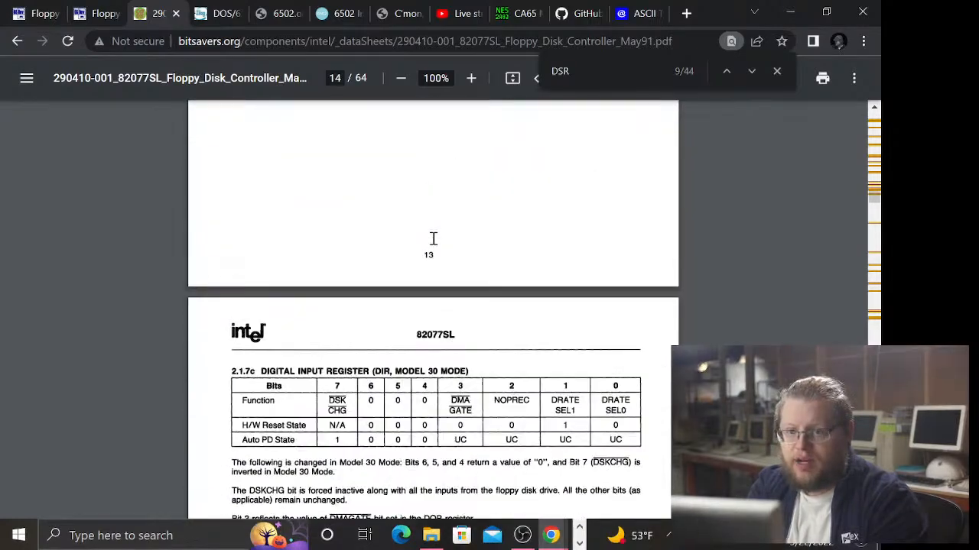
scroll(up, 3)
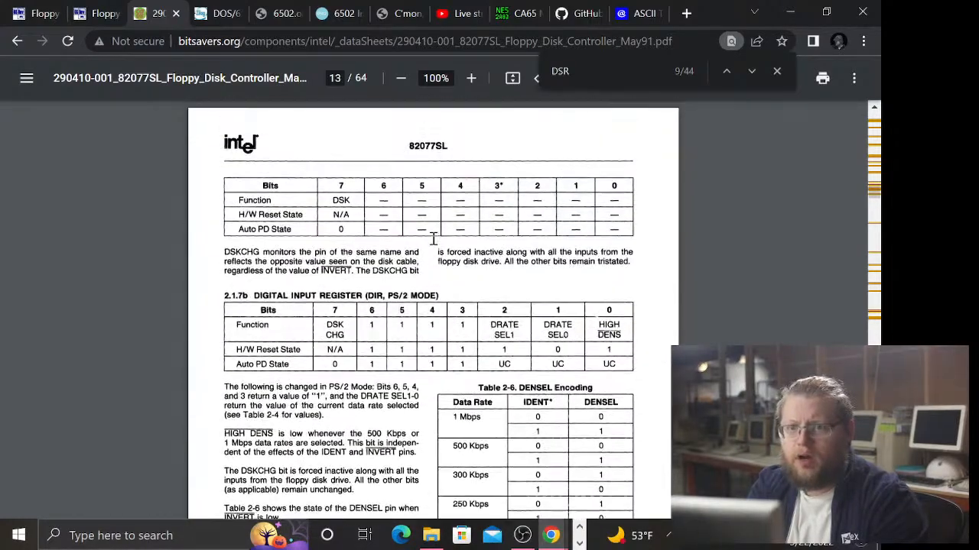
click(725, 77)
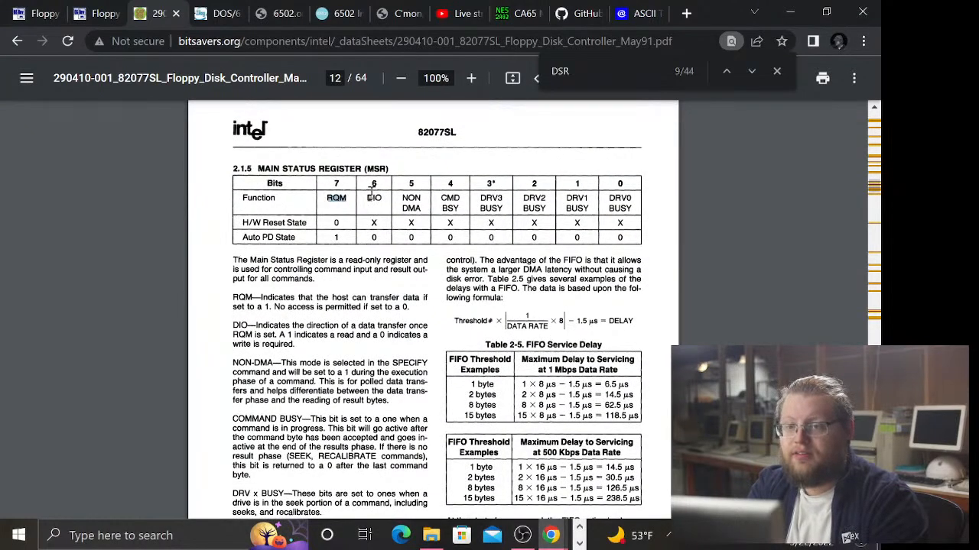
mouse_move(339, 226)
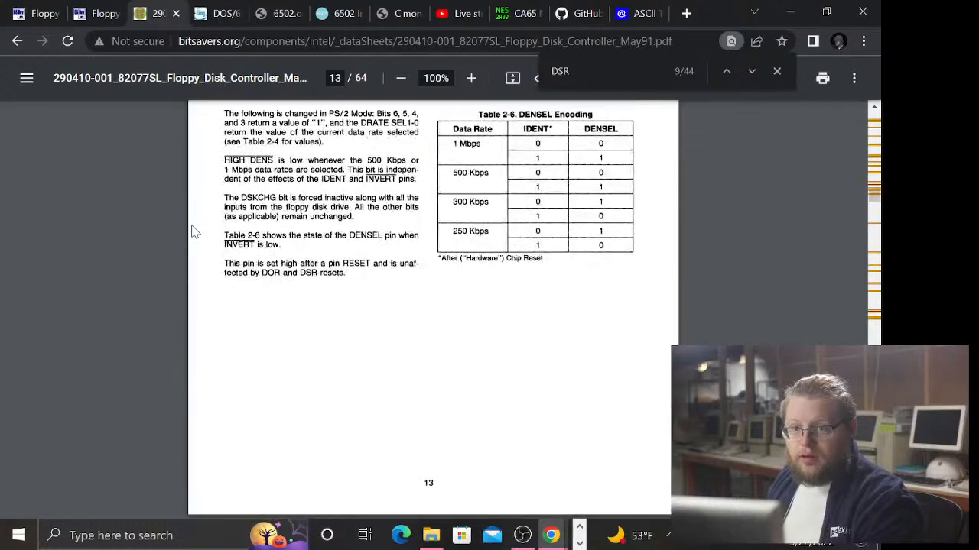
- Scroll the datasheet to page 15, section 2.2.2 DOR Reset vs DSR Reset
scroll(down, 3)
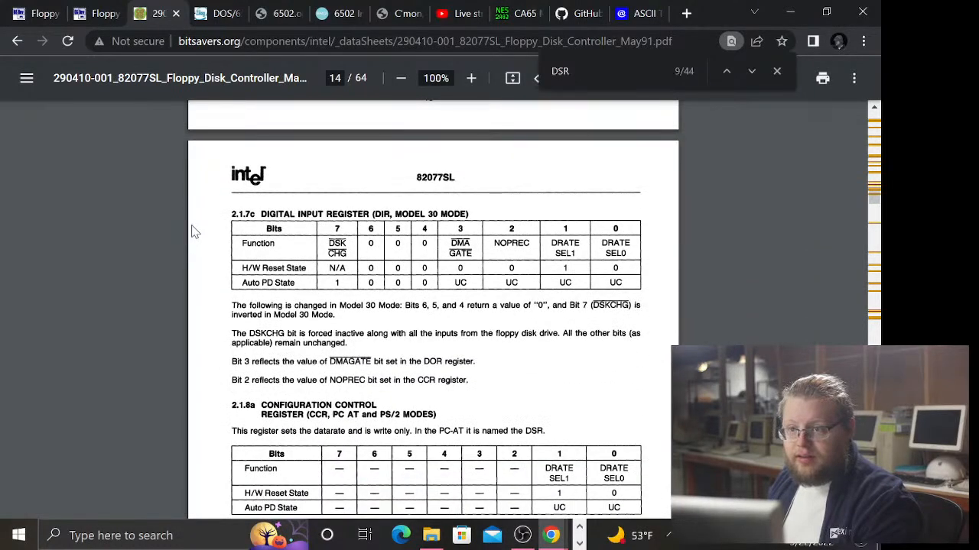
scroll(down, 3)
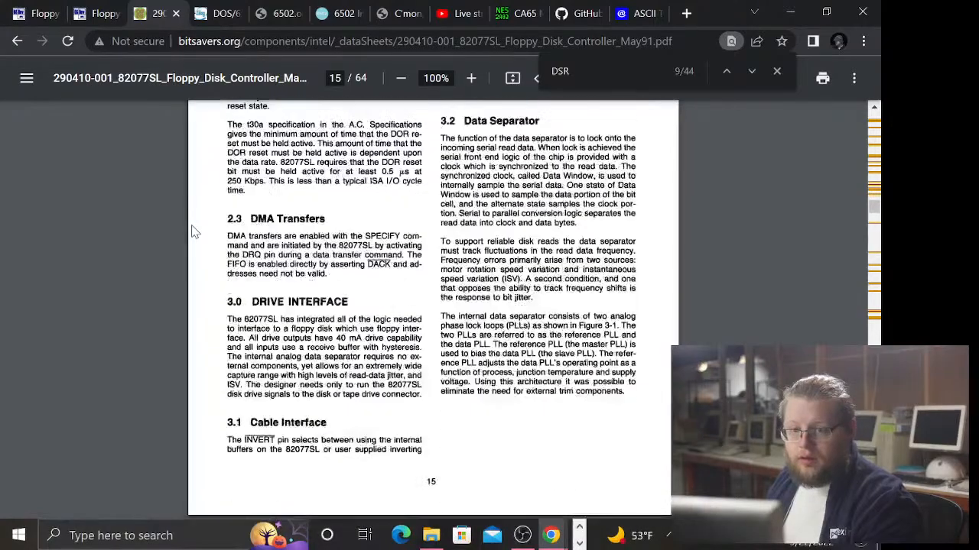
scroll(up, 3)
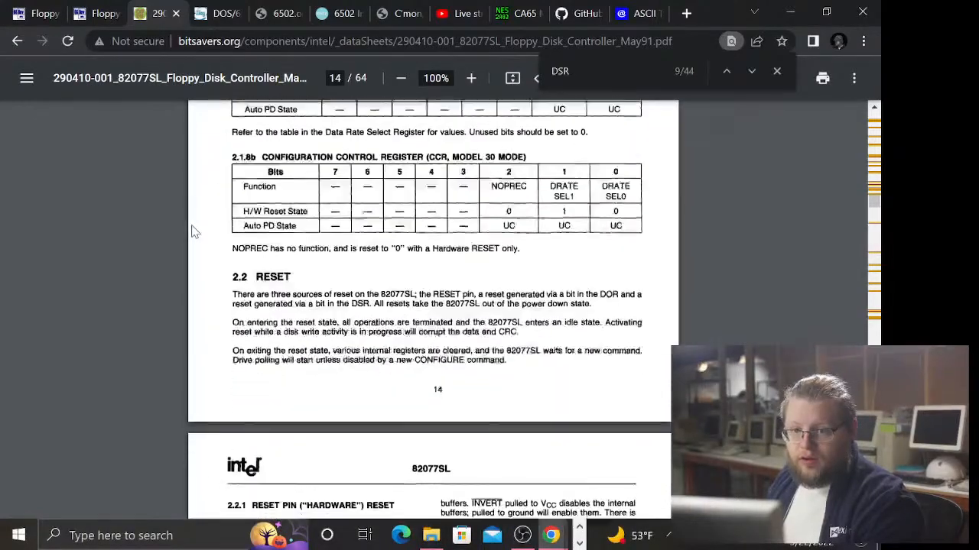
scroll(down, 3)
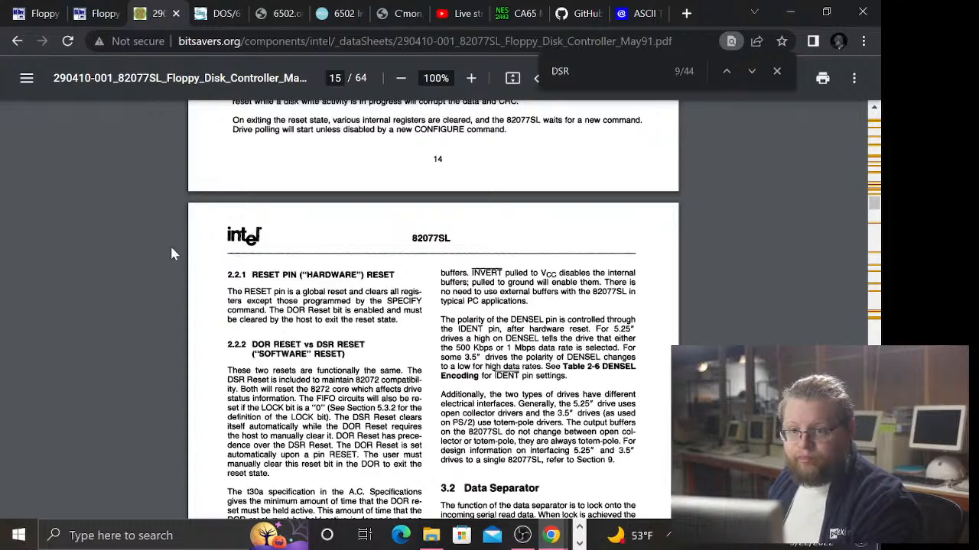
scroll(down, 3)
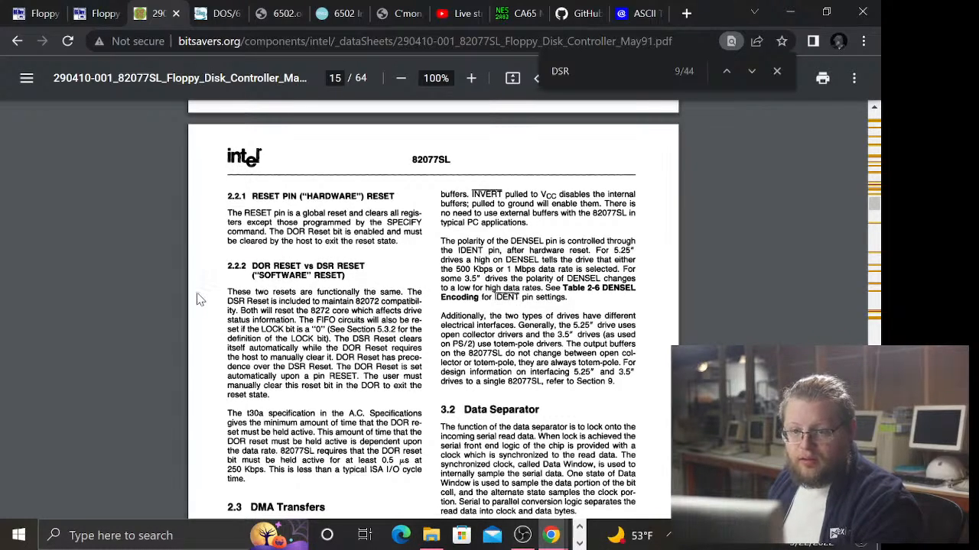
mouse_move(366, 363)
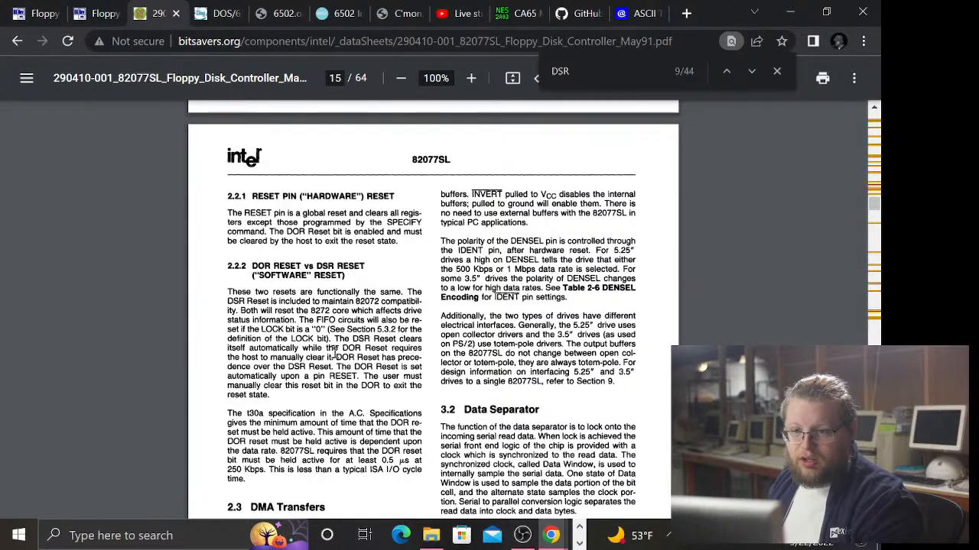
- Scroll back to page 10, section 2.1.3 Digital Output Register with its motor enable bits
click(752, 71)
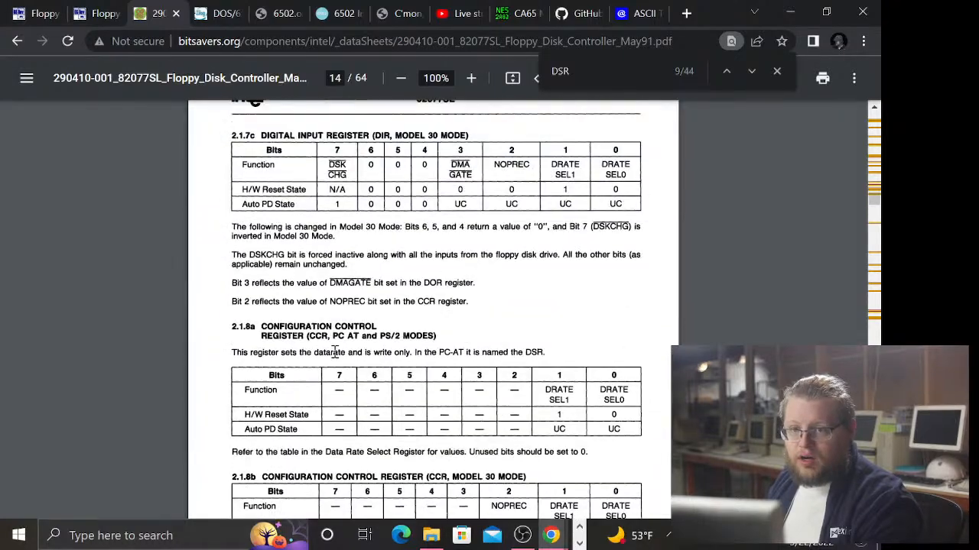
scroll(up, 3)
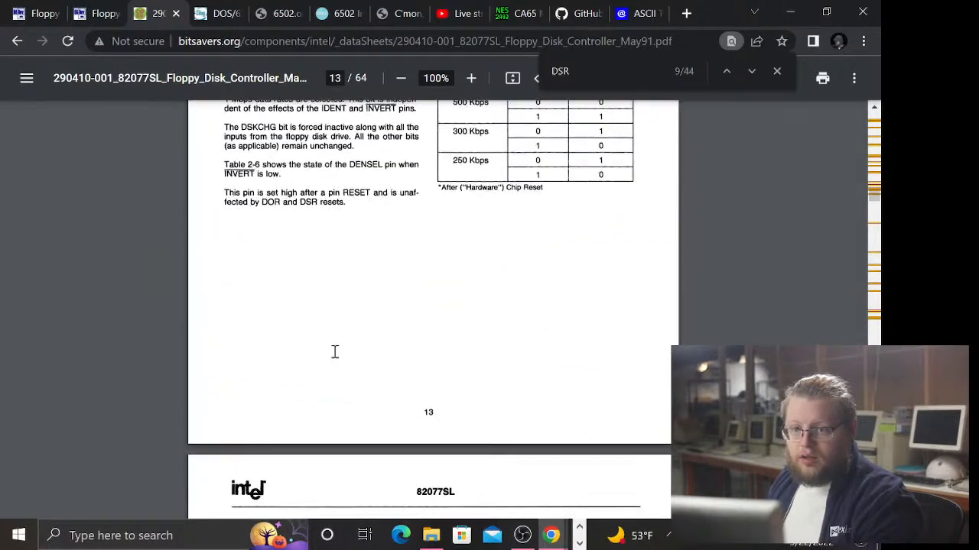
scroll(up, 3)
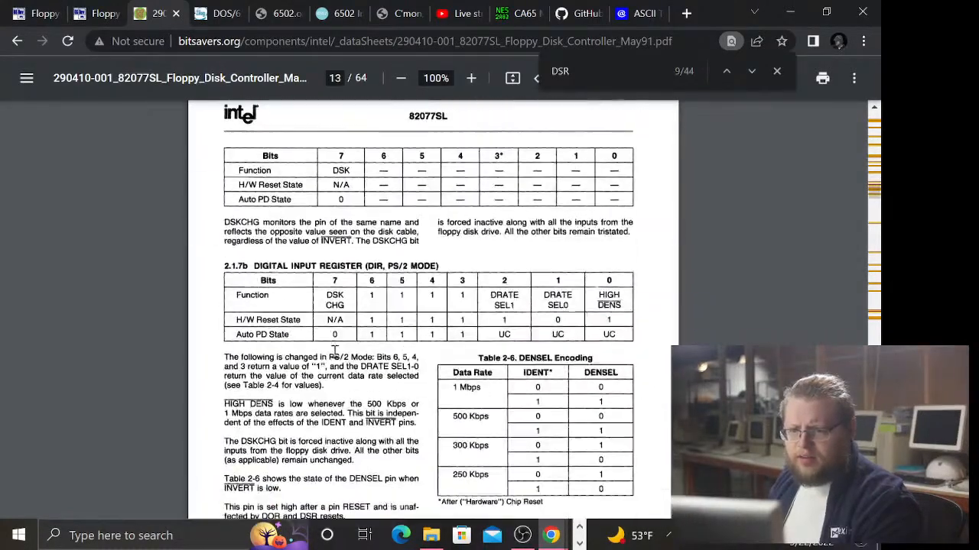
scroll(up, 3)
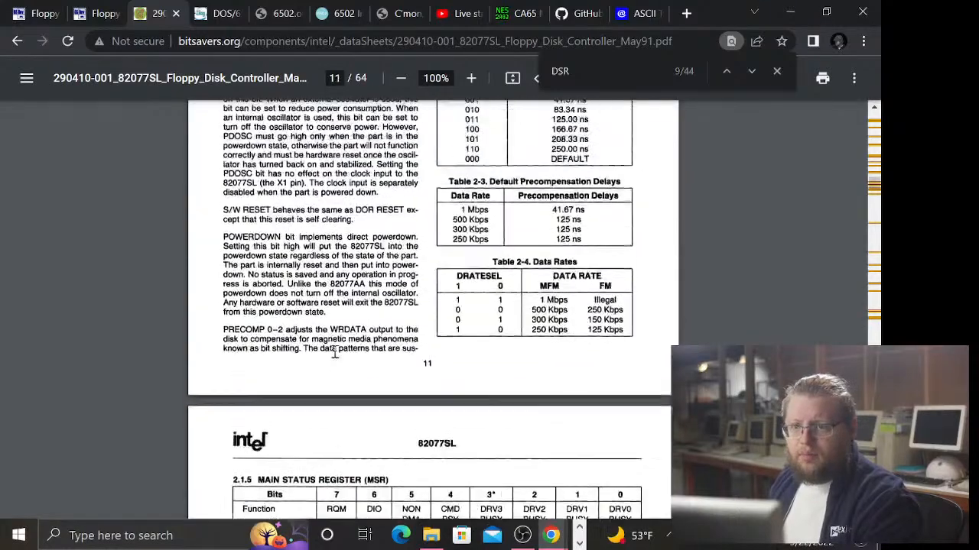
scroll(up, 3)
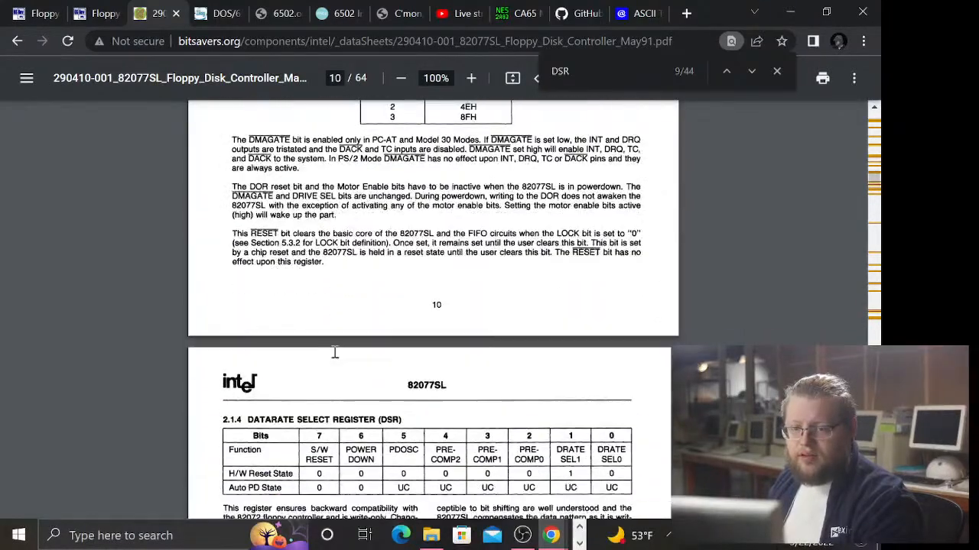
scroll(up, 3)
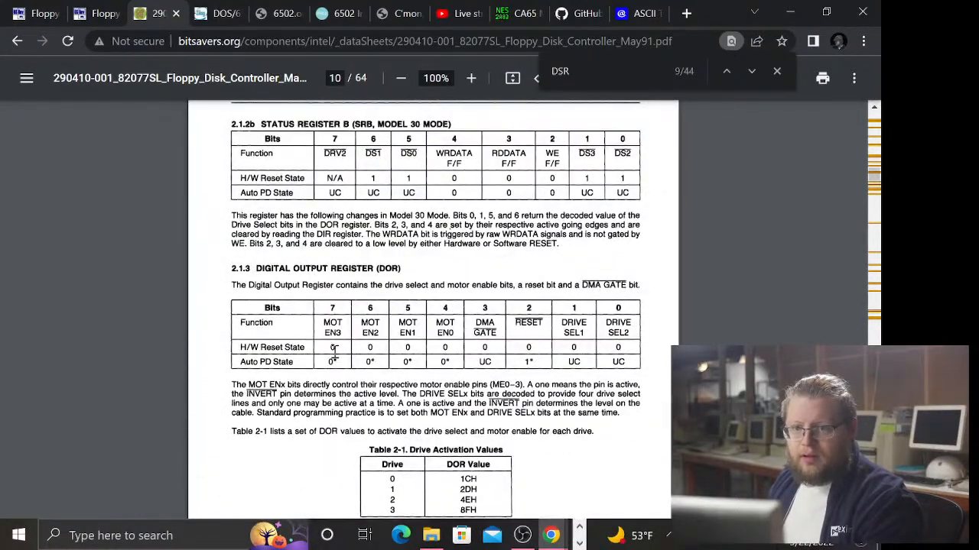
scroll(up, 3)
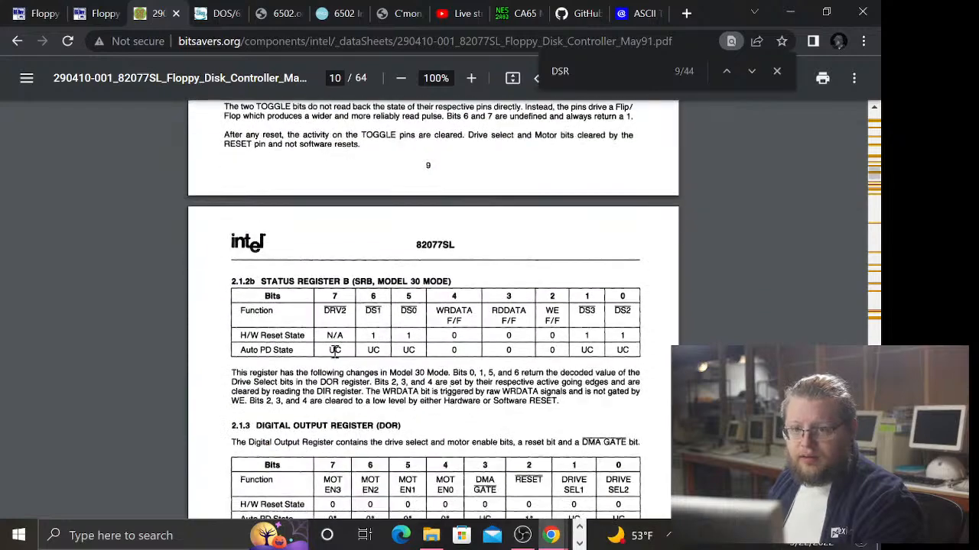
scroll(down, 3)
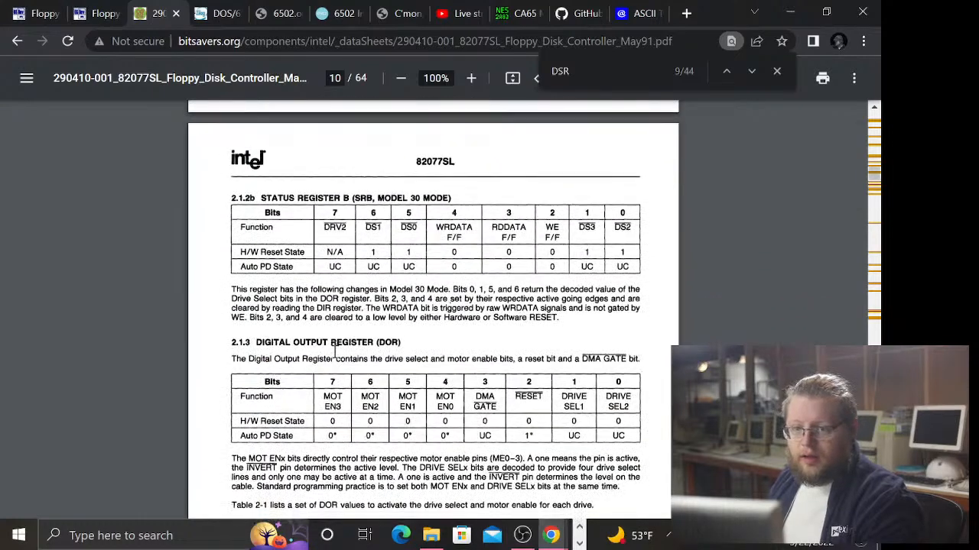
scroll(down, 3)
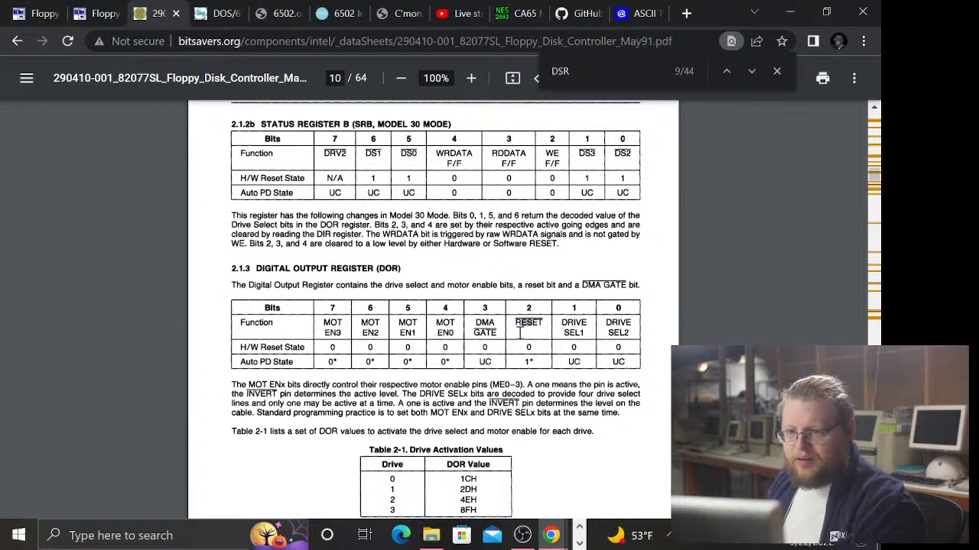
mouse_move(505, 277)
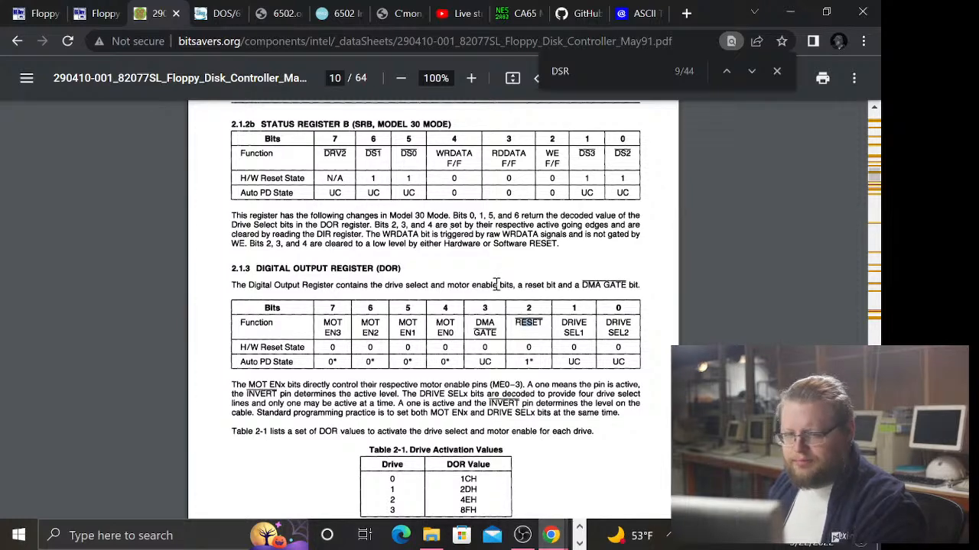
- Scroll up to page 8's register address table listing DOR and DSR
scroll(up, 3)
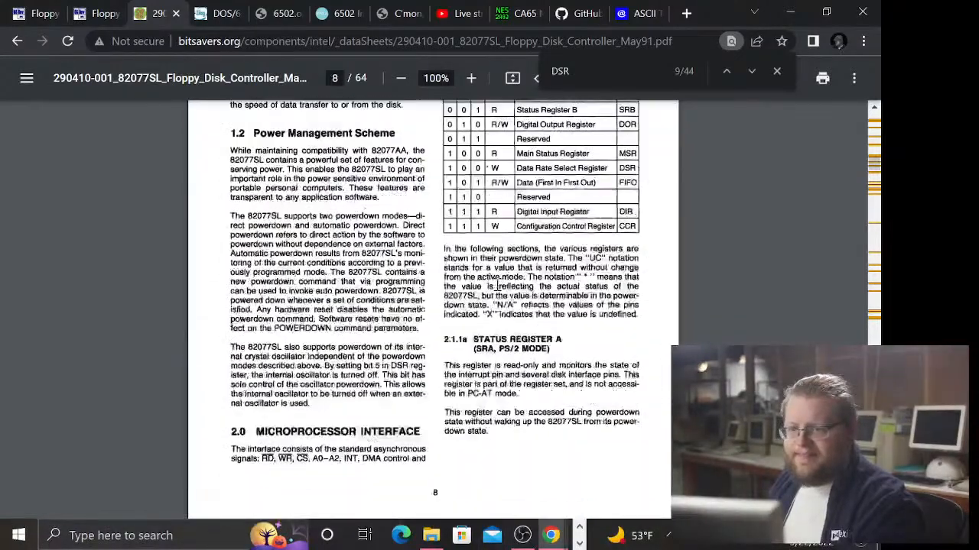
scroll(up, 3)
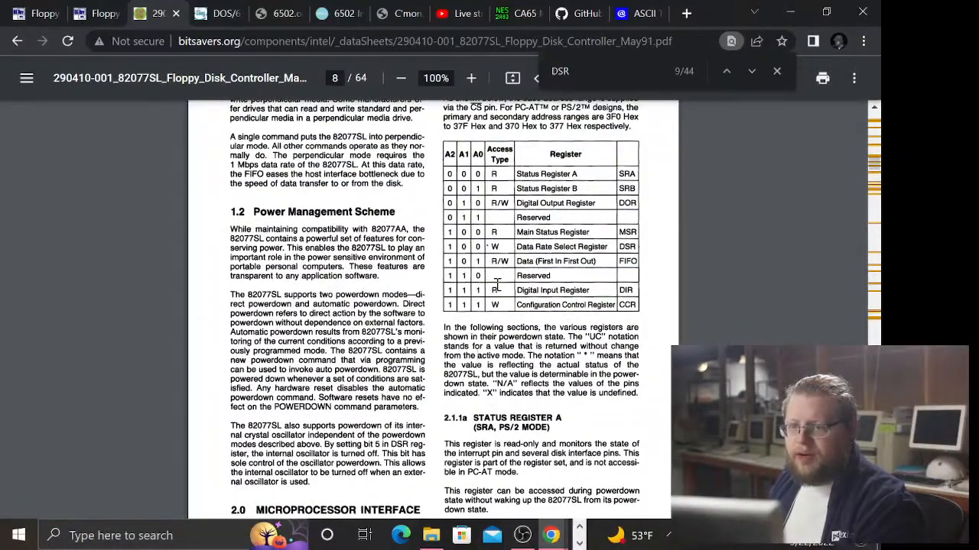